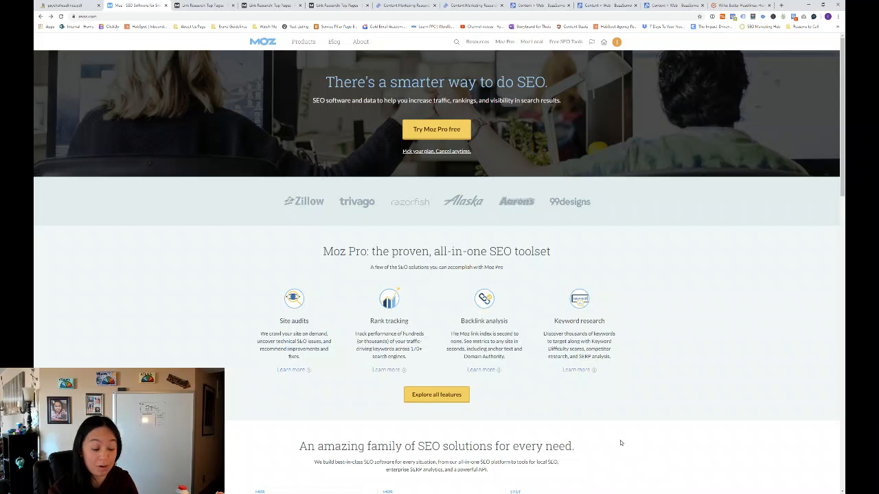
Open Moz Pro's Link Explorer and bring up its Top Pages report.
scroll("down", 3)
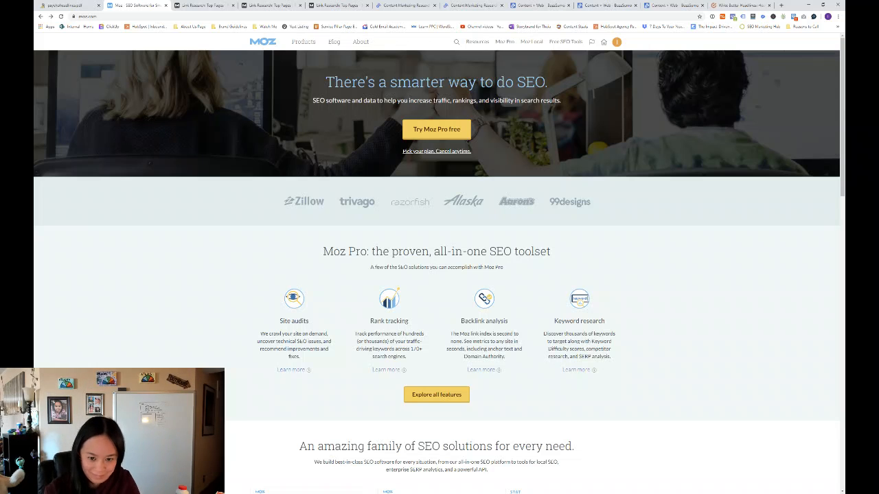
mouse_move(393, 115)
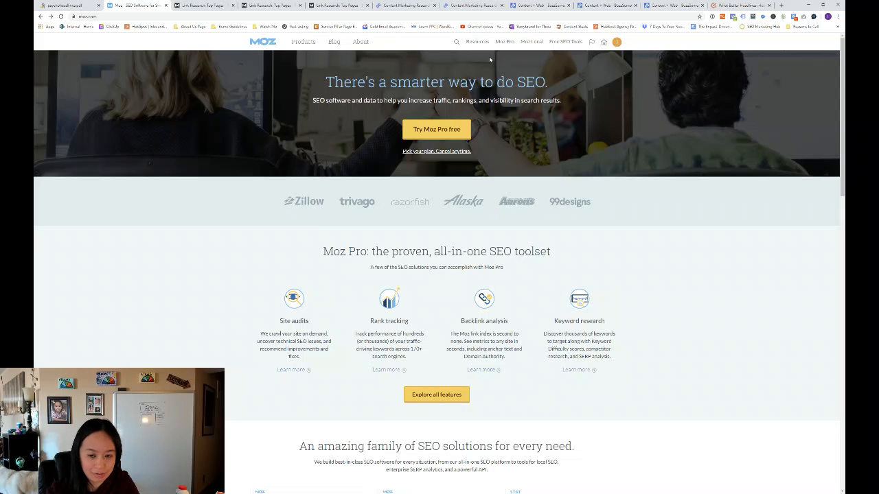
mouse_move(491, 65)
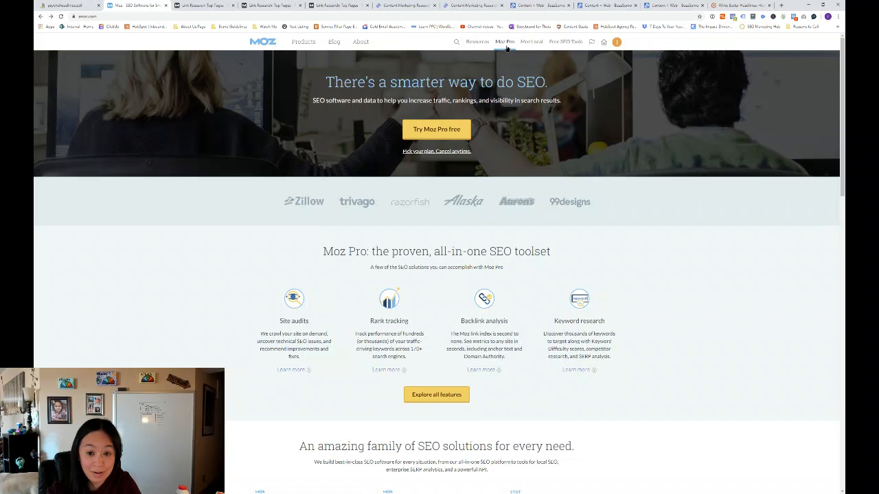
left_click(505, 42)
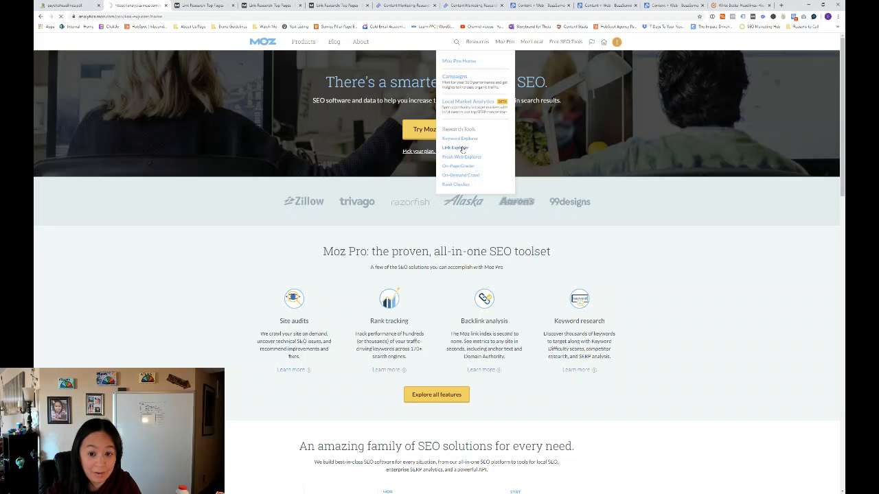
left_click(455, 148)
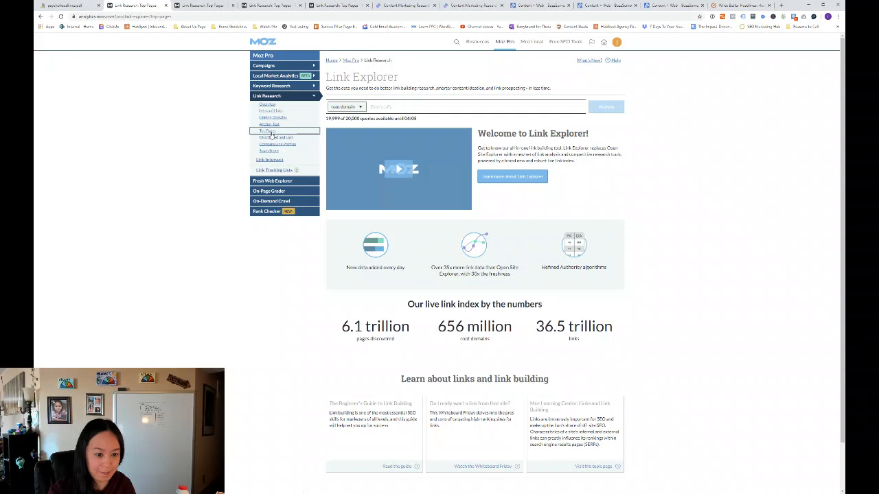
left_click(267, 131)
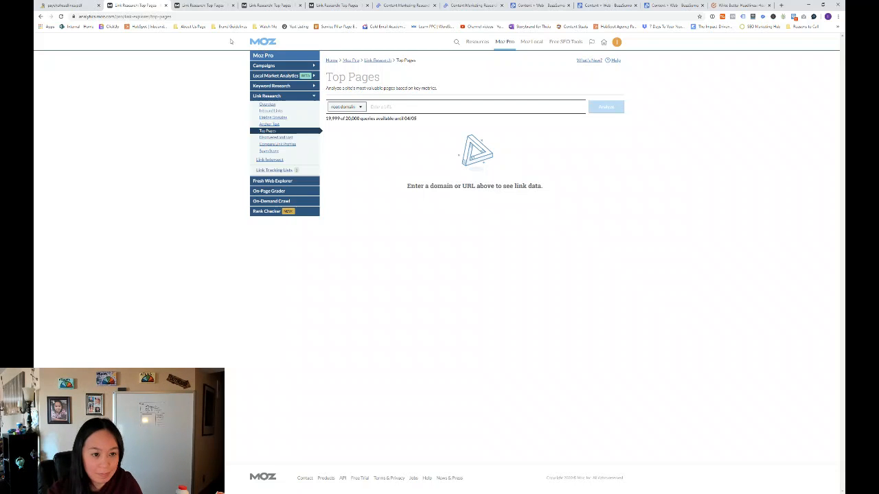
mouse_move(203, 5)
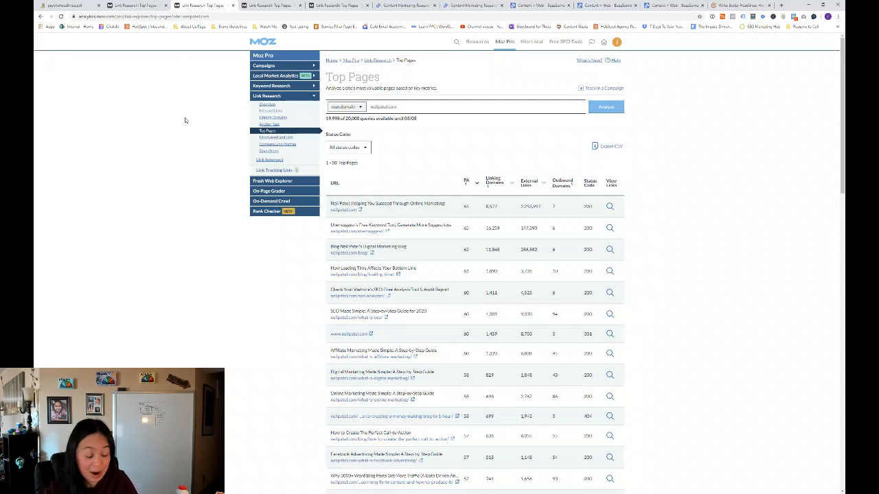
mouse_move(226, 107)
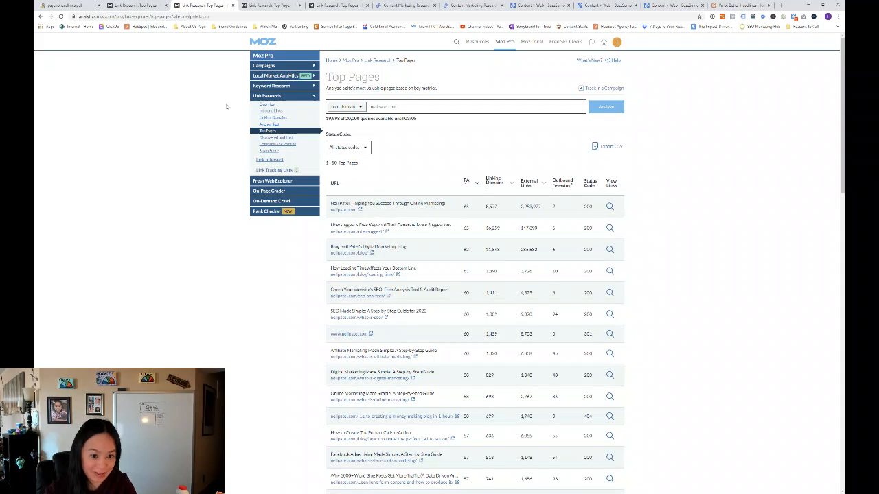
mouse_move(218, 121)
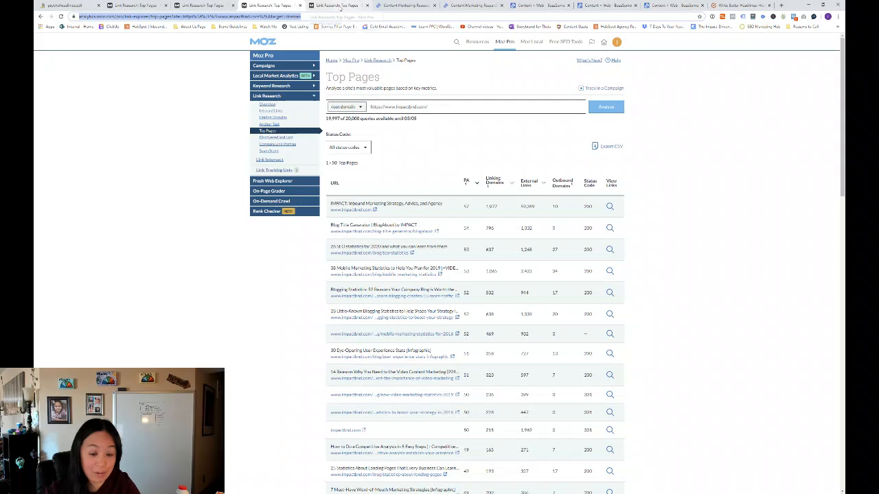
mouse_move(336, 7)
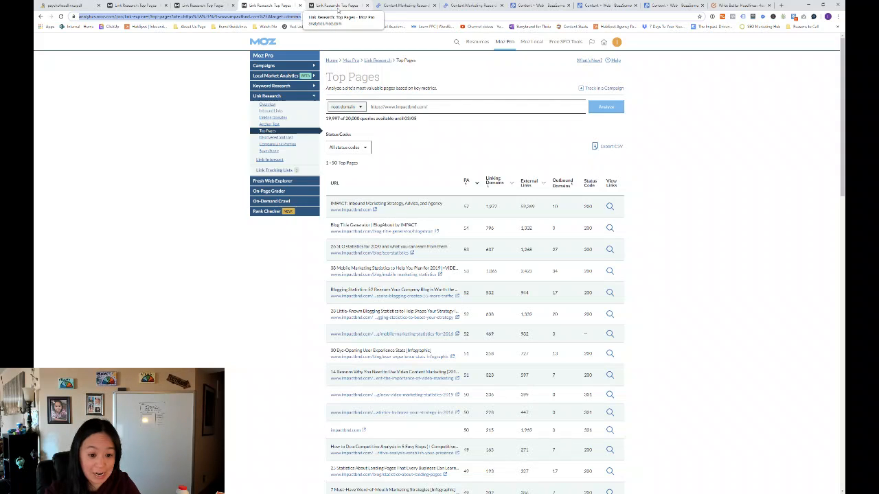
Switch to the tab with pr2020.com's Top Pages results.
left_click(605, 107)
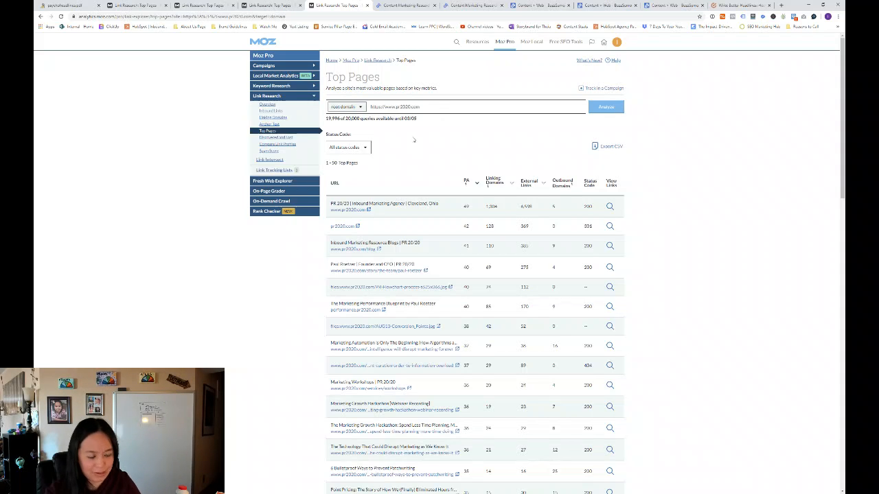
mouse_move(407, 143)
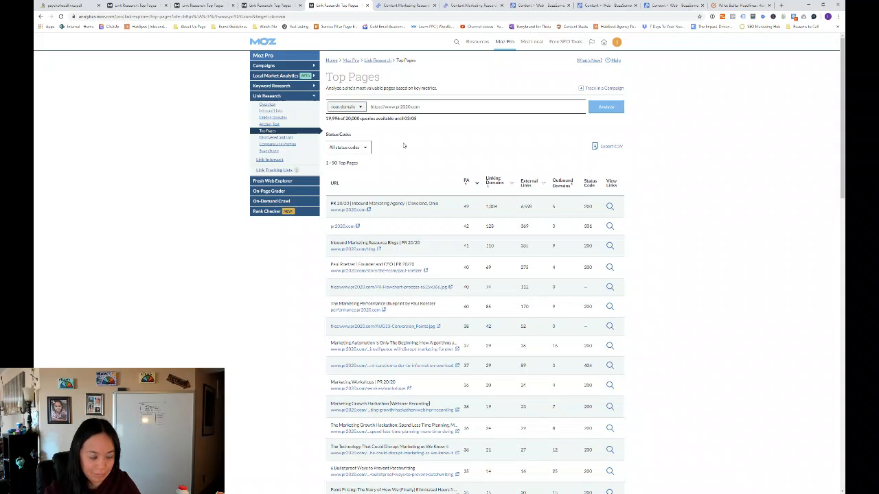
mouse_move(401, 146)
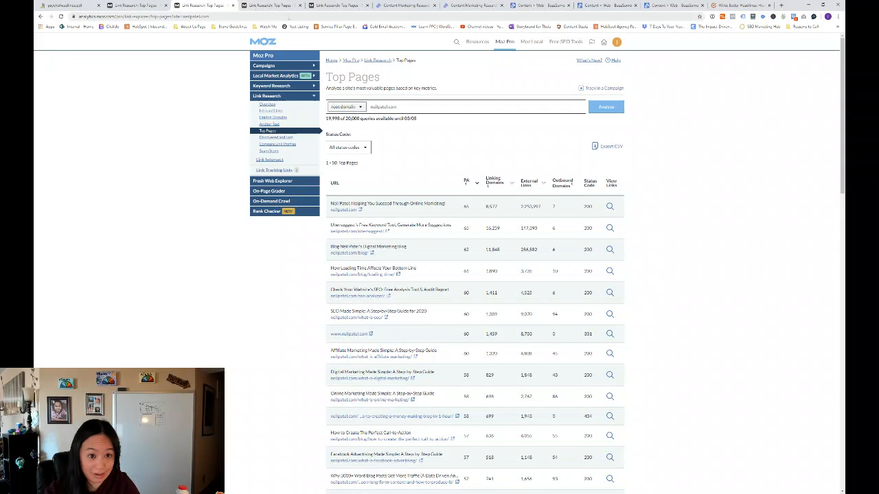
mouse_move(402, 145)
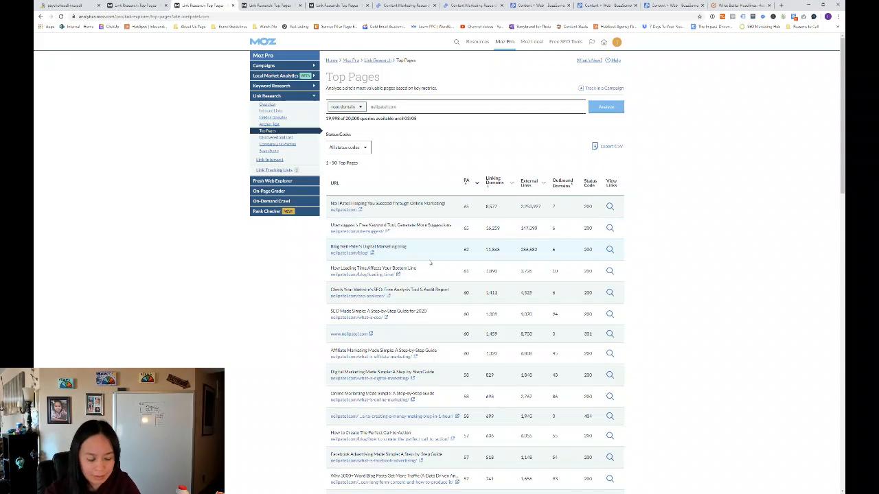
mouse_move(601, 249)
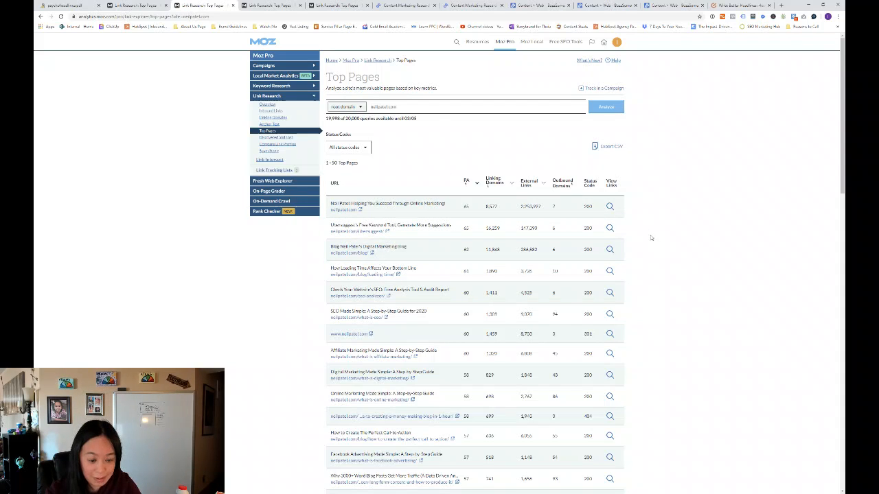
scroll("down", 3)
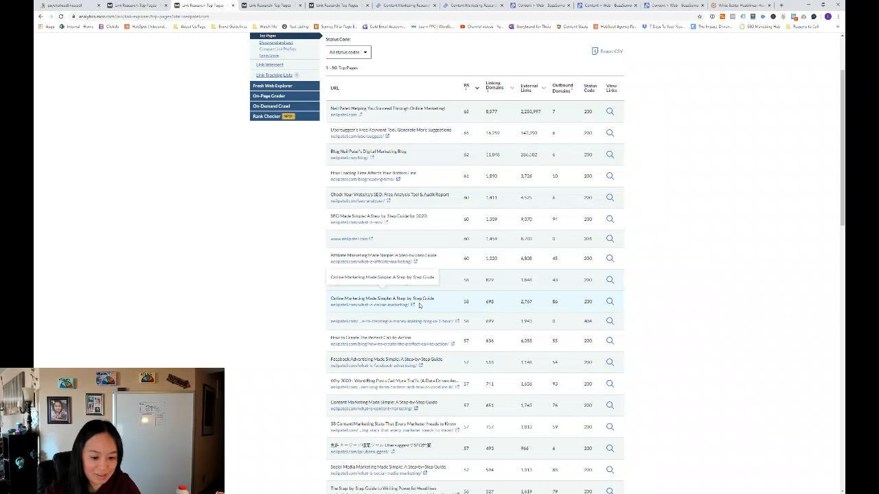
mouse_move(424, 261)
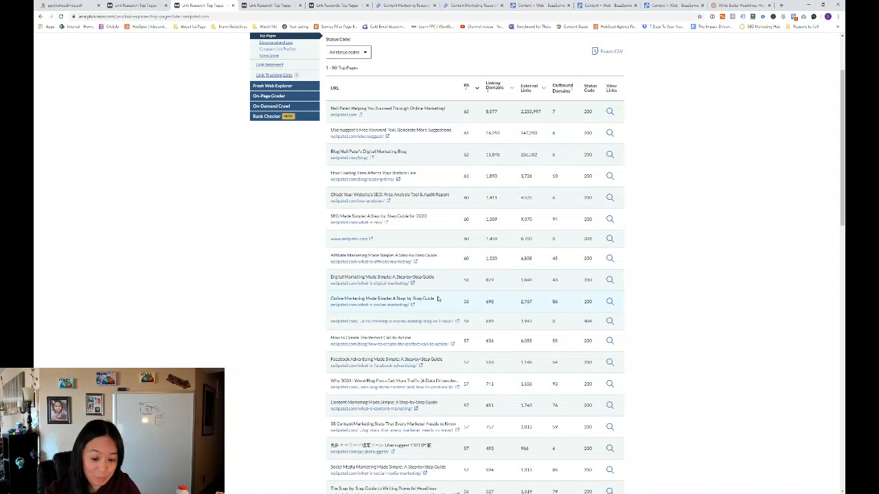
mouse_move(436, 279)
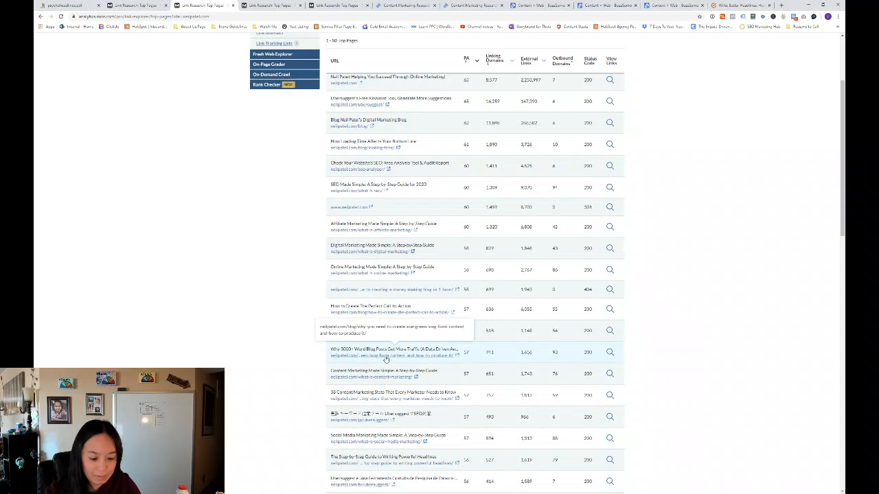
scroll("down", 3)
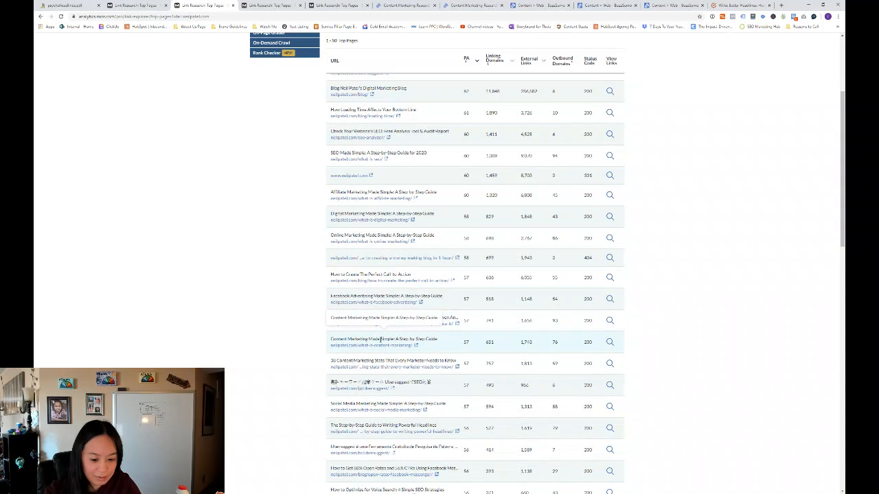
scroll("down", 3)
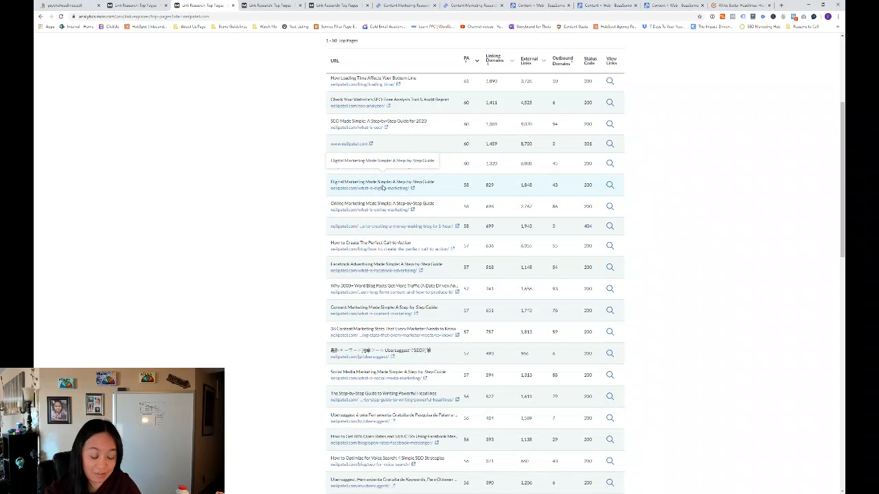
scroll("down", 3)
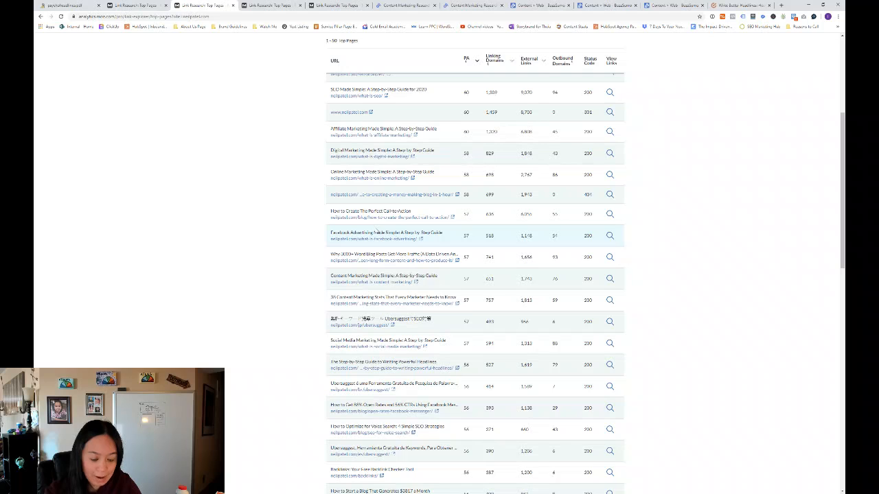
scroll("down", 3)
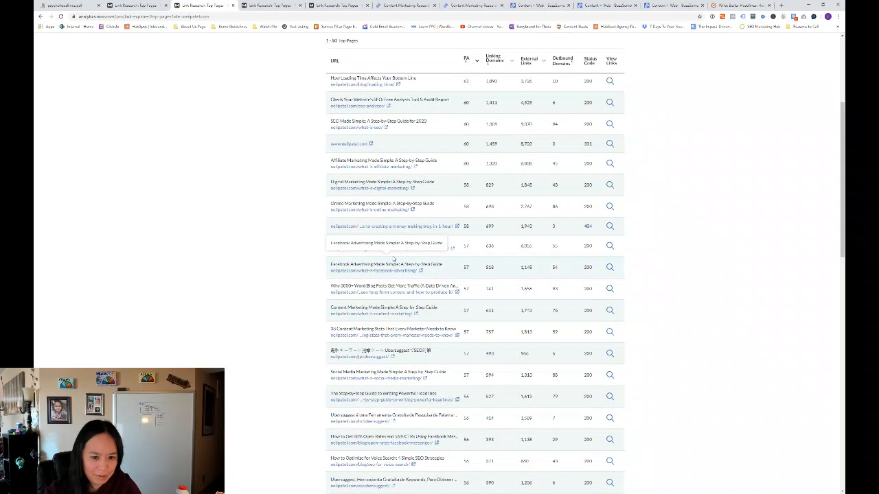
scroll("down", 3)
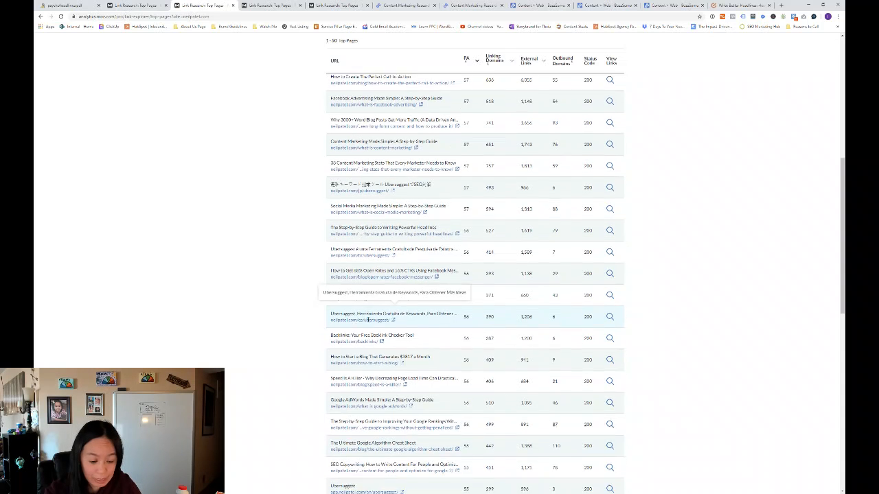
scroll("down", 3)
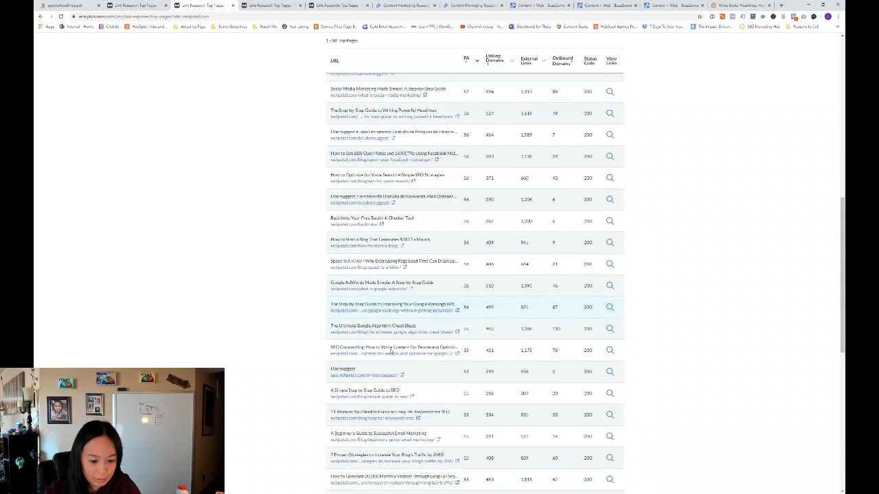
scroll("down", 3)
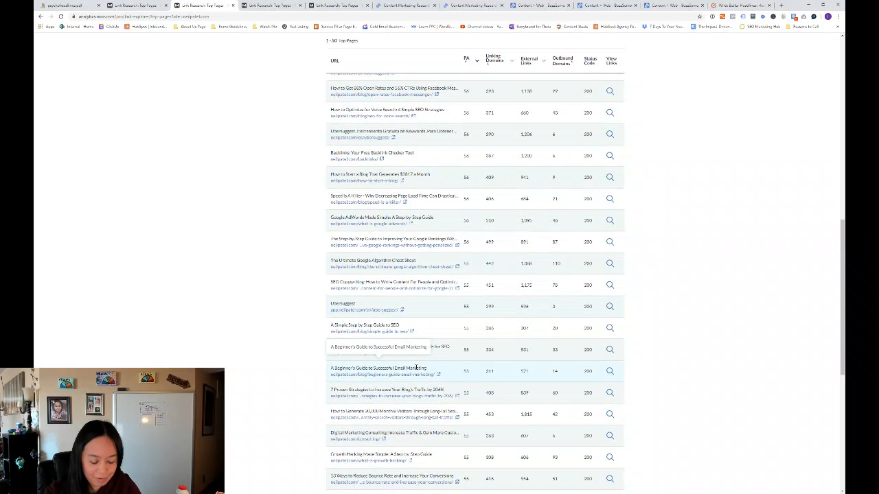
scroll("down", 3)
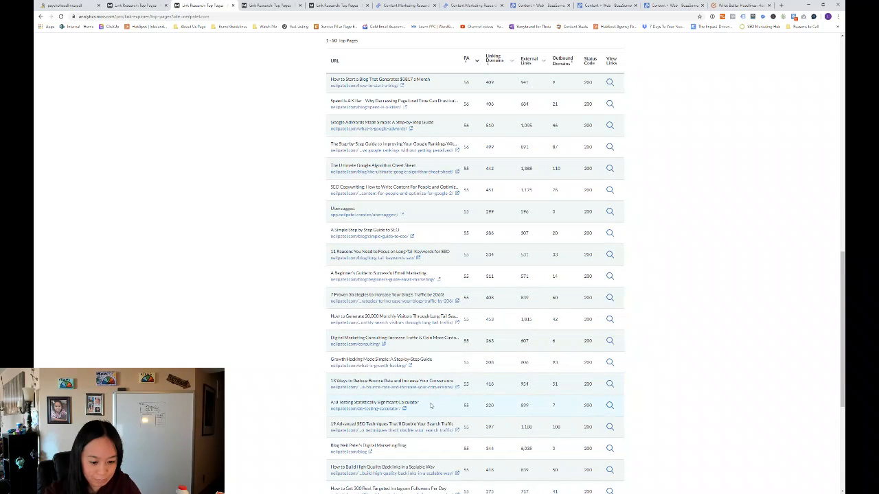
scroll("down", 3)
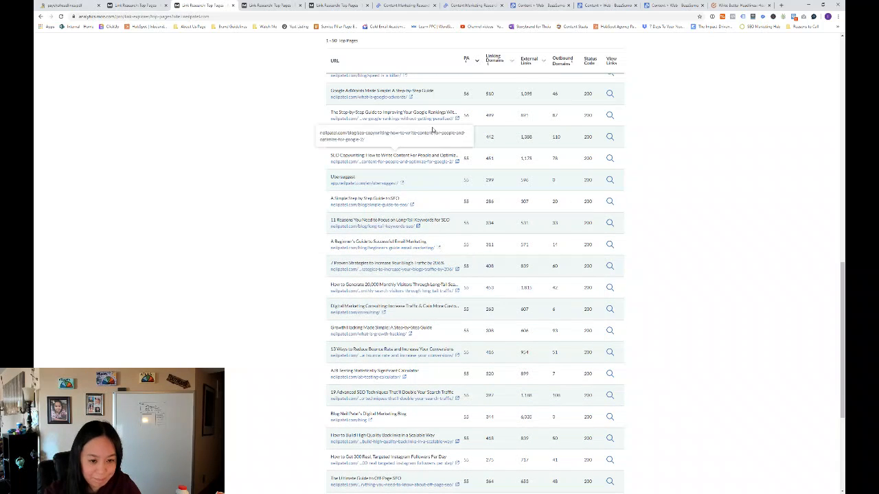
scroll("down", 3)
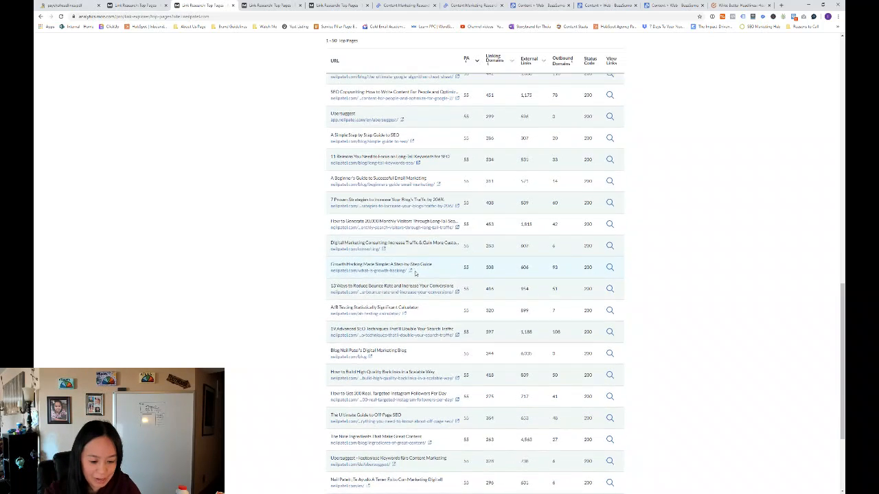
scroll("down", 3)
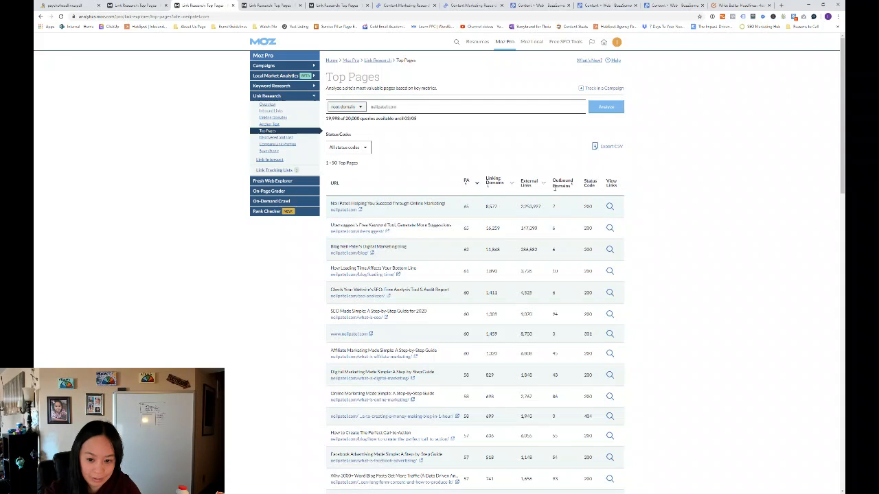
mouse_move(531, 197)
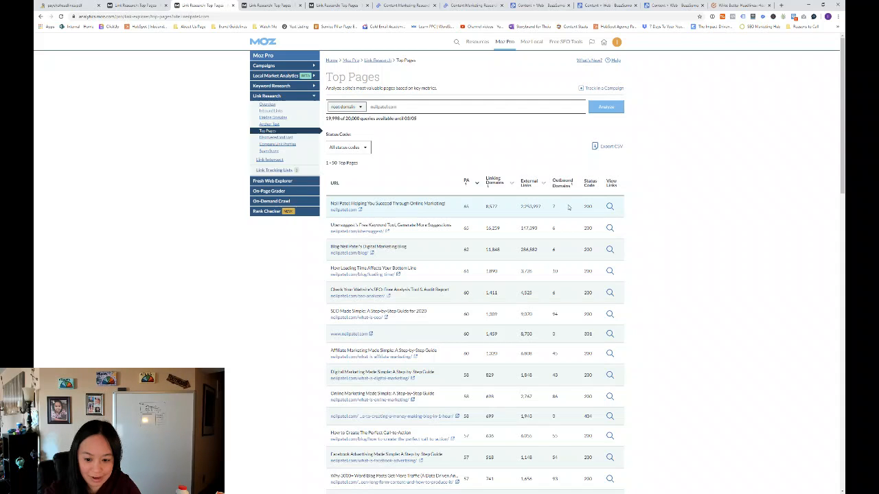
mouse_move(578, 225)
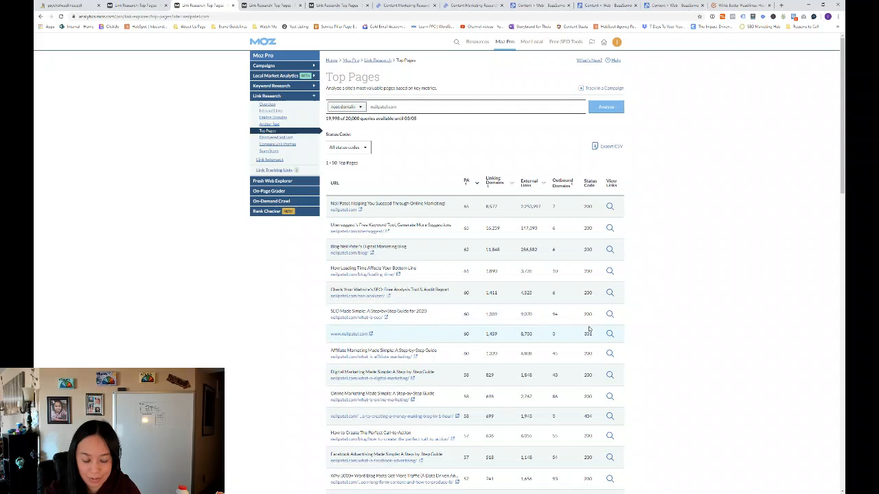
Dismiss the Status Code filter dropdown on the Top Pages report.
left_click(348, 147)
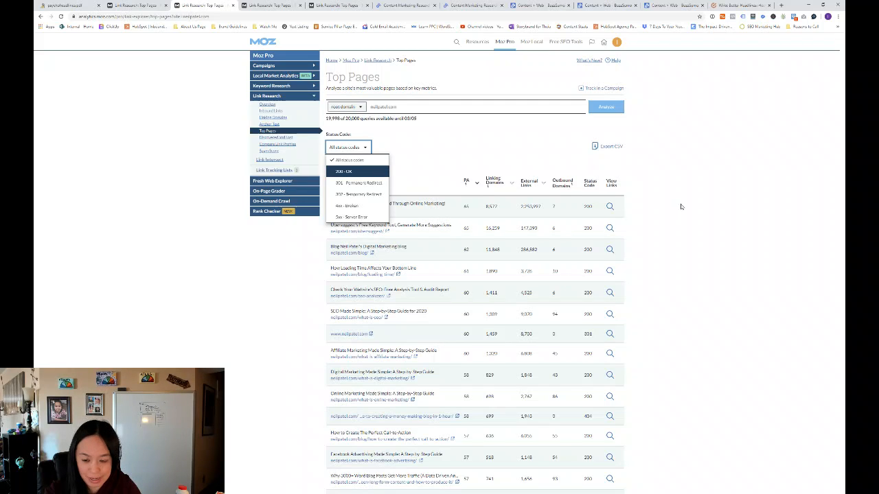
left_click(348, 160)
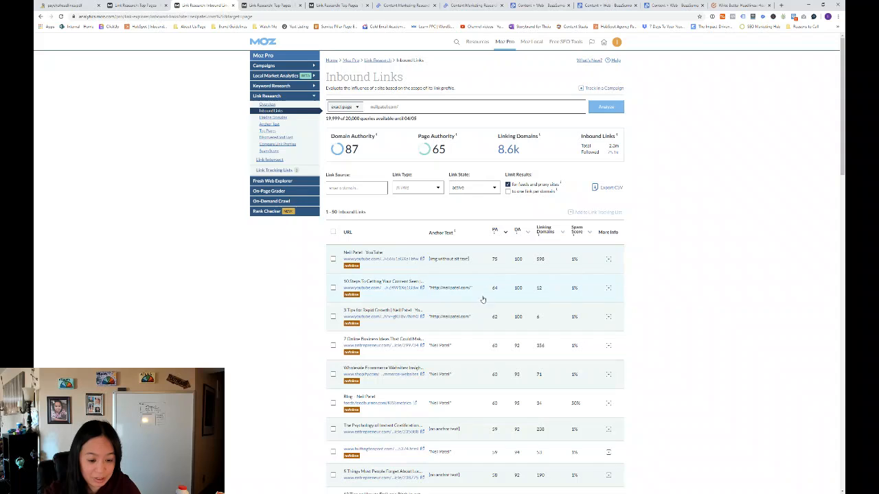
Scroll through the Inbound Links table of sites linking to neilpatel.com.
scroll("down", 3)
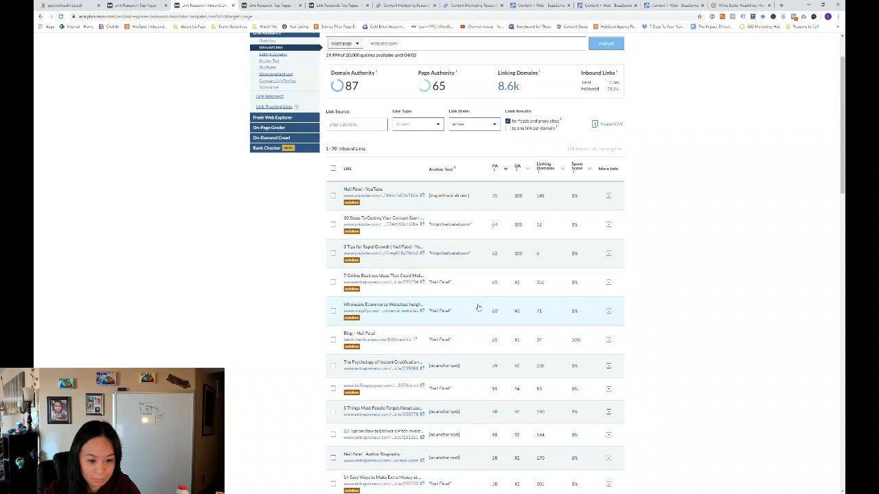
scroll("down", 3)
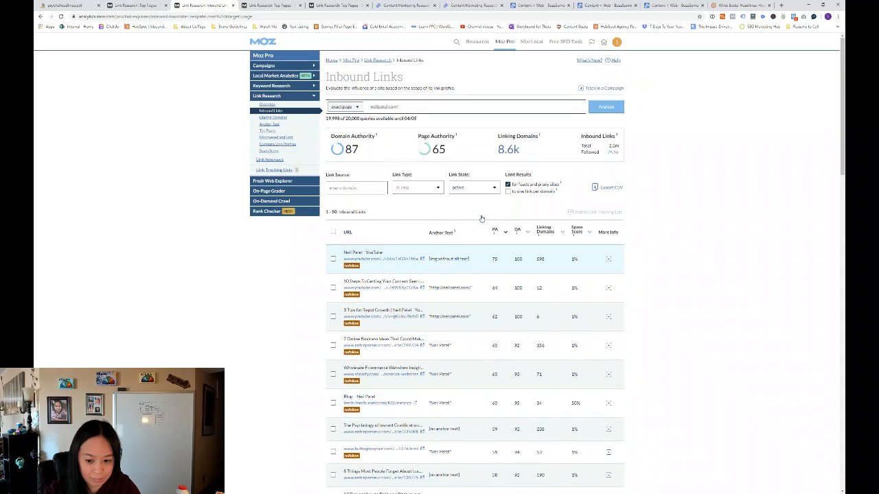
scroll("down", 3)
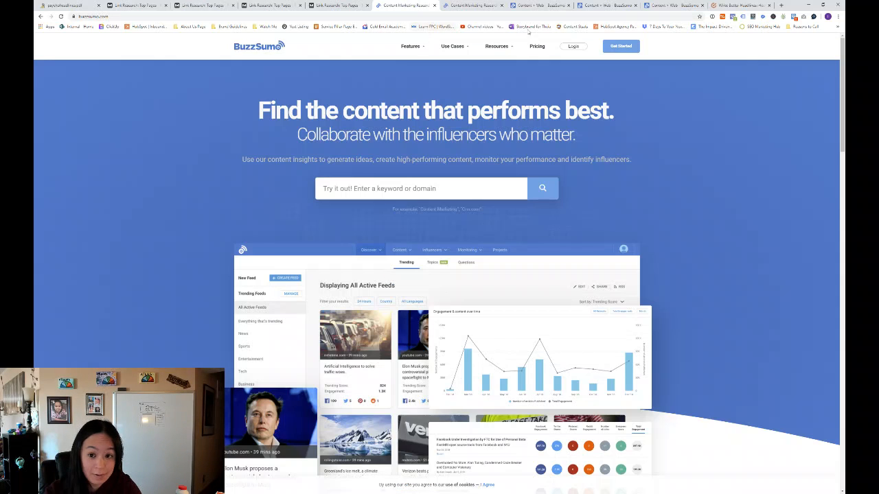
mouse_move(573, 46)
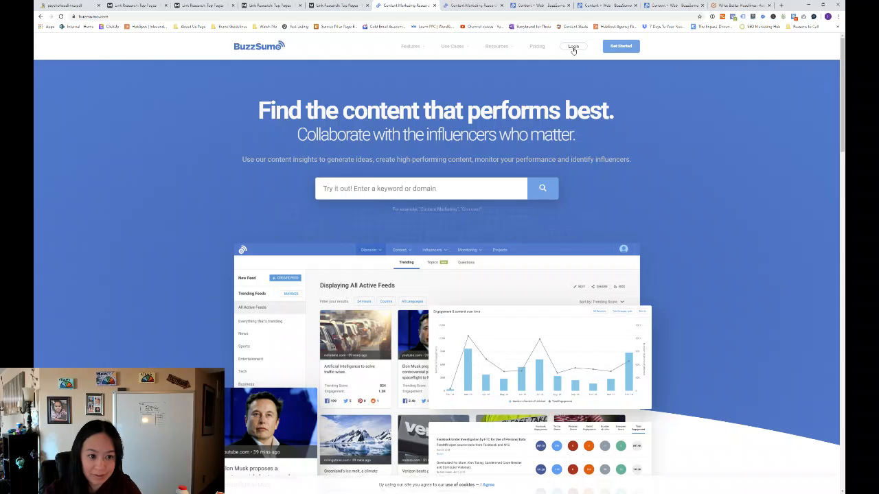
Sign in, search Web Content for neilpatel.com, and review articles by total engagement.
left_click(573, 46)
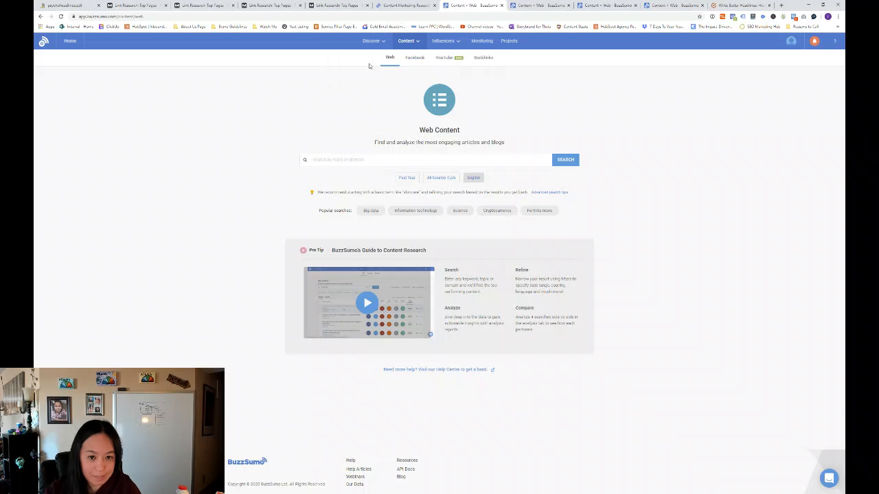
left_click(406, 40)
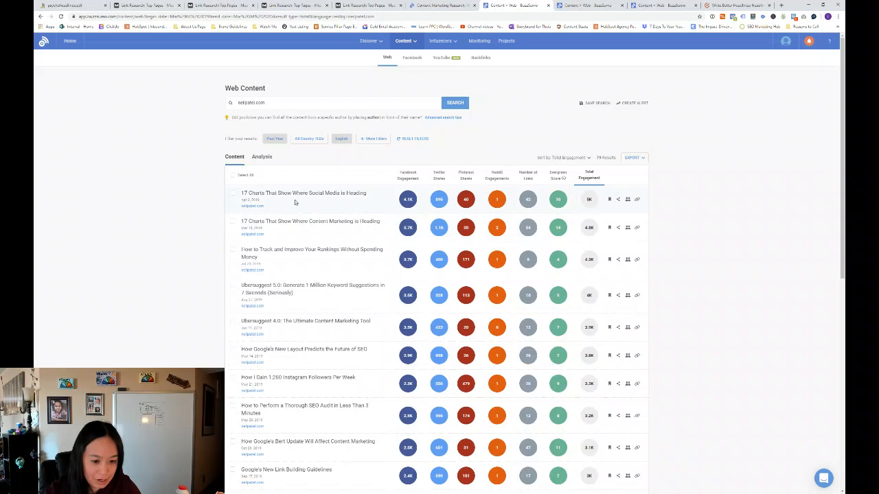
mouse_move(260, 200)
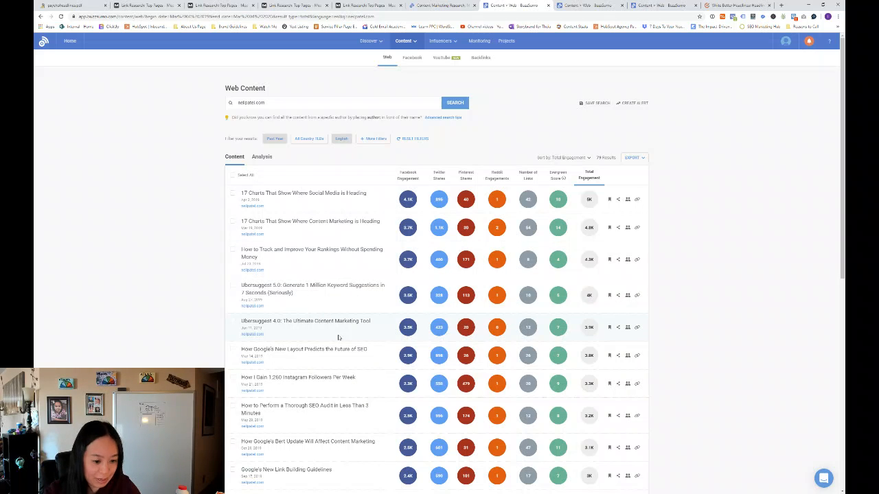
scroll("down", 3)
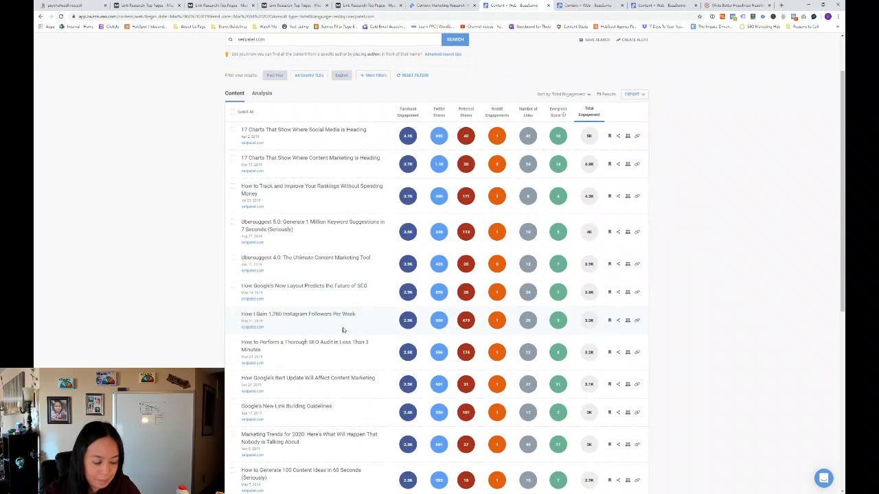
scroll("down", 3)
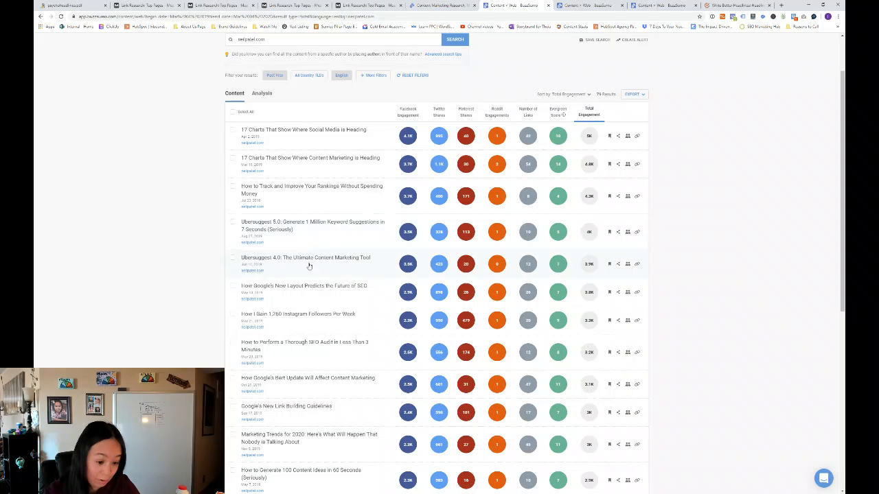
mouse_move(298, 348)
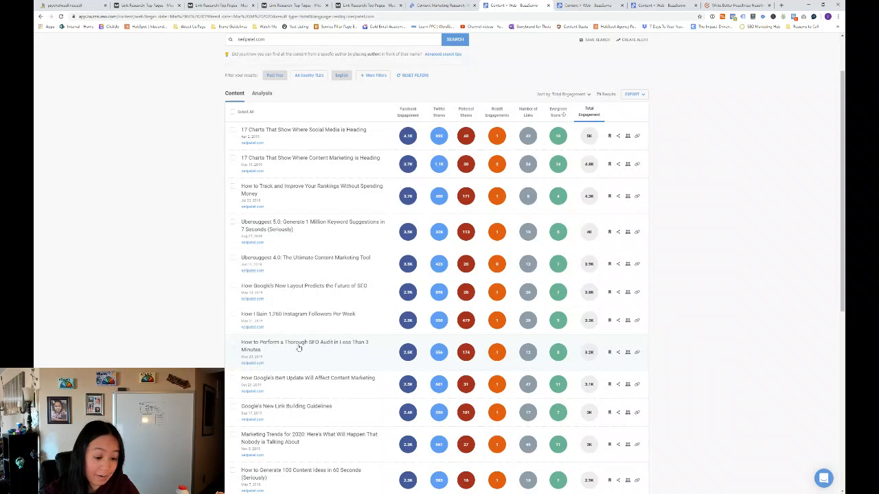
scroll("down", 3)
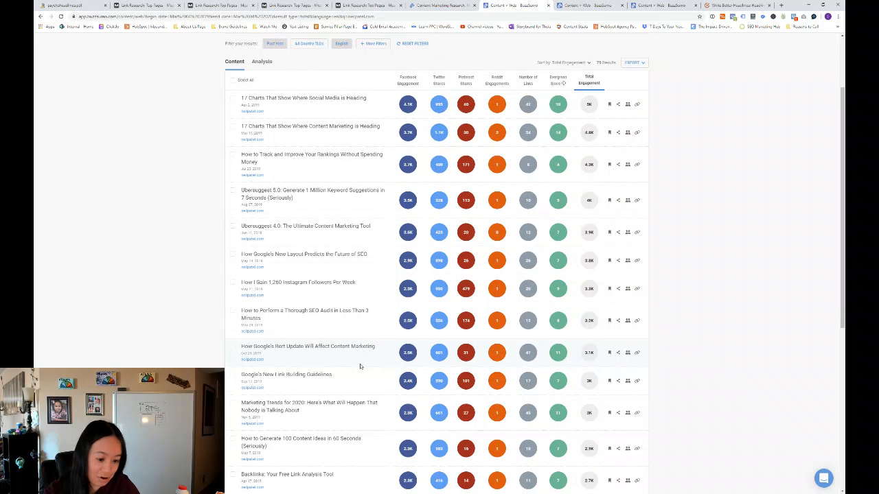
scroll("down", 3)
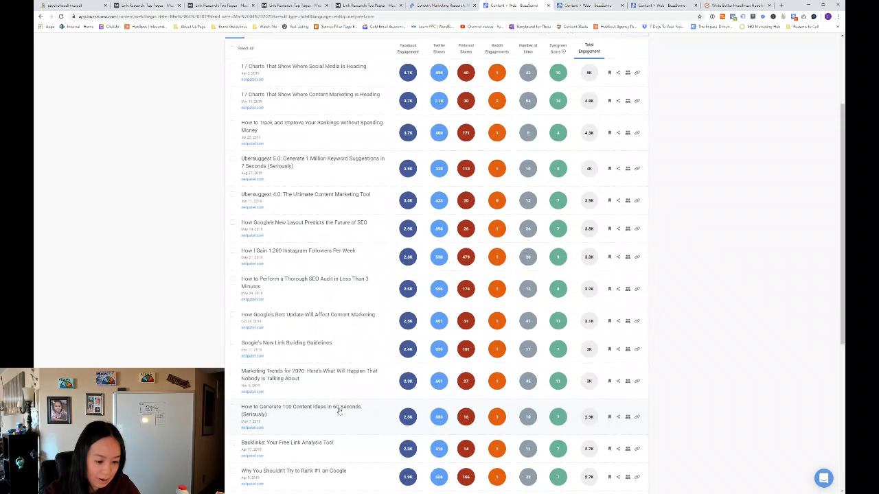
scroll("down", 3)
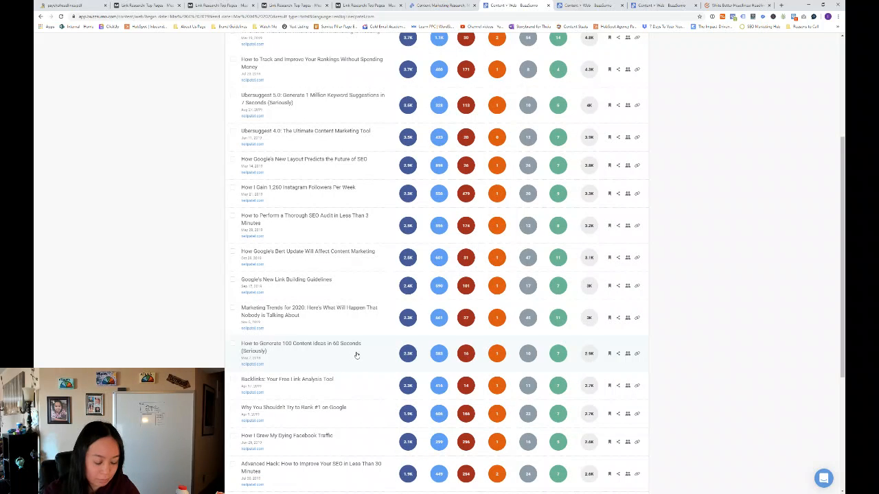
scroll("down", 3)
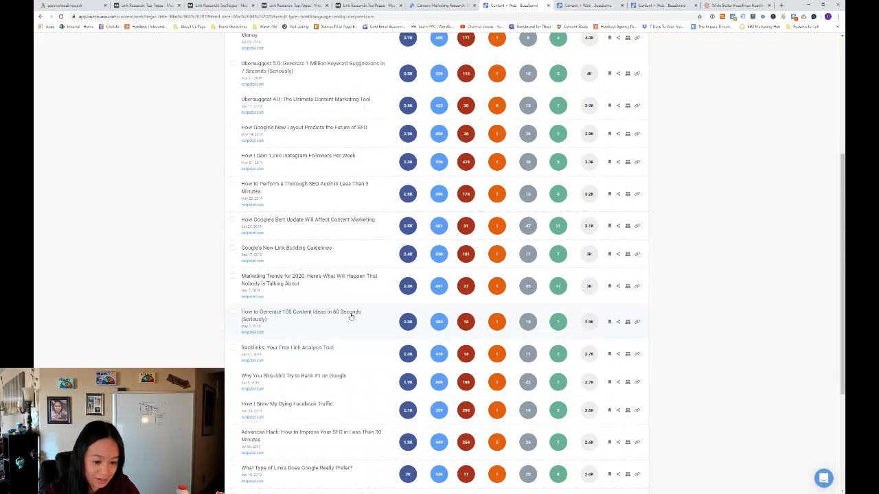
scroll("down", 3)
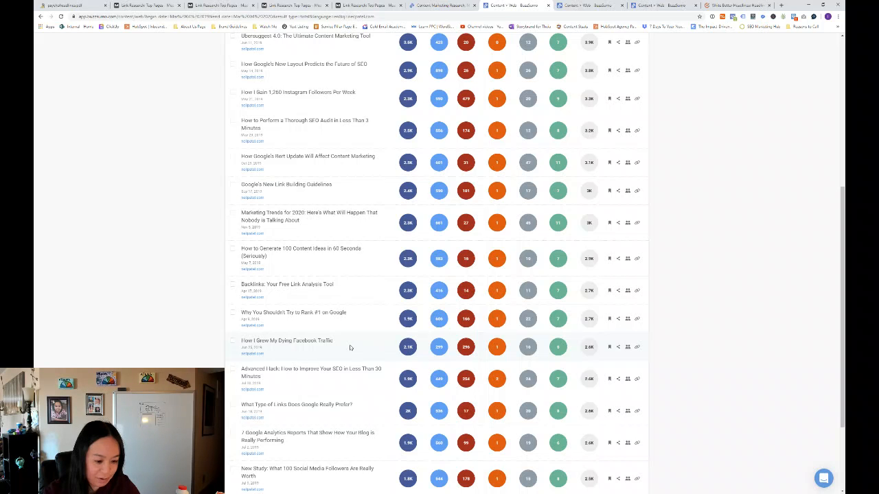
scroll("down", 3)
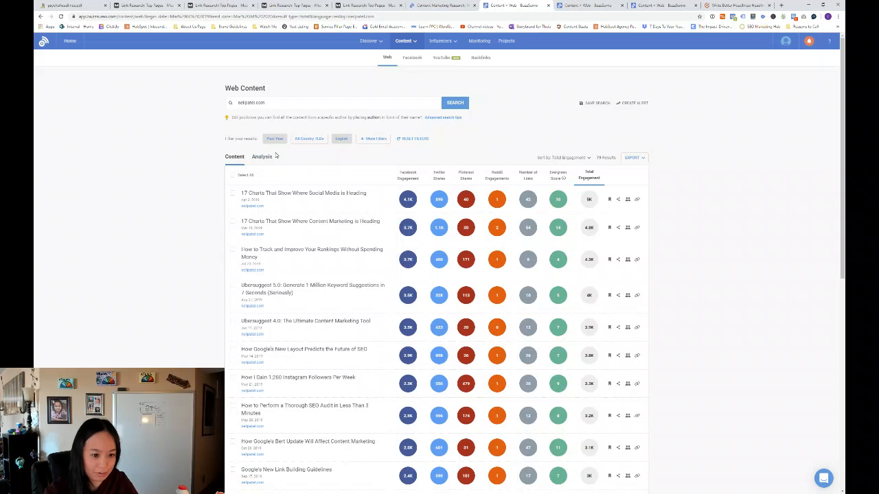
Open the Analysis tab and check the All Networks and Total Engagement chart options.
left_click(264, 157)
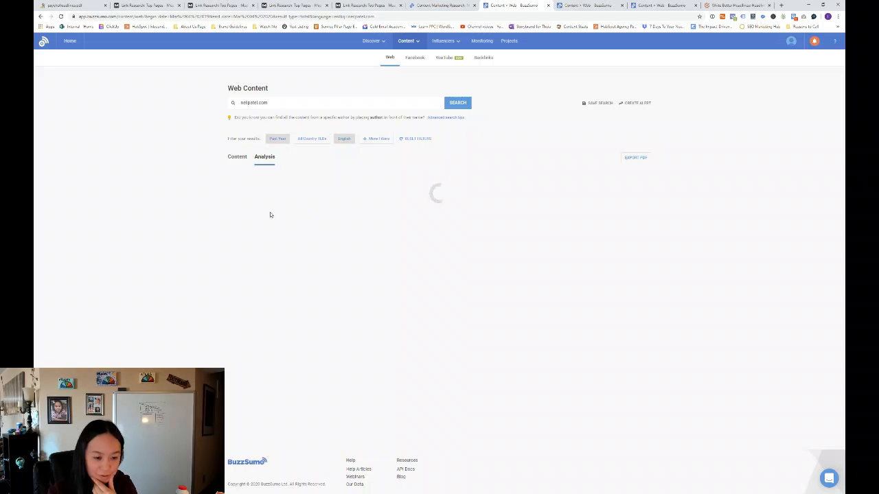
mouse_move(361, 177)
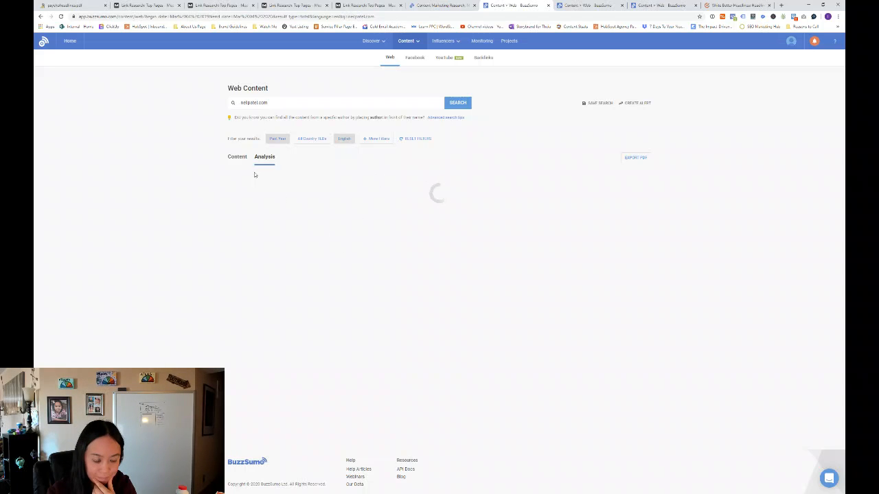
mouse_move(401, 173)
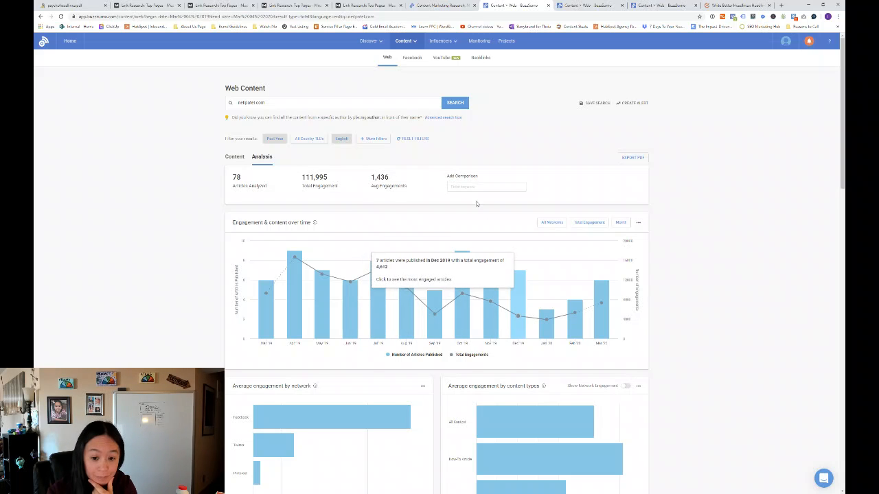
mouse_move(294, 275)
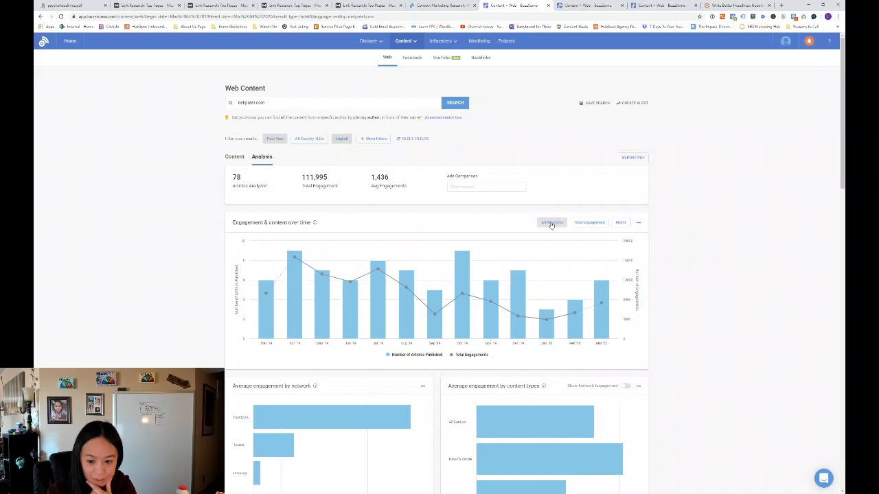
left_click(551, 221)
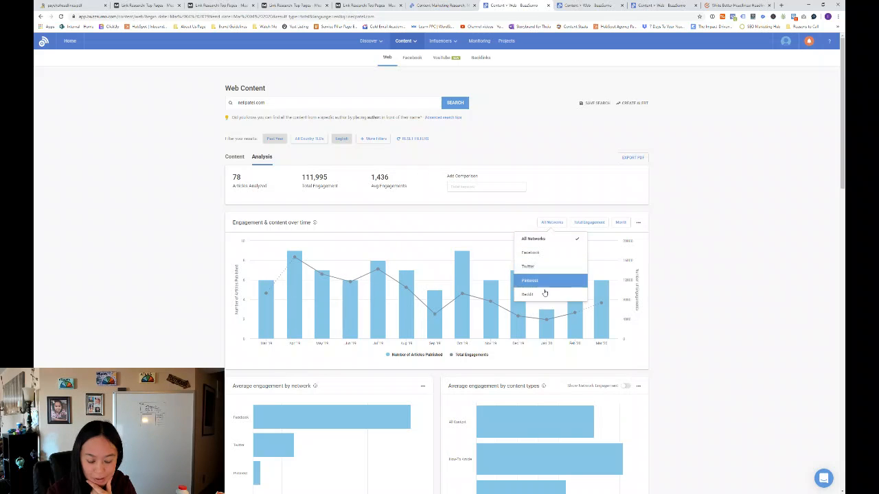
left_click(588, 221)
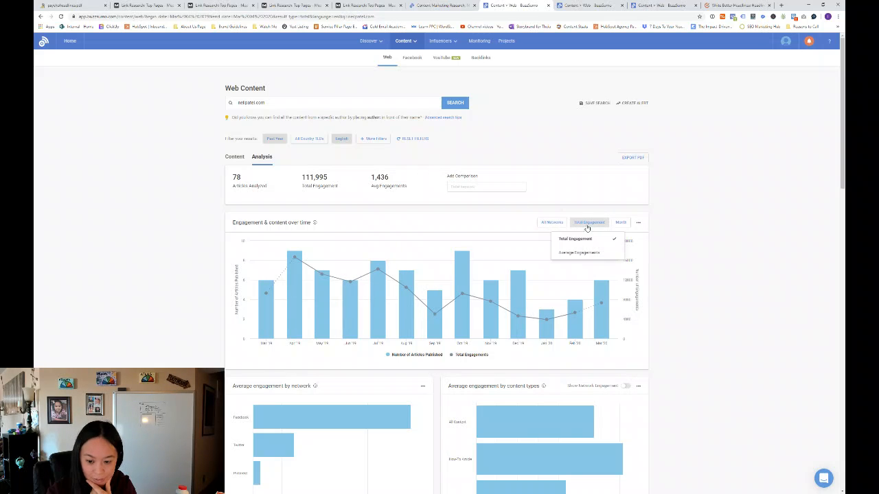
left_click(620, 222)
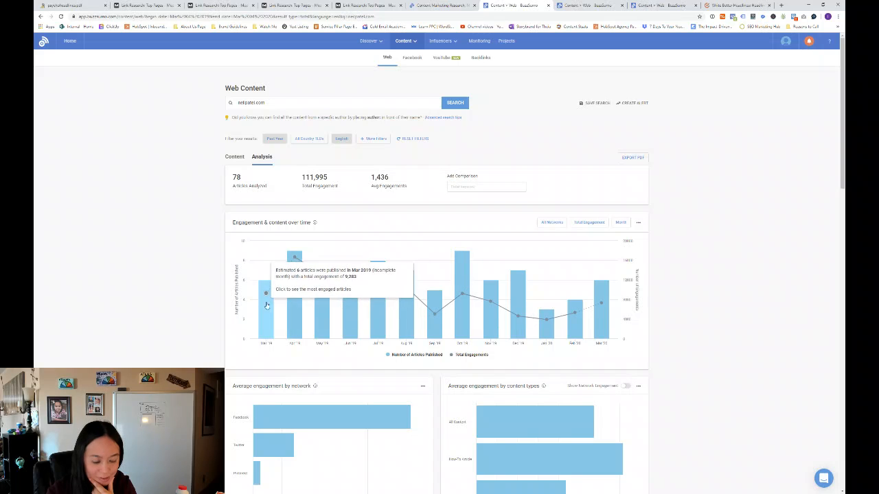
mouse_move(462, 264)
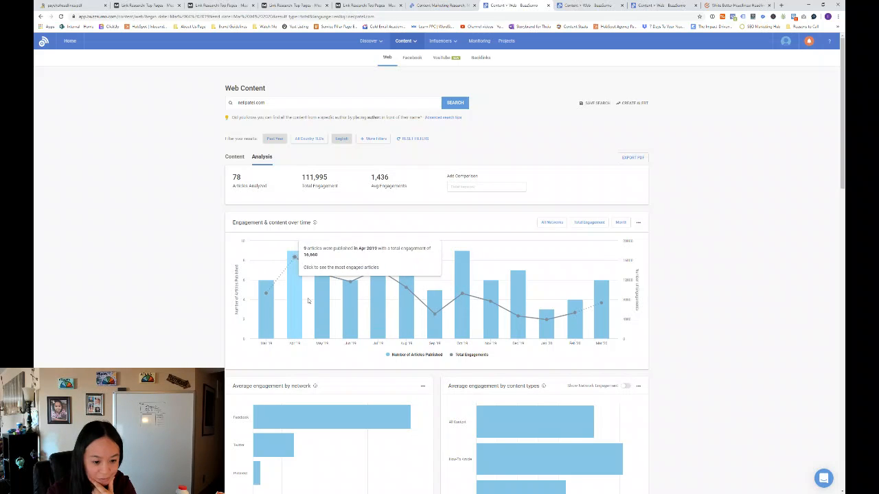
mouse_move(434, 313)
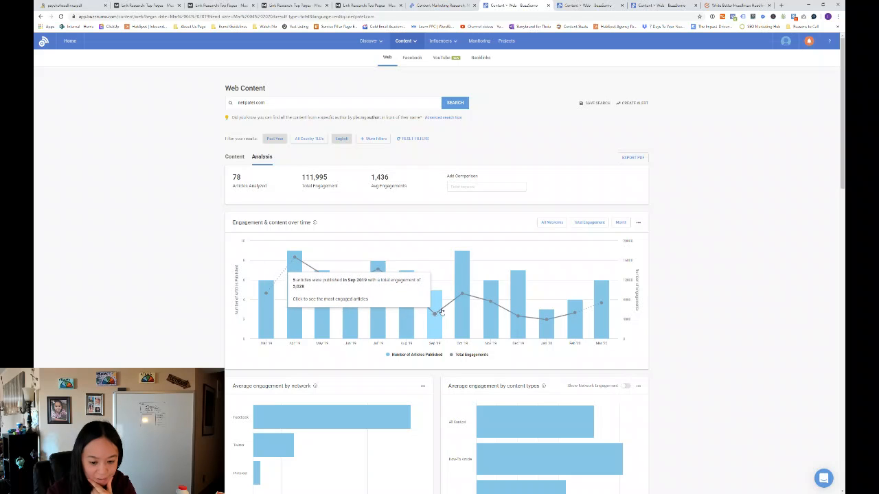
mouse_move(293, 275)
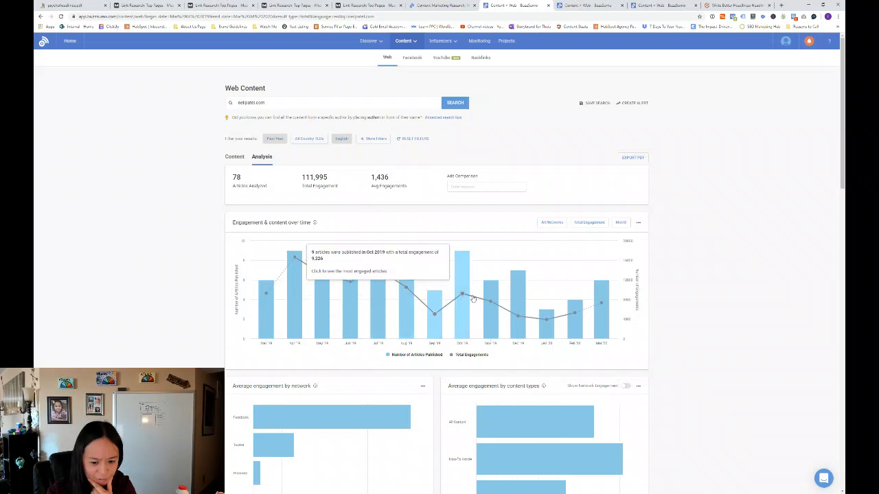
mouse_move(781, 301)
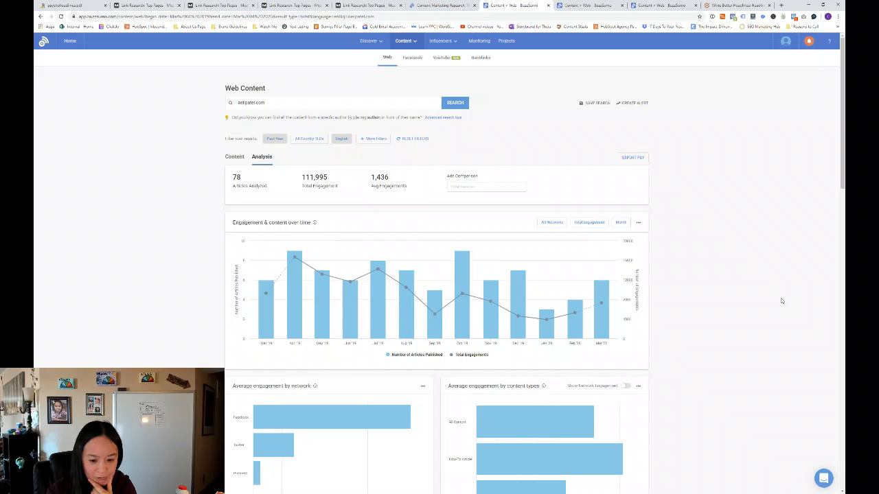
mouse_move(765, 311)
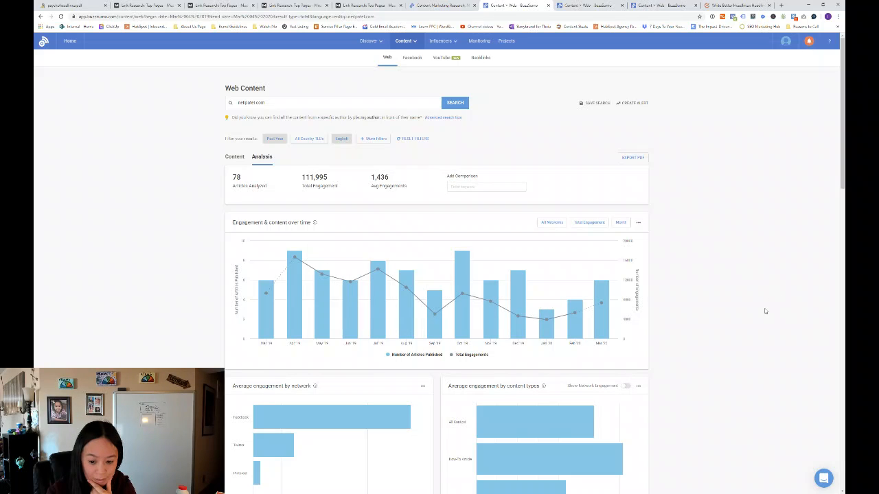
mouse_move(634, 264)
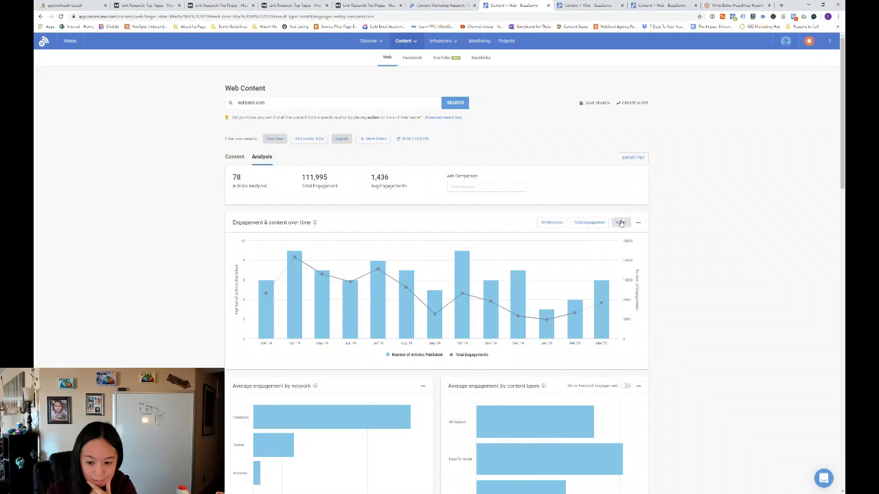
Change the Engagement & content over time chart interval from Week to Day.
left_click(620, 222)
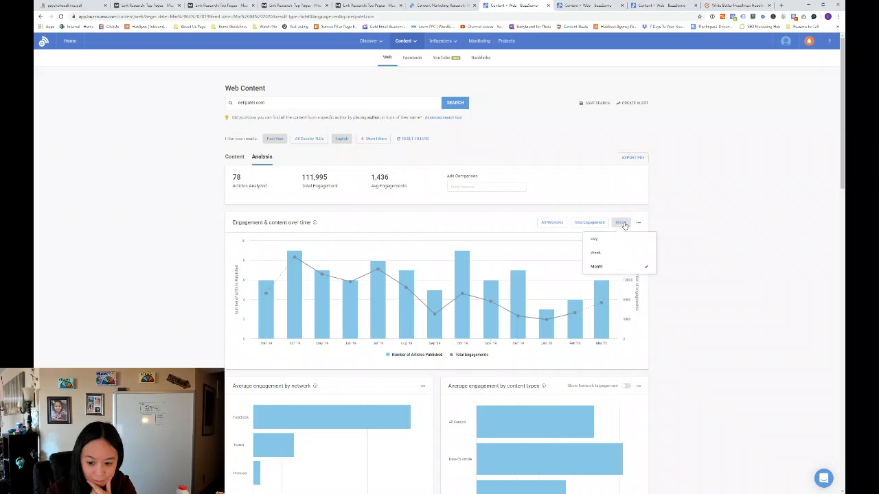
left_click(596, 252)
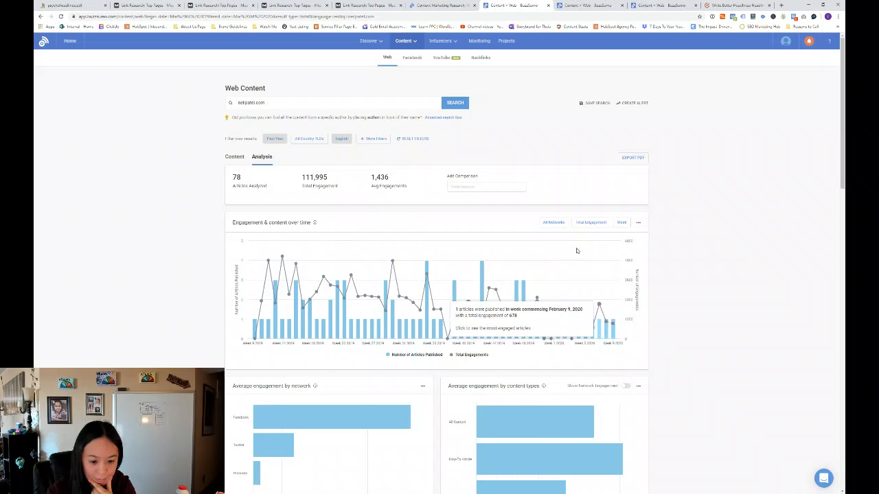
mouse_move(295, 274)
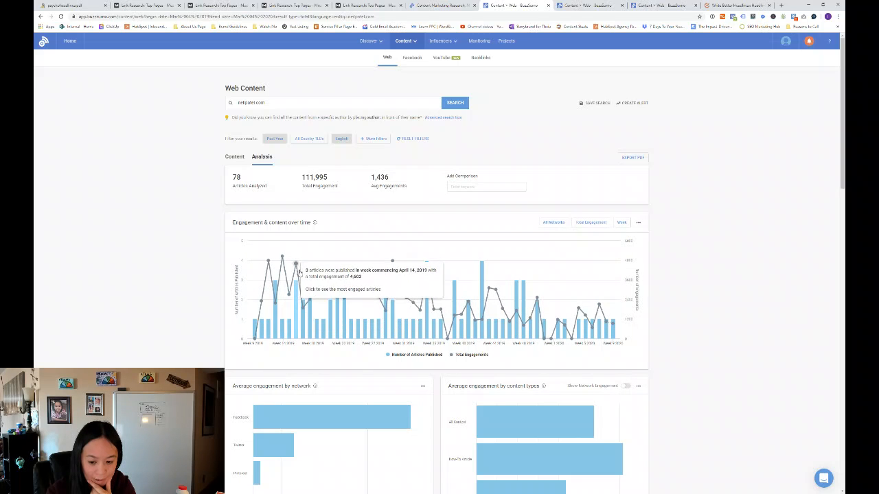
mouse_move(535, 309)
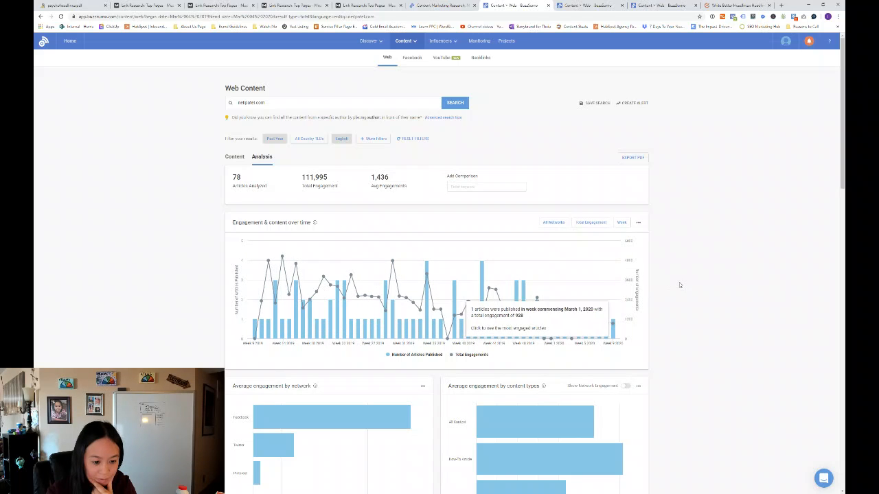
left_click(620, 222)
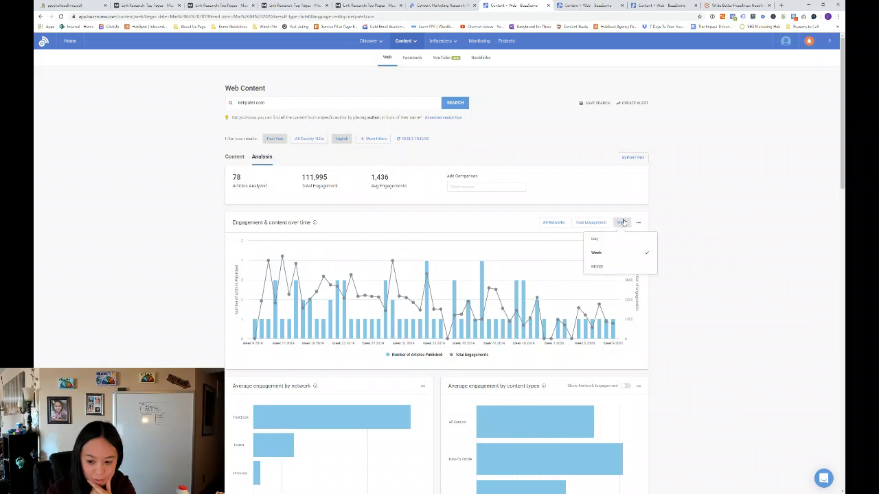
left_click(594, 239)
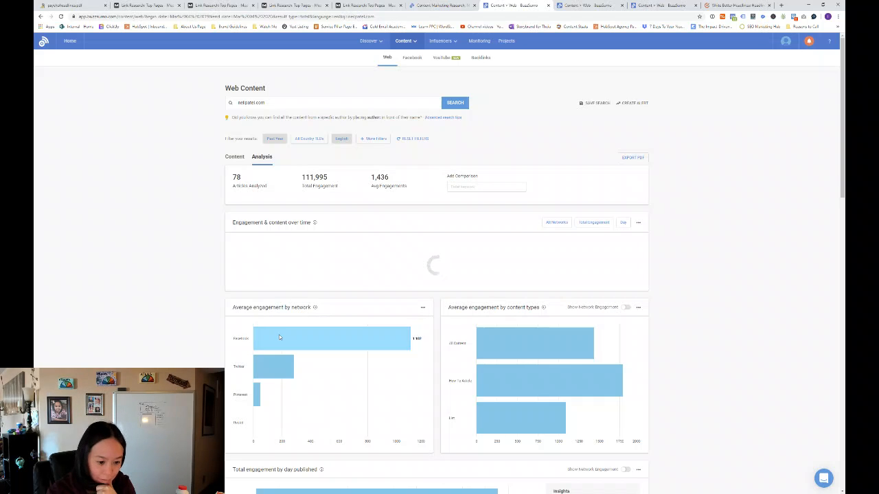
mouse_move(262, 302)
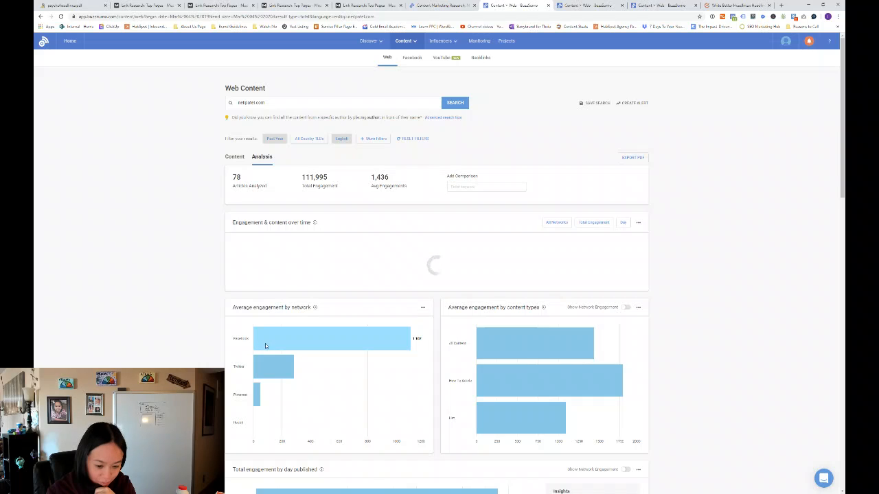
mouse_move(335, 316)
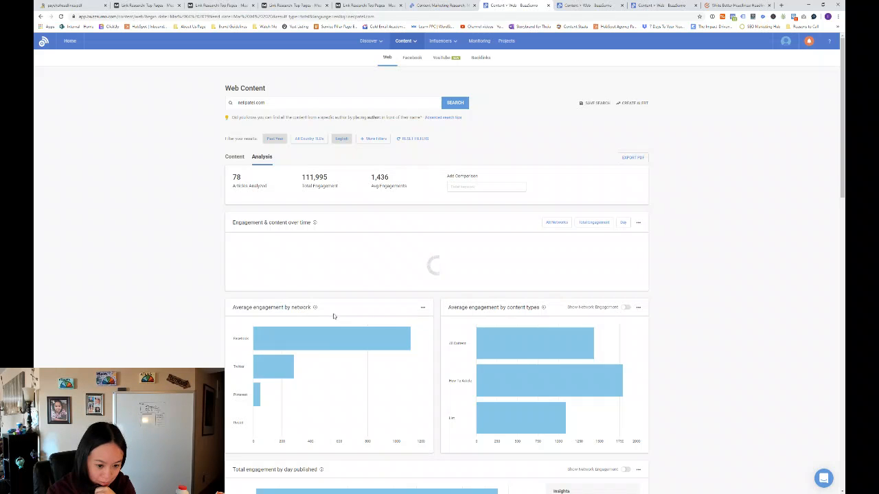
mouse_move(315, 307)
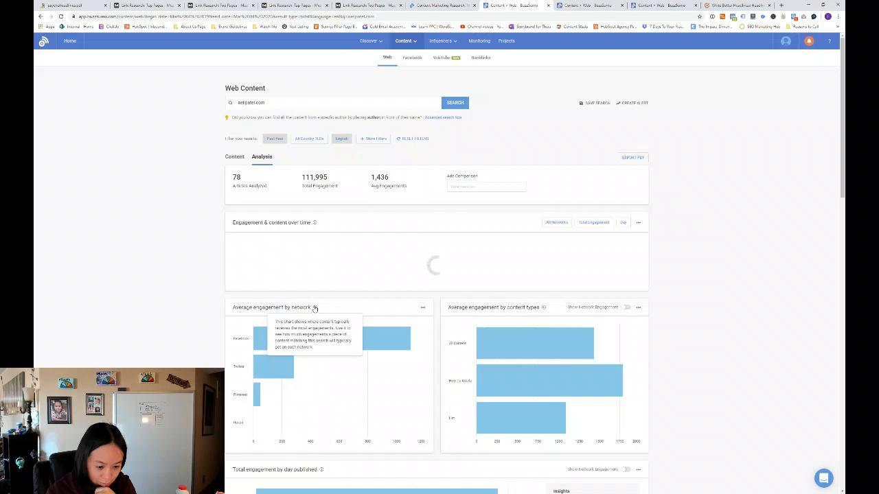
mouse_move(421, 311)
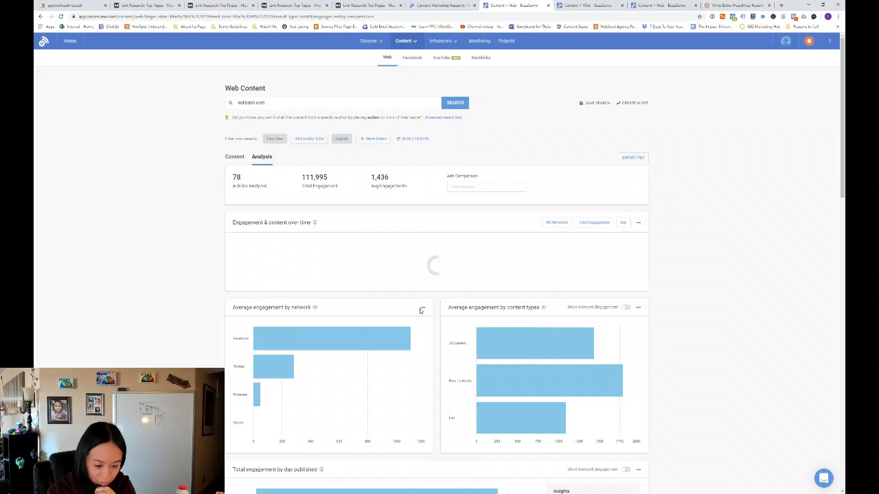
left_click(422, 308)
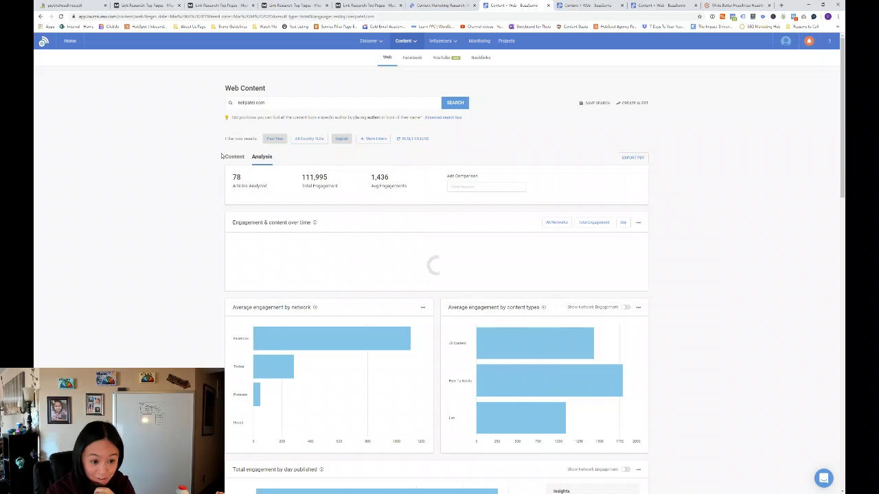
mouse_move(545, 379)
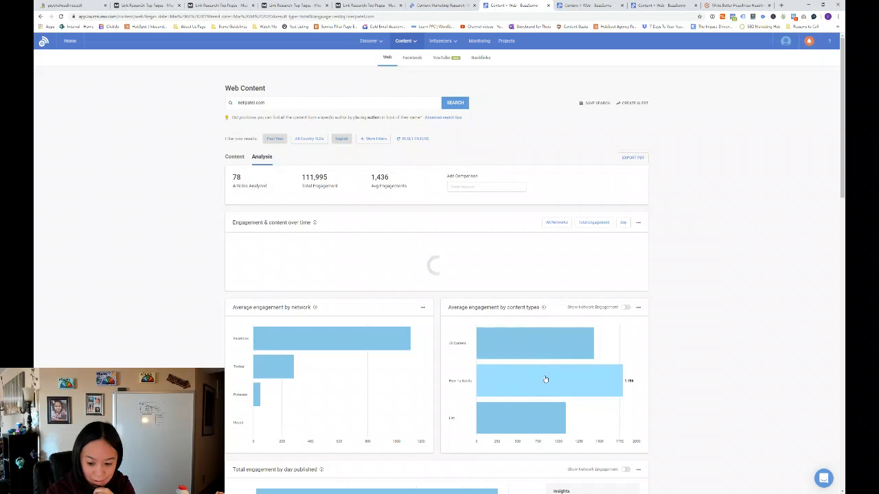
mouse_move(548, 377)
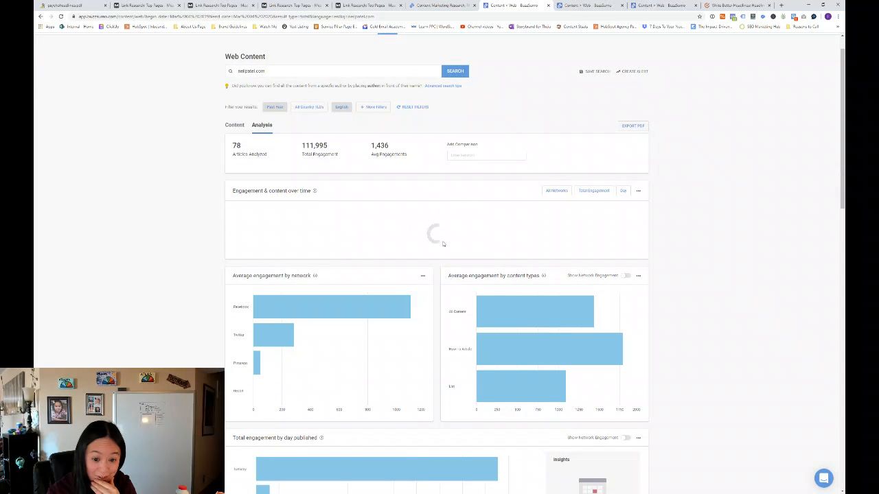
Scroll down to the daily Engagement & content over time chart for neilpatel.com.
scroll("down", 3)
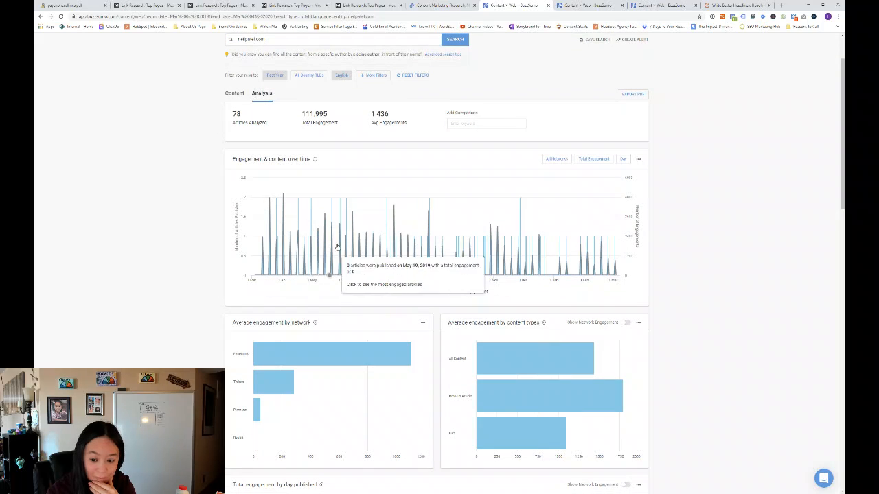
mouse_move(310, 236)
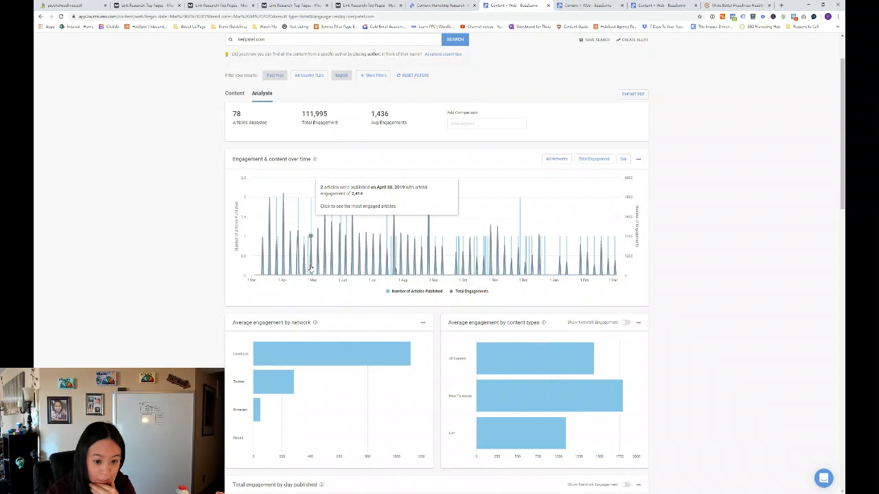
mouse_move(318, 228)
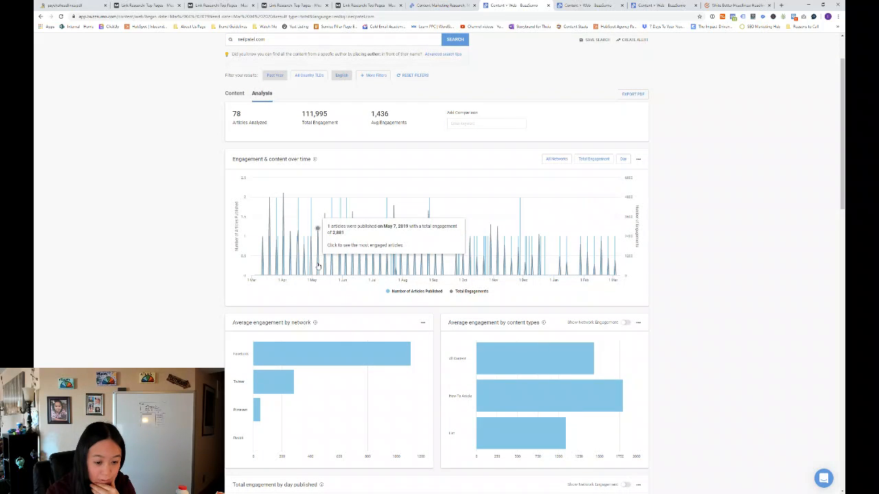
mouse_move(424, 252)
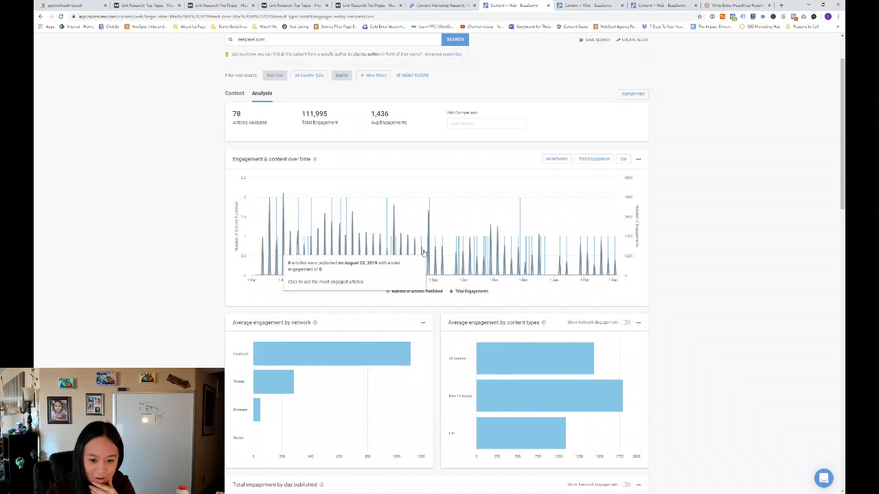
mouse_move(510, 245)
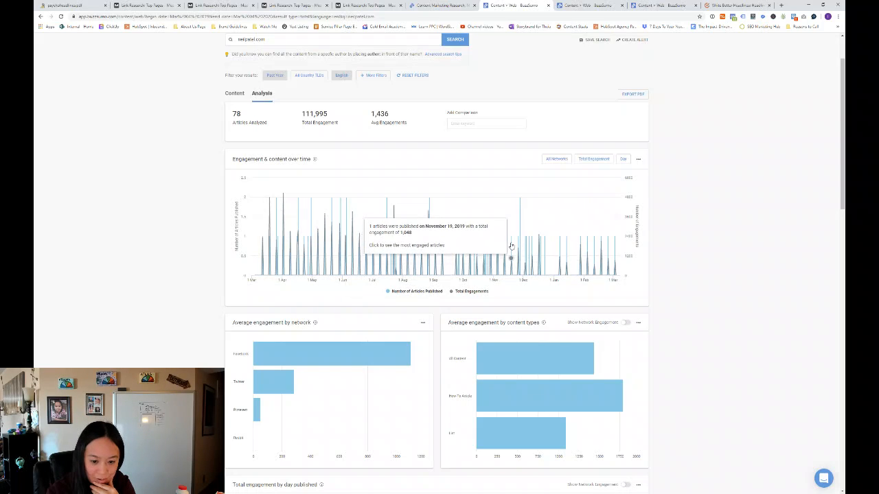
mouse_move(519, 241)
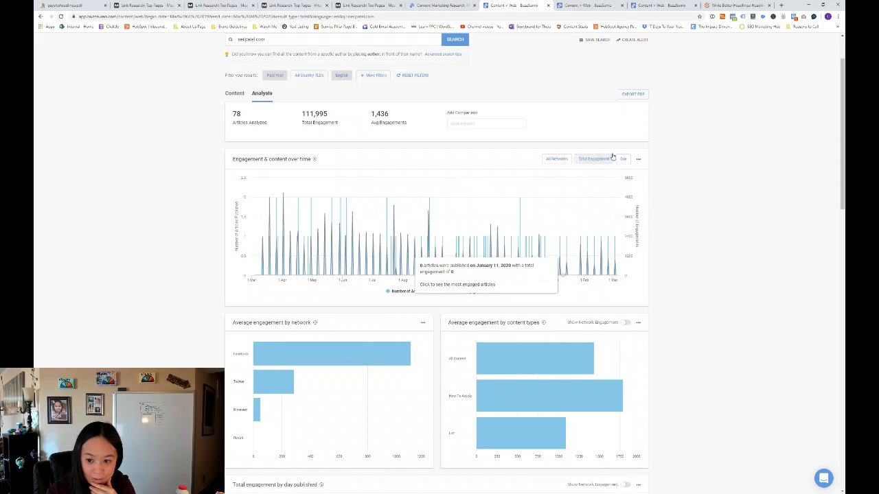
Set the Engagement & content over time chart interval from Day to Month.
left_click(623, 159)
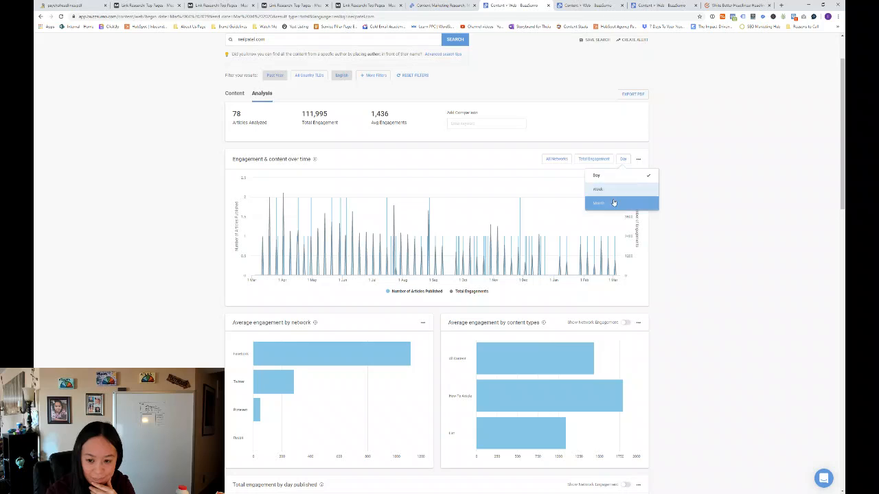
left_click(598, 203)
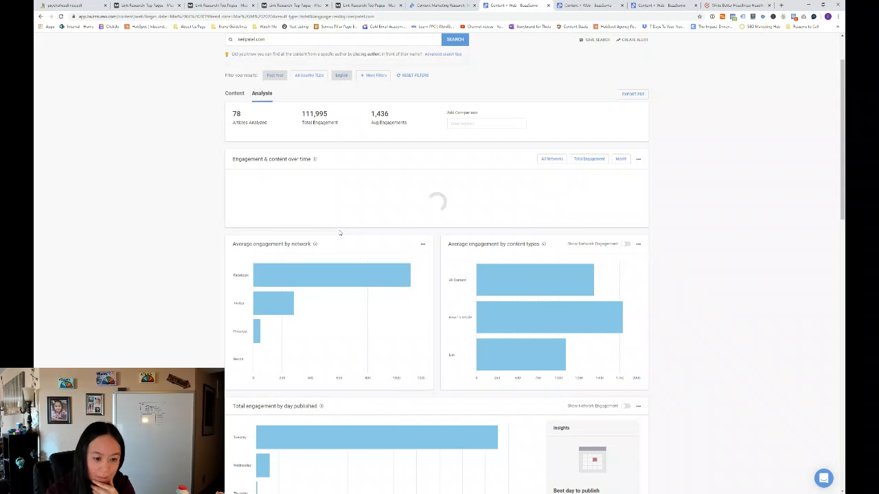
mouse_move(408, 267)
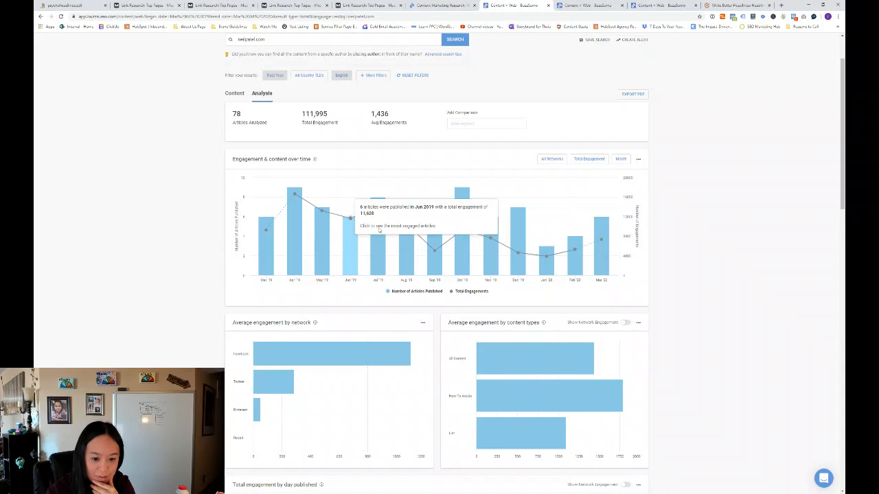
mouse_move(462, 231)
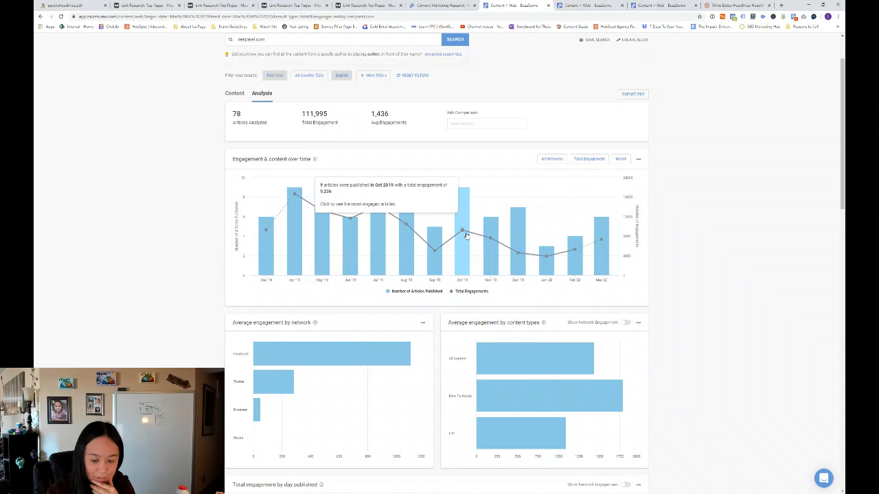
mouse_move(515, 233)
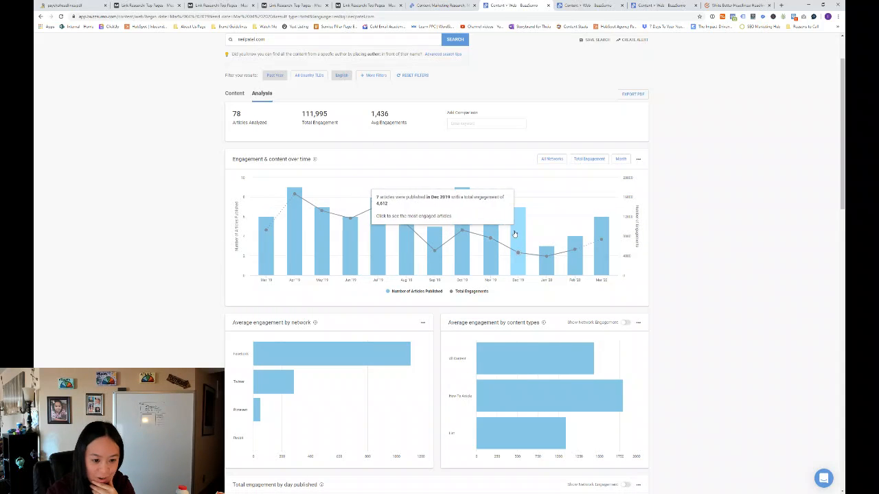
mouse_move(198, 174)
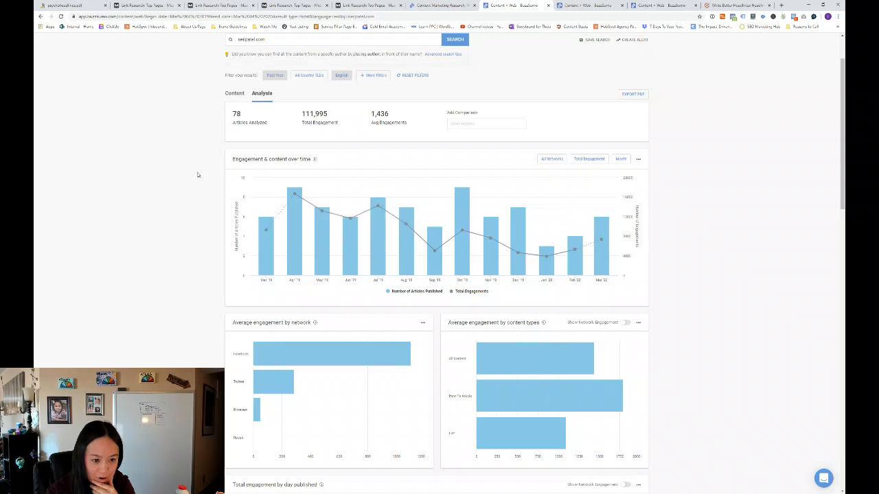
Scroll past content-length engagement and Top Domains to the top 10 most-engaged articles.
scroll("down", 3)
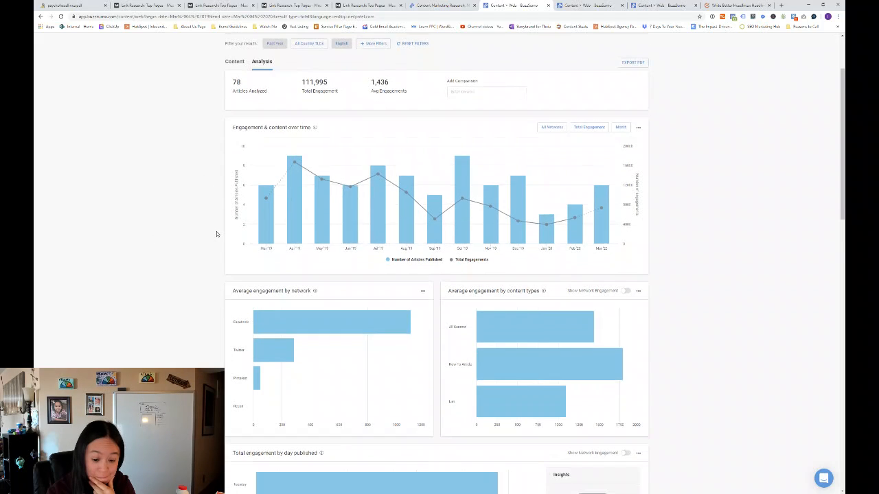
scroll("down", 3)
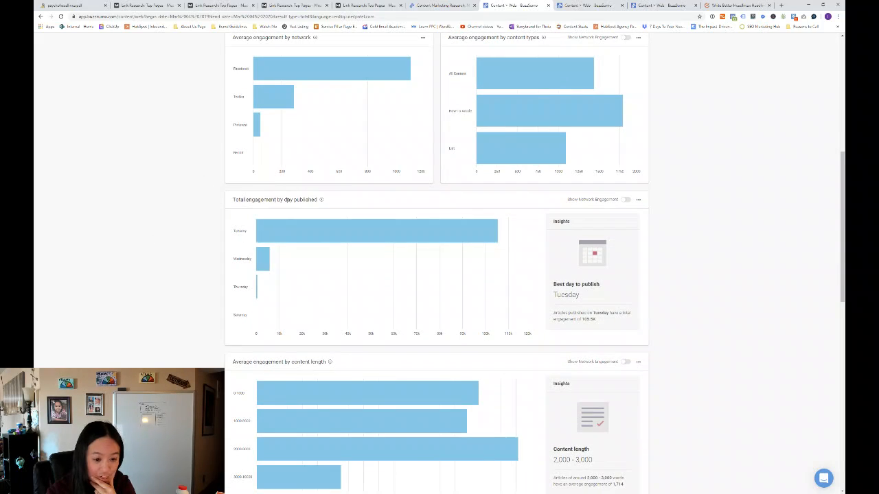
mouse_move(287, 231)
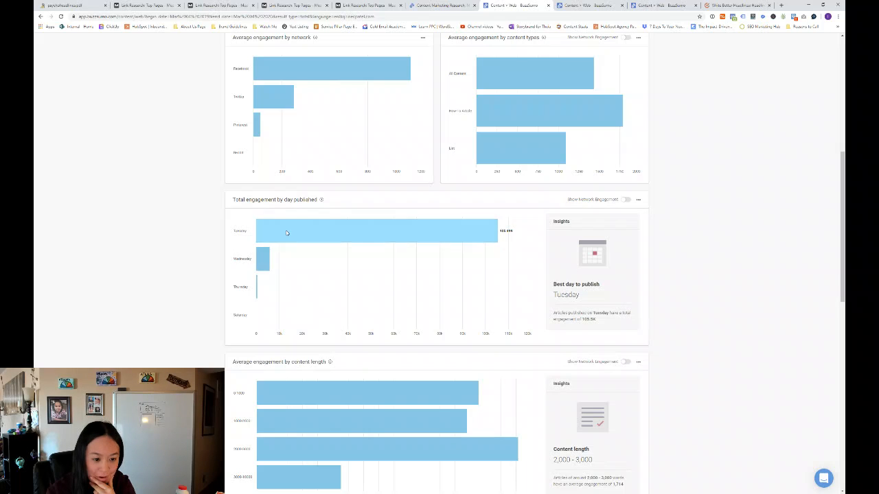
mouse_move(316, 236)
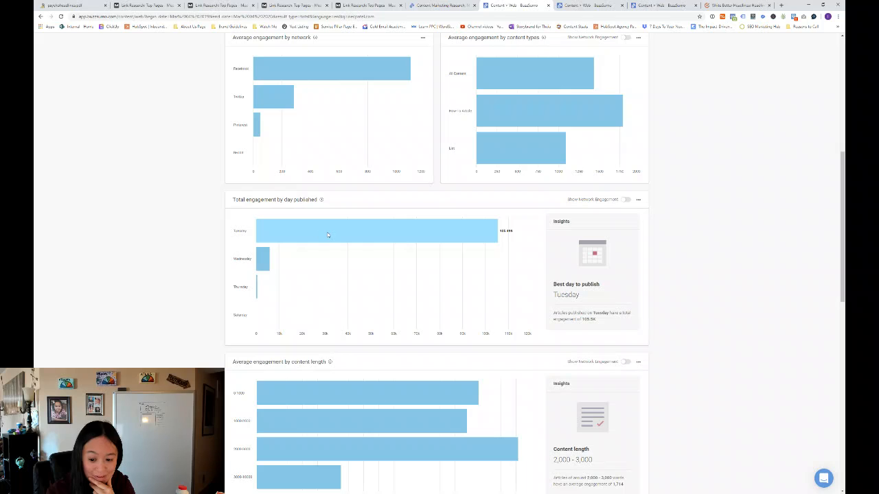
scroll("down", 3)
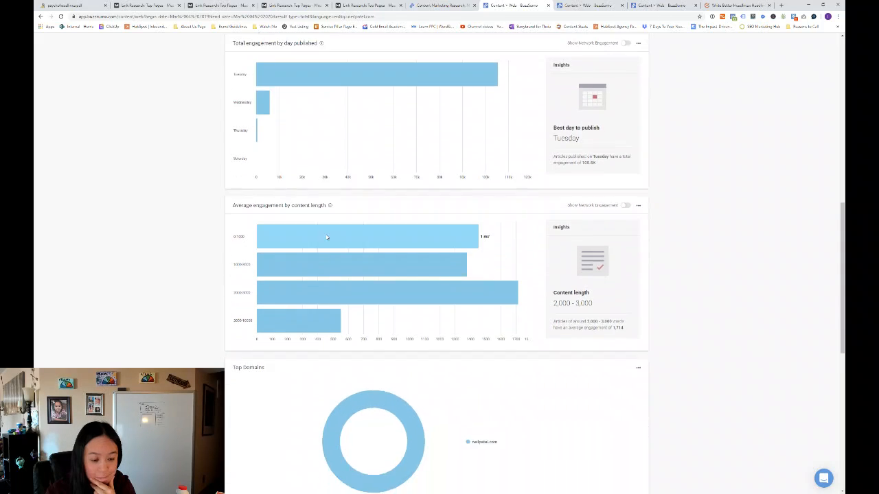
scroll("down", 3)
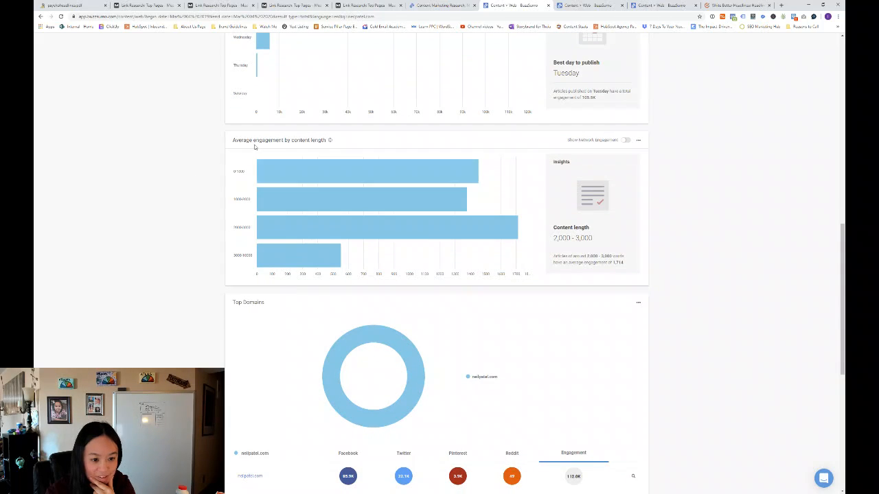
mouse_move(332, 230)
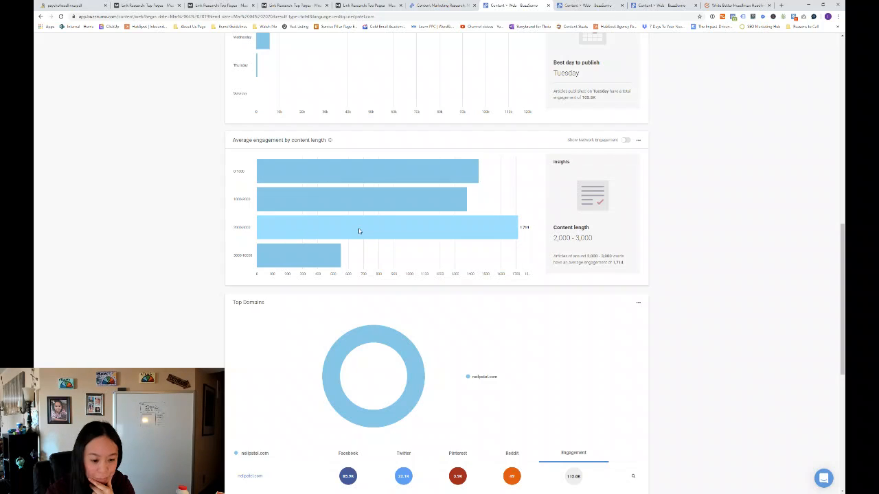
scroll("down", 3)
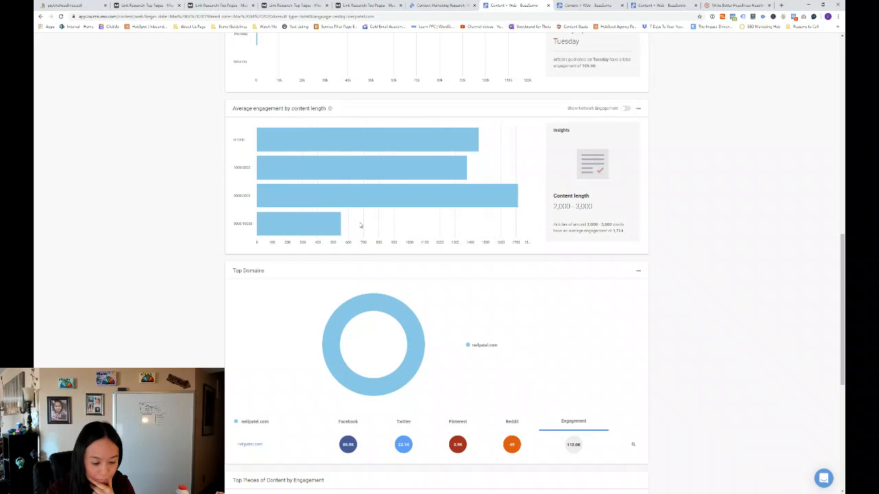
scroll("down", 3)
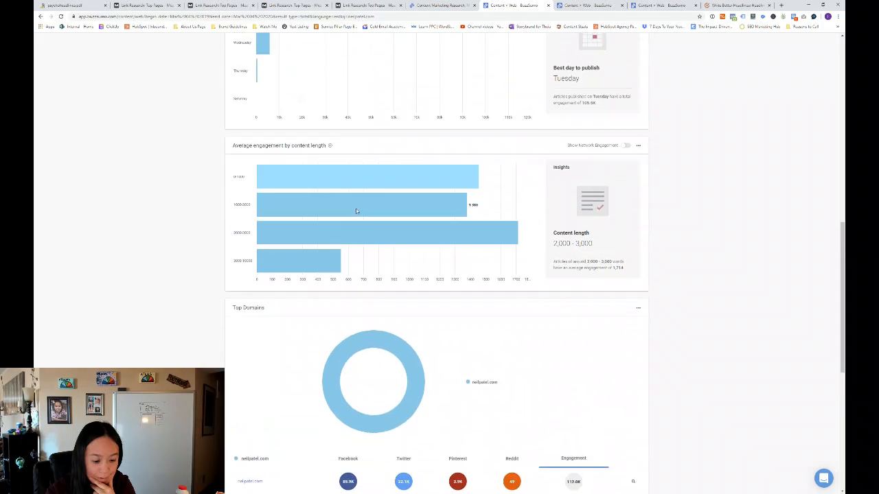
scroll("down", 3)
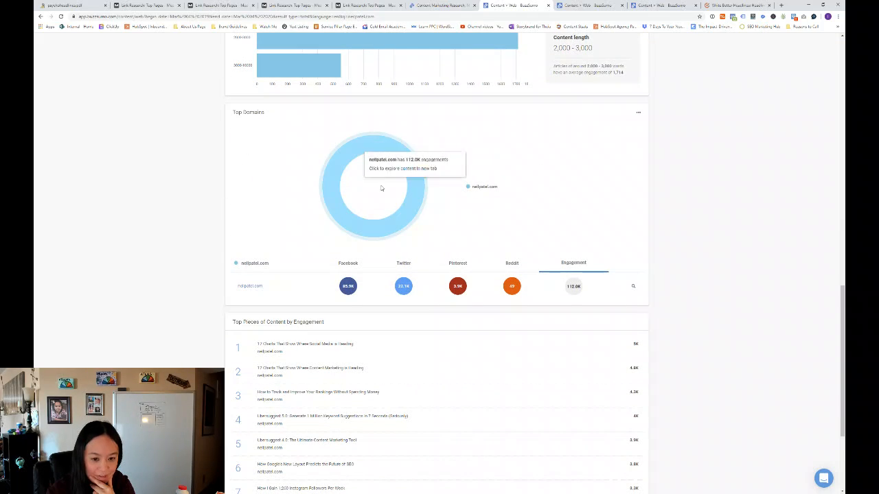
scroll("down", 3)
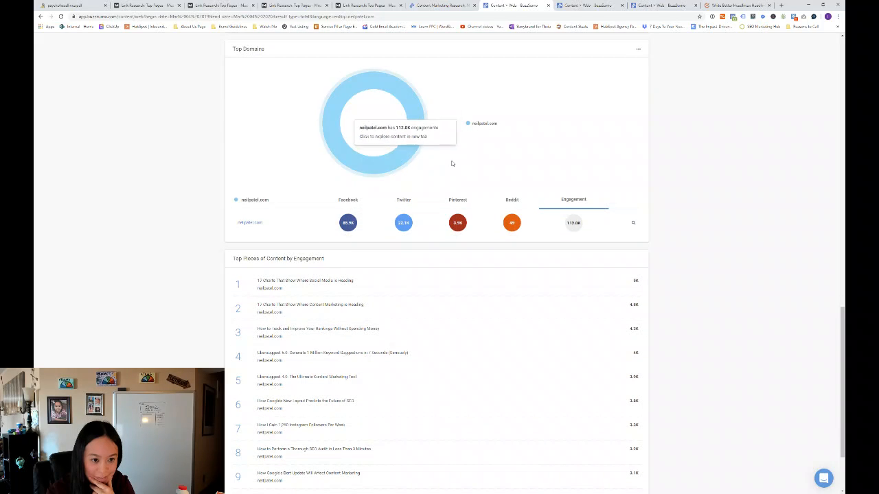
scroll("down", 3)
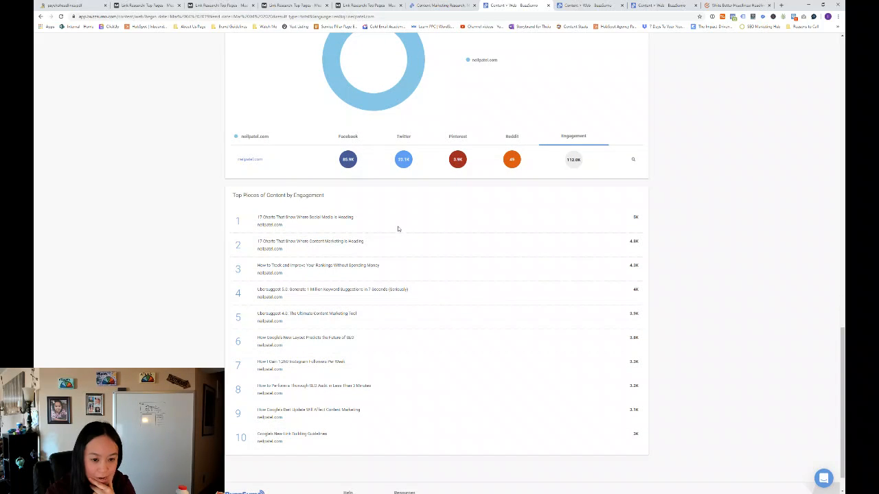
mouse_move(530, 341)
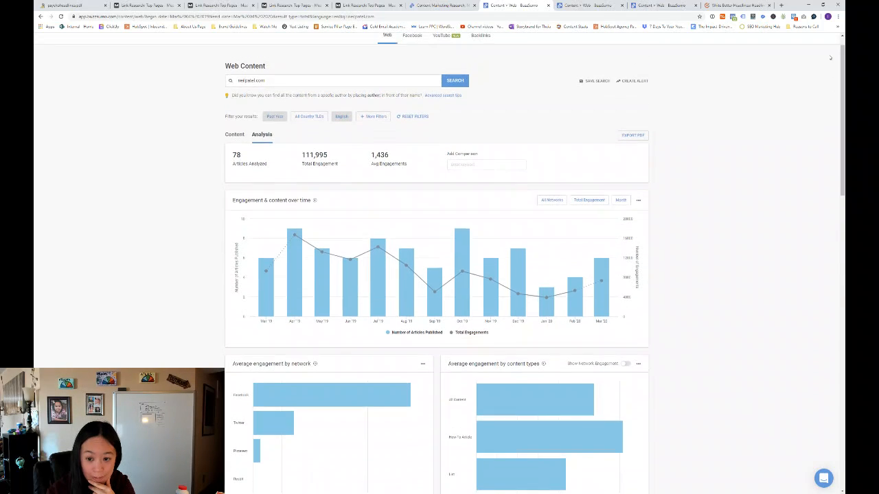
left_click(486, 164)
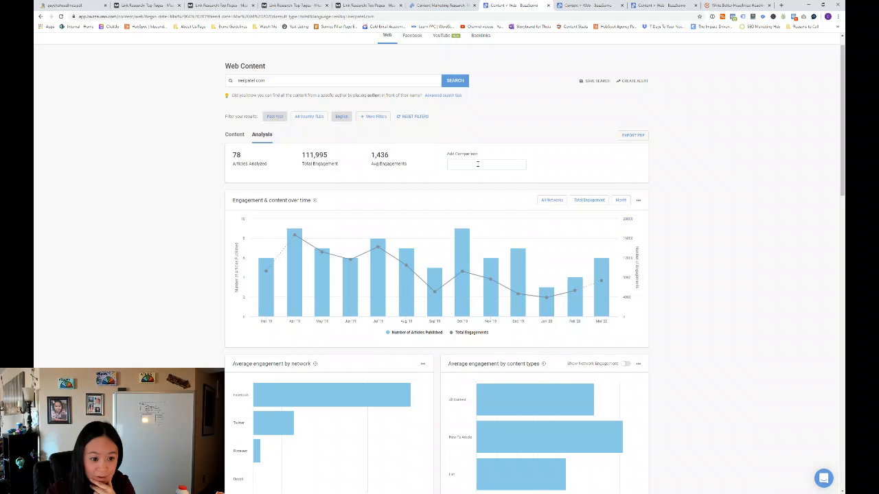
mouse_move(291, 127)
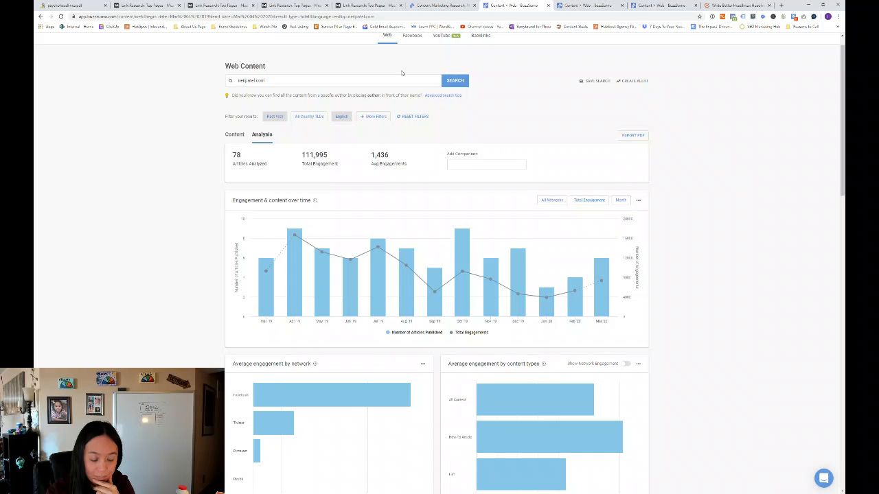
left_click(485, 164)
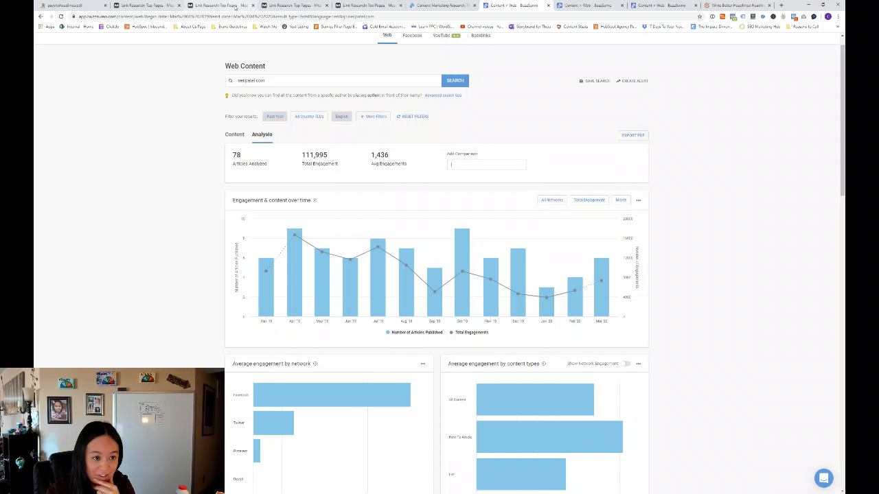
mouse_move(220, 6)
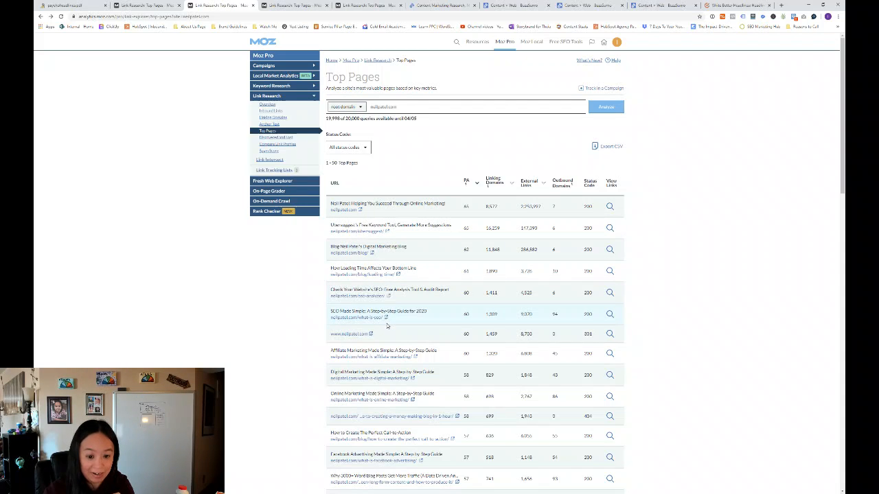
Scroll down through neilpatel.com's Top Pages results table in Moz Pro.
scroll("down", 3)
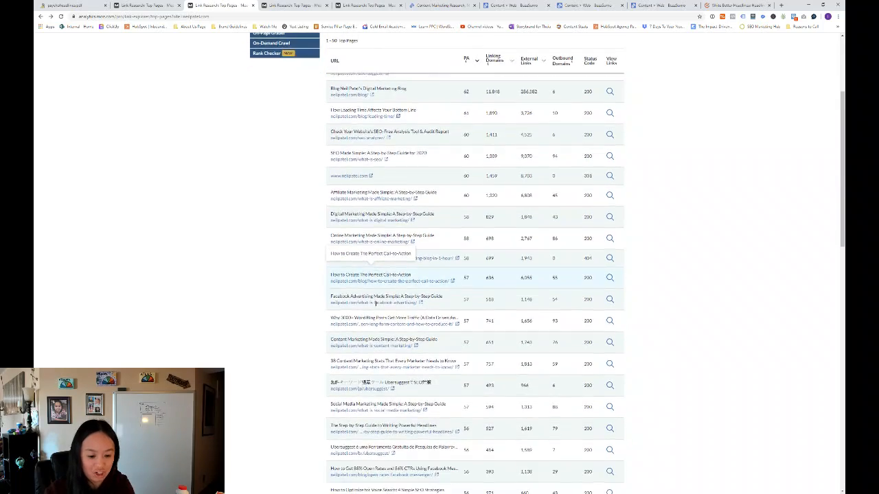
scroll("down", 3)
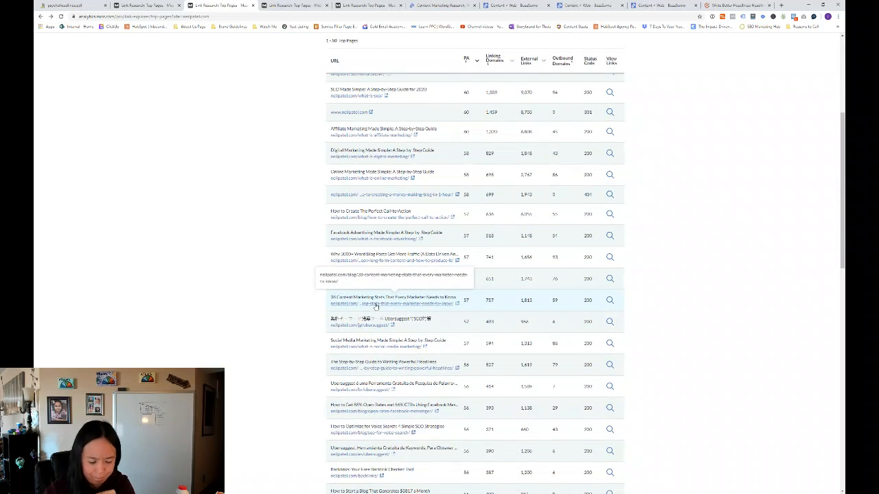
scroll("down", 3)
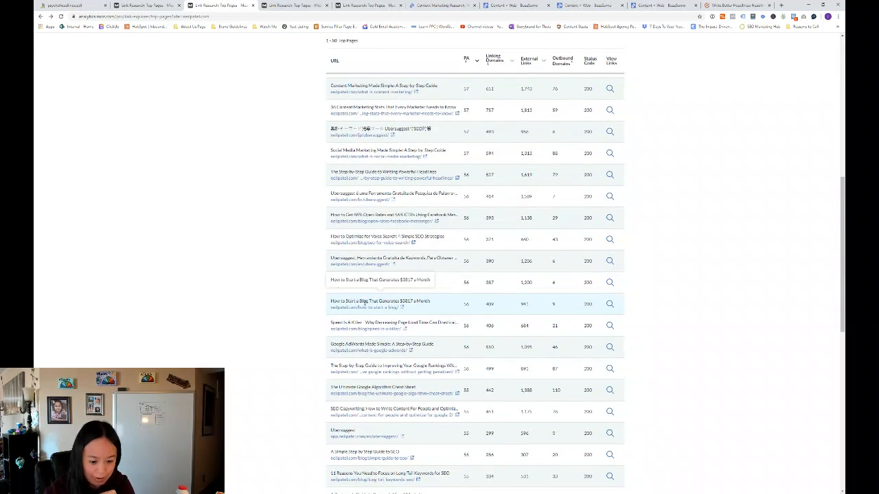
scroll("down", 3)
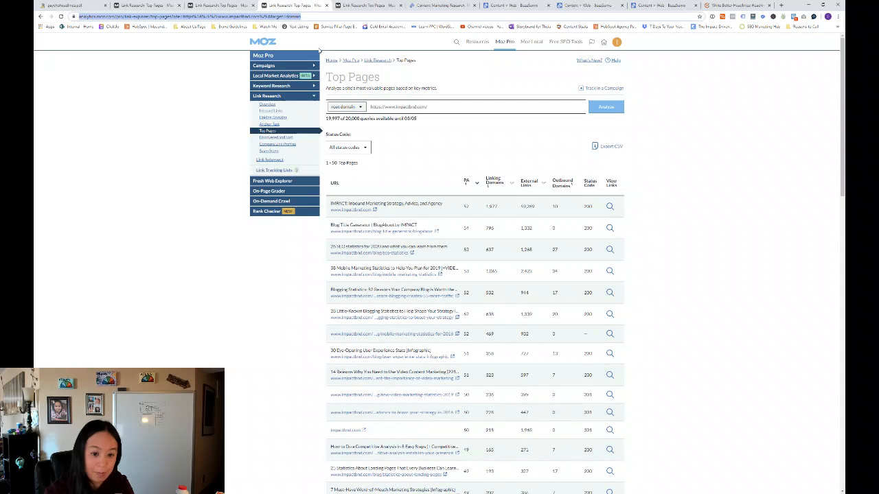
mouse_move(430, 144)
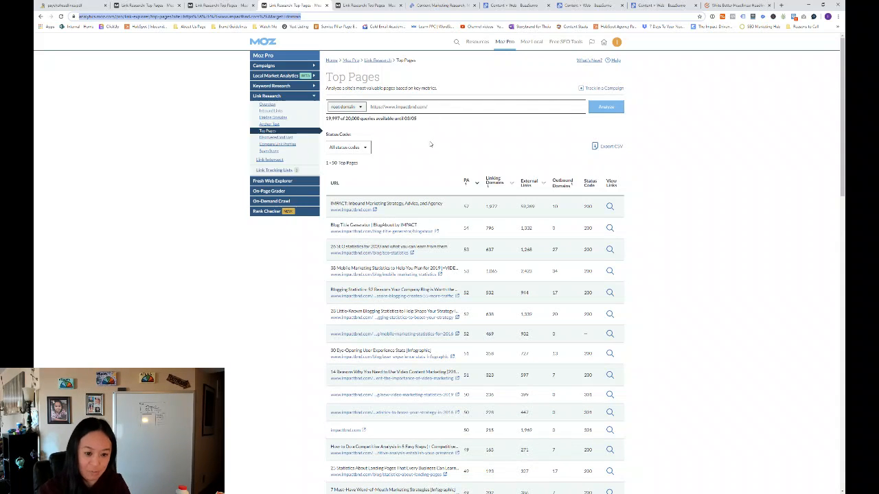
mouse_move(374, 193)
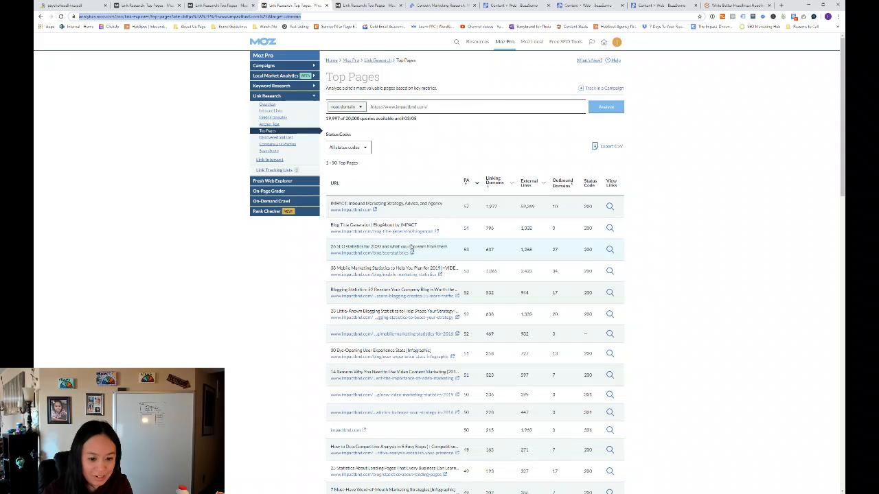
mouse_move(419, 231)
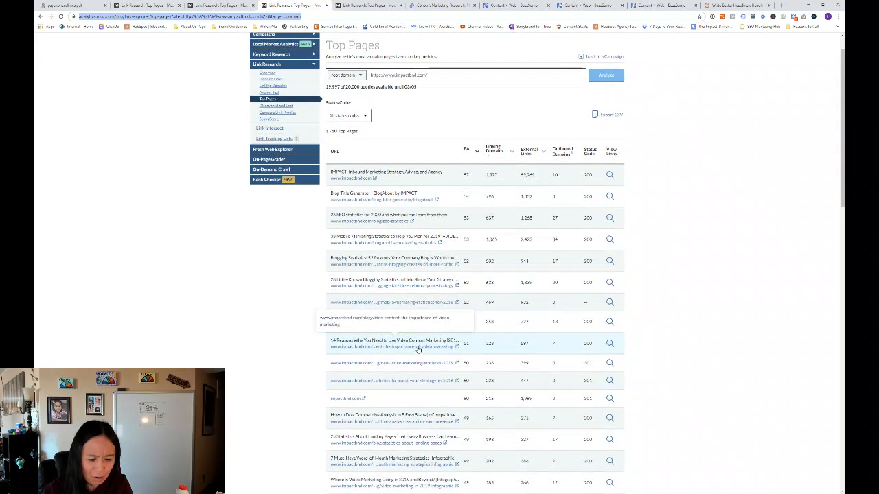
Scroll impactbnd.com's Top Pages list past its blogging and video marketing statistics posts.
scroll("down", 3)
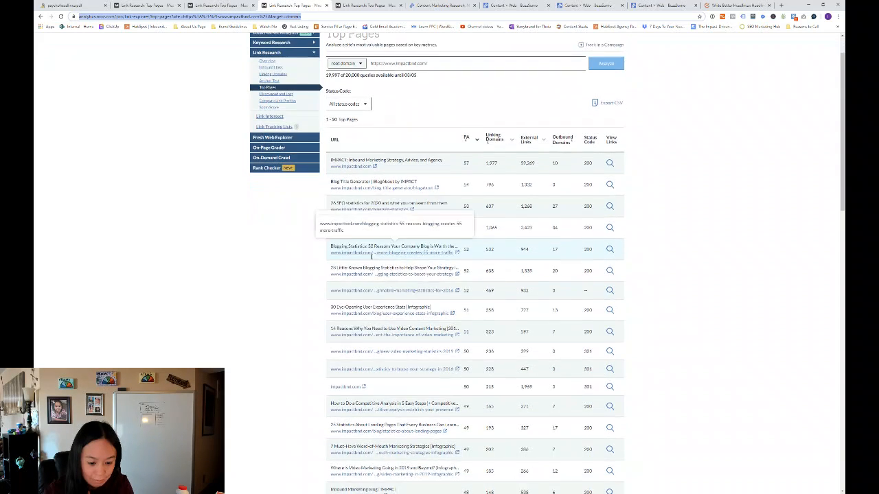
scroll("down", 3)
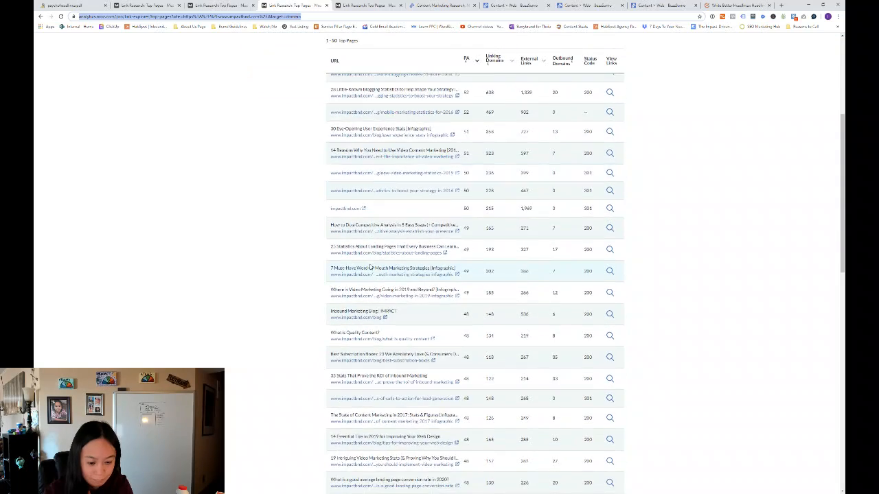
scroll("down", 3)
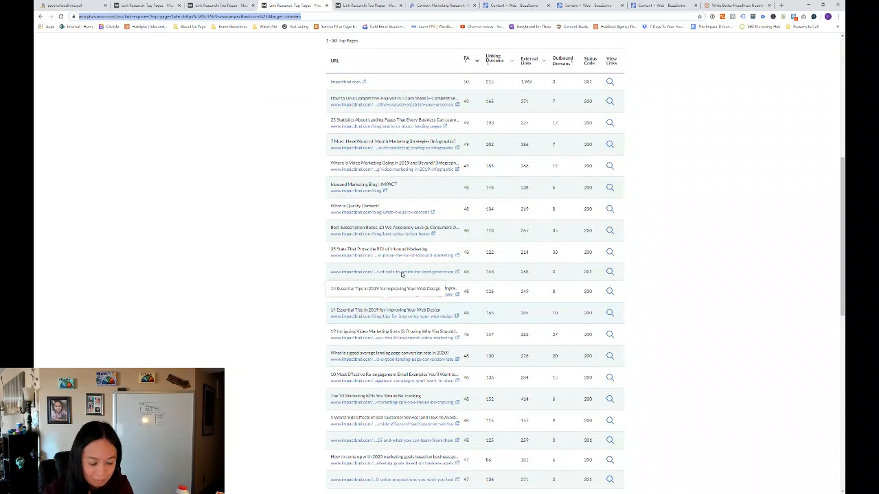
scroll("down", 3)
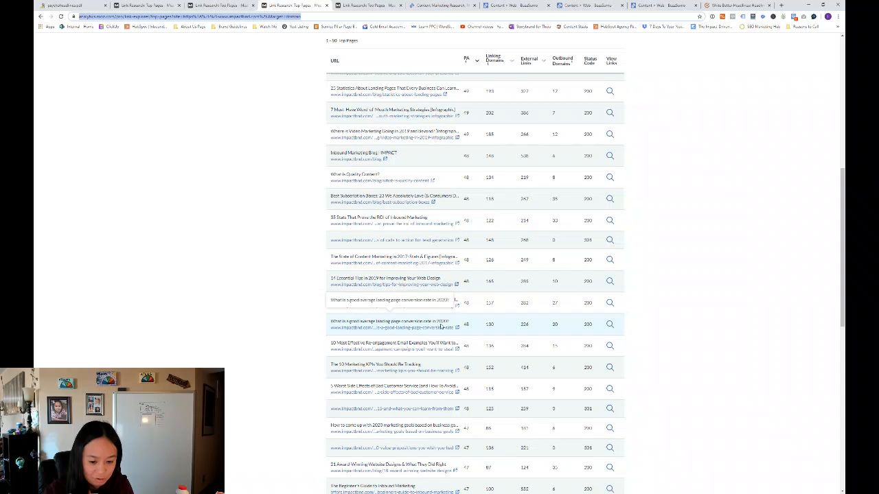
scroll("down", 3)
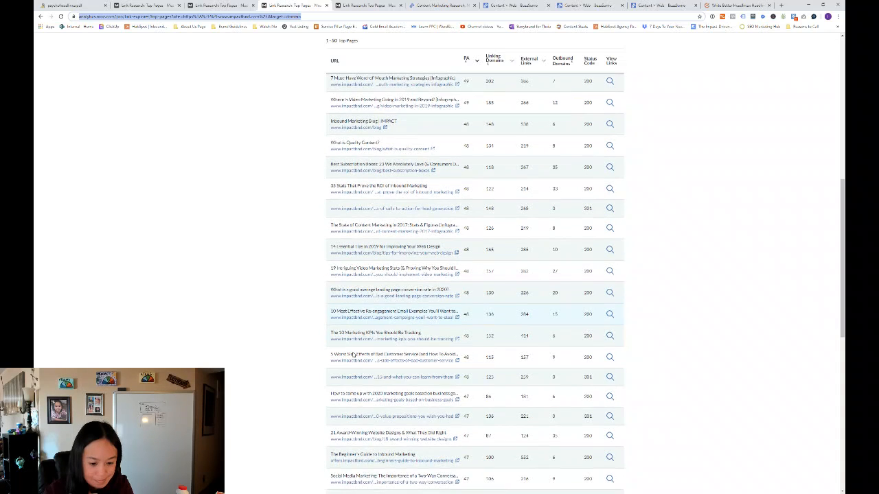
scroll("down", 3)
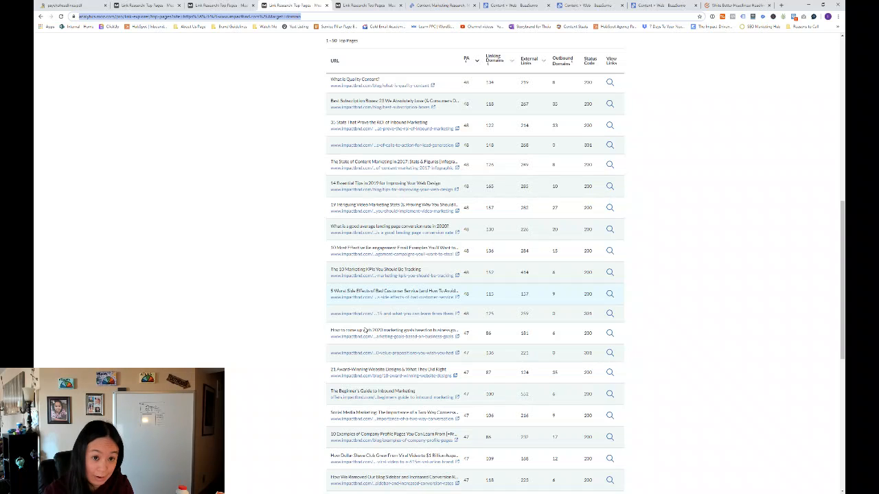
scroll("down", 3)
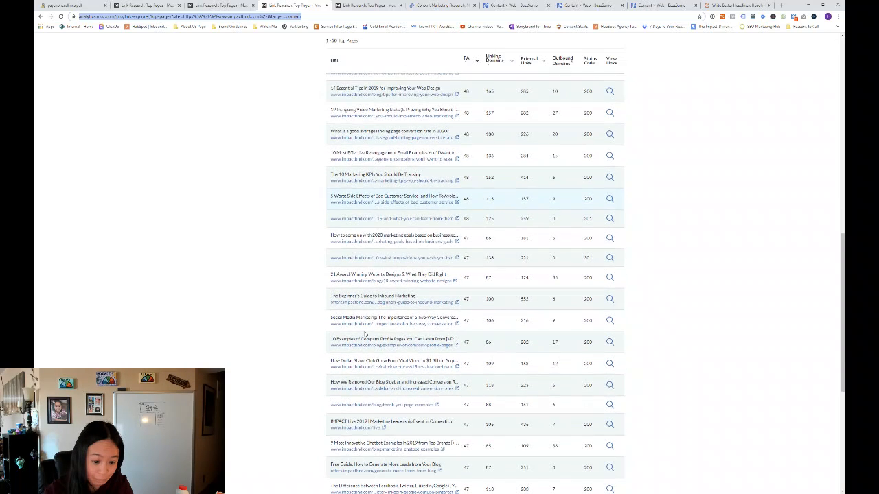
mouse_move(363, 342)
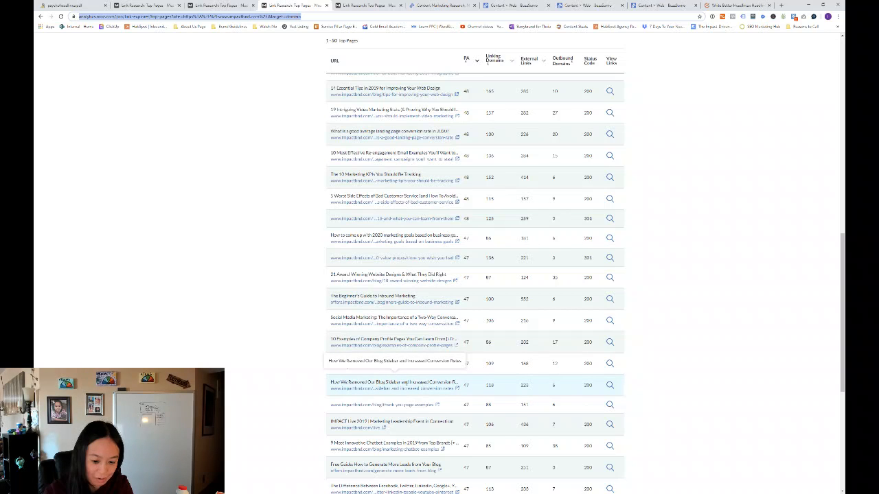
scroll("down", 3)
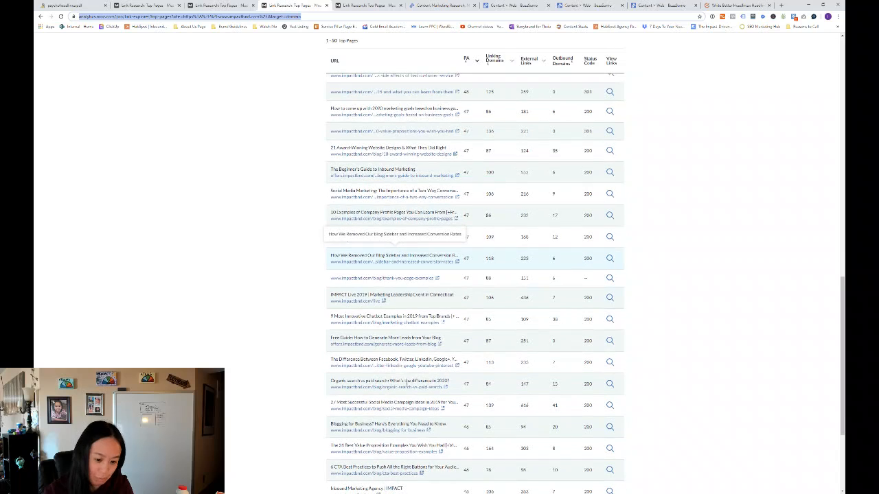
scroll("down", 3)
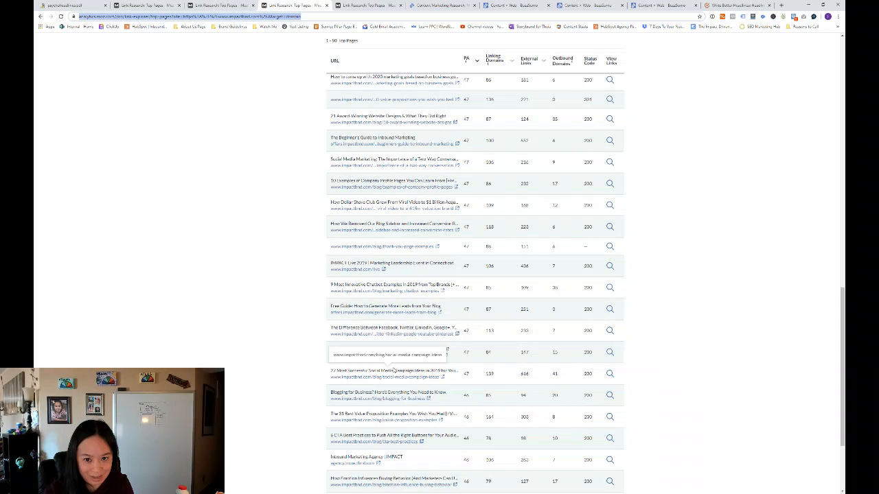
scroll("down", 3)
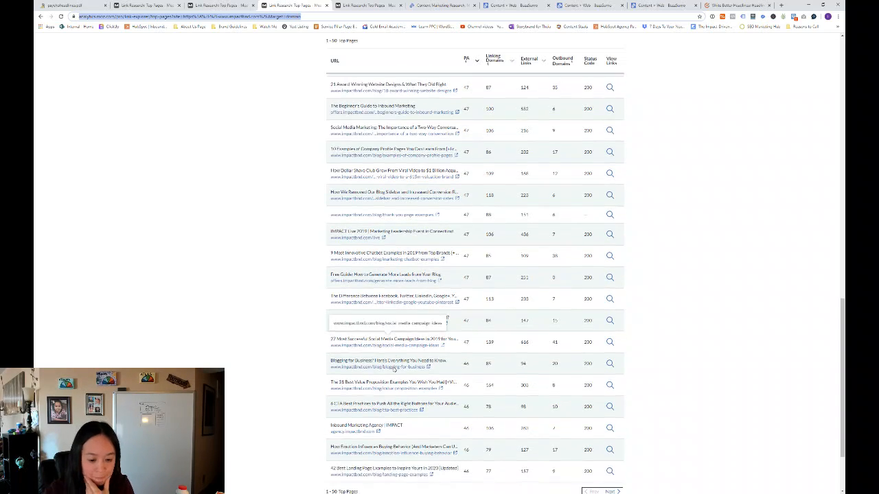
scroll("down", 3)
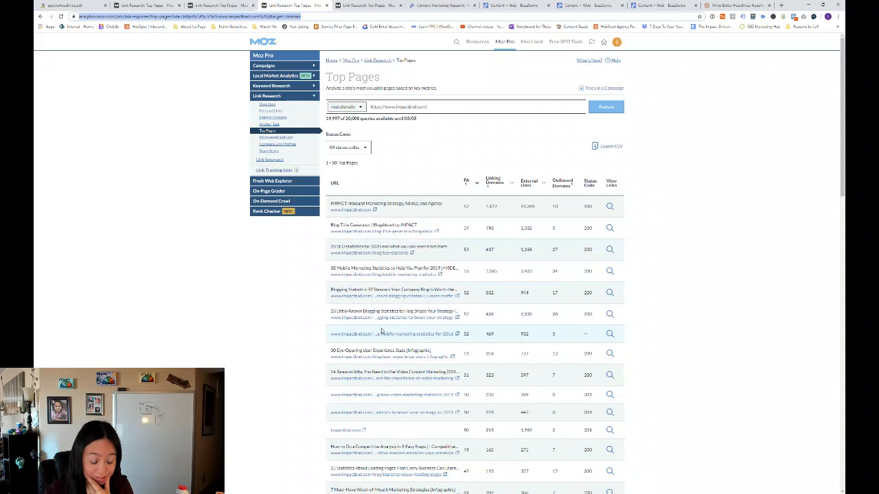
scroll("down", 3)
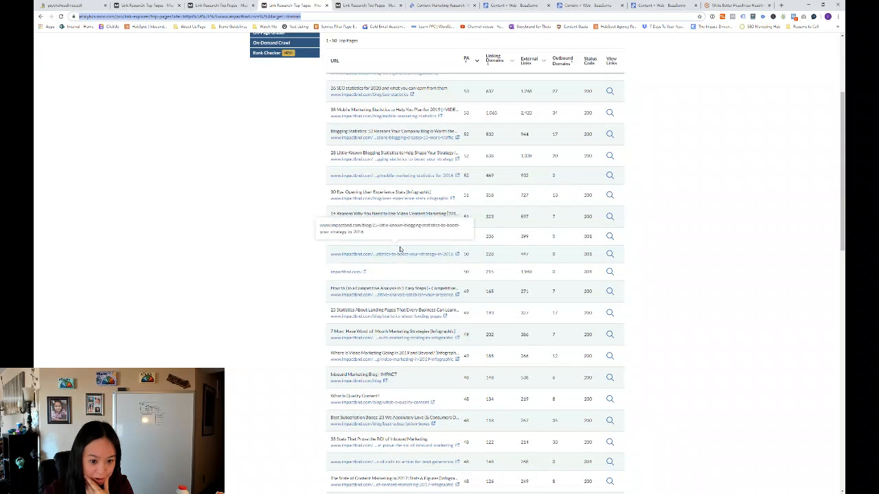
mouse_move(400, 175)
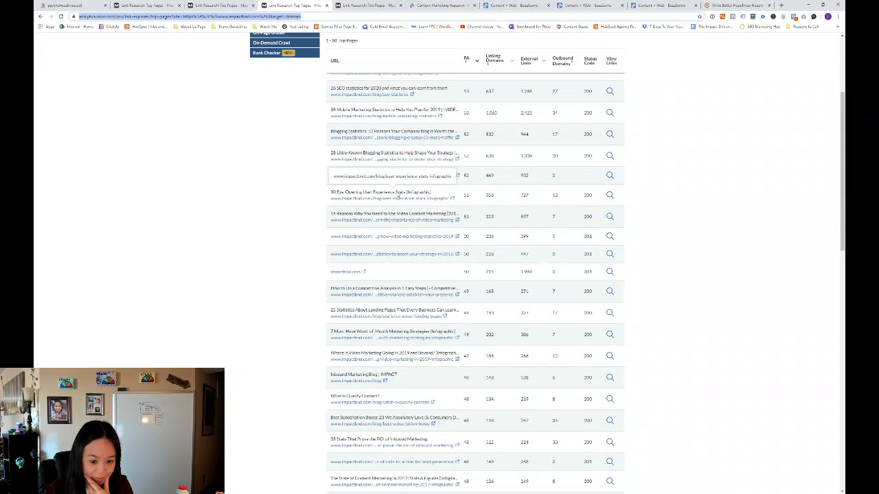
scroll("down", 3)
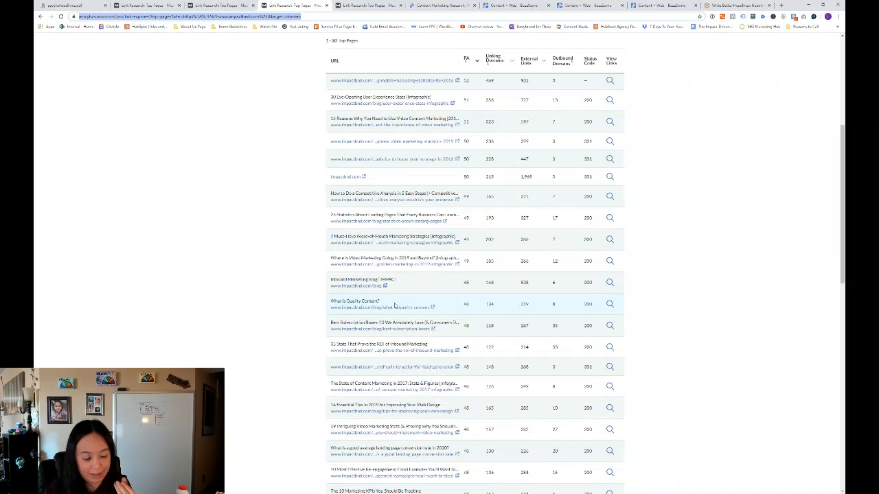
scroll("down", 3)
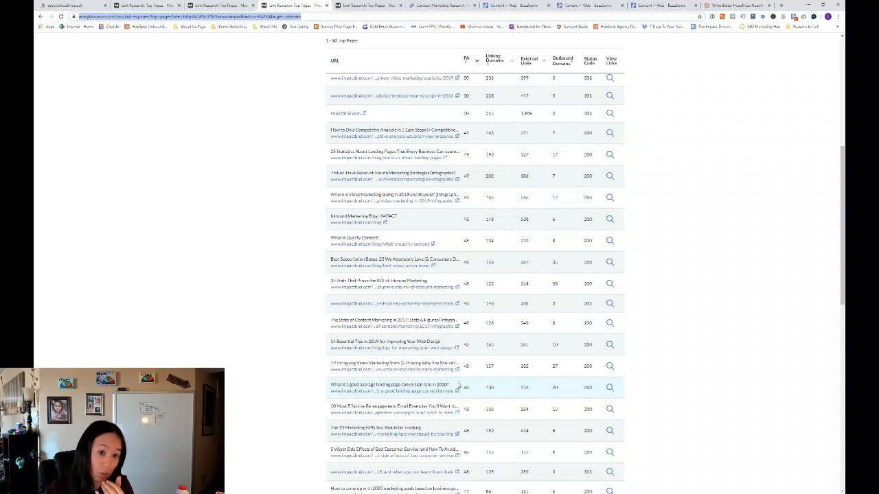
scroll("down", 3)
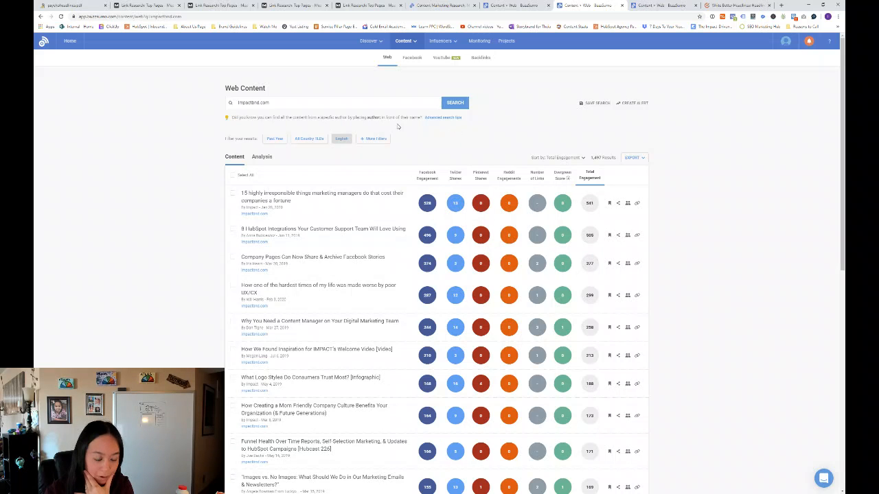
mouse_move(337, 199)
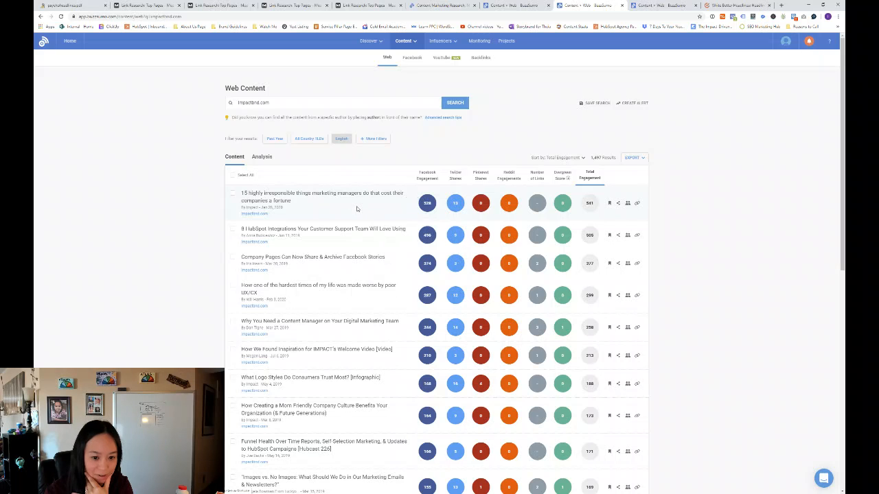
mouse_move(370, 204)
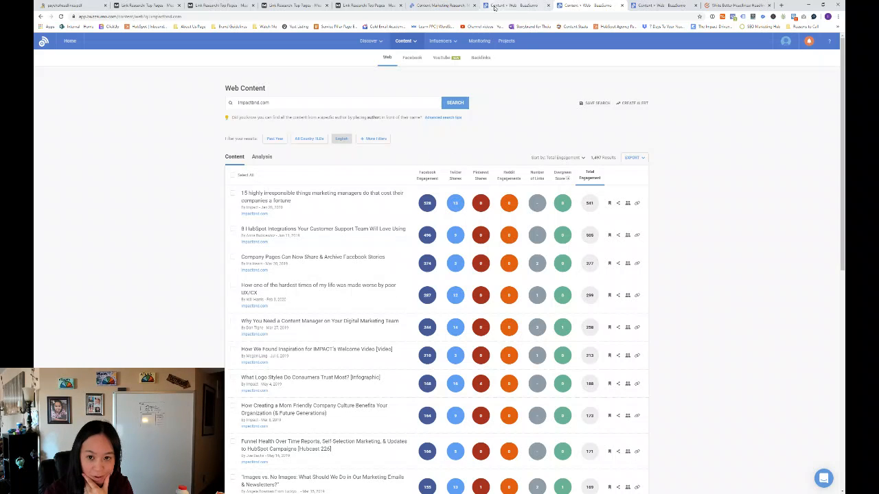
left_click(262, 134)
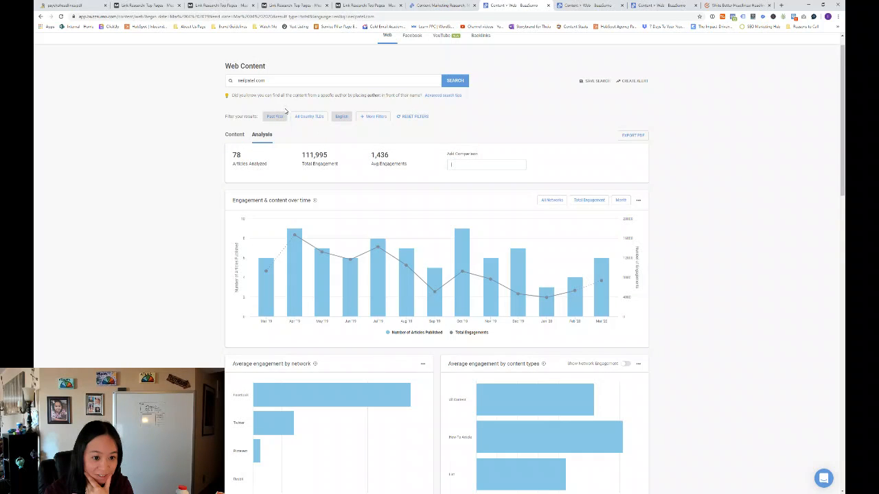
left_click(234, 135)
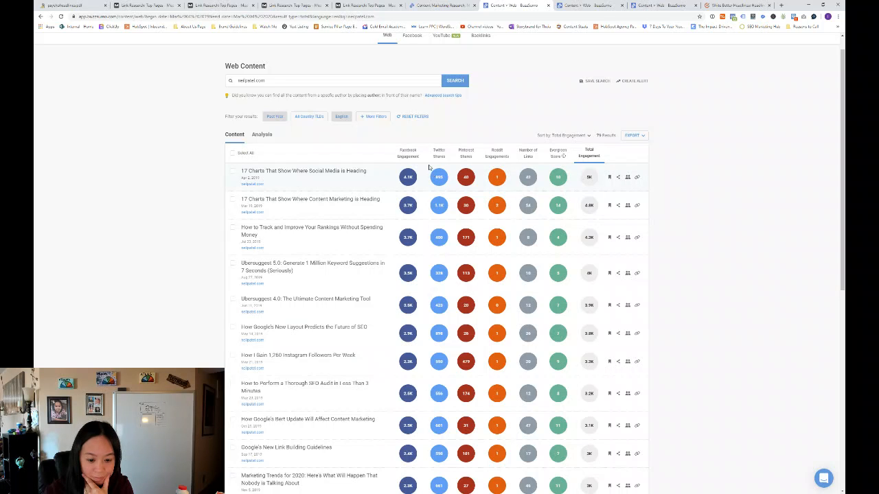
mouse_move(590, 5)
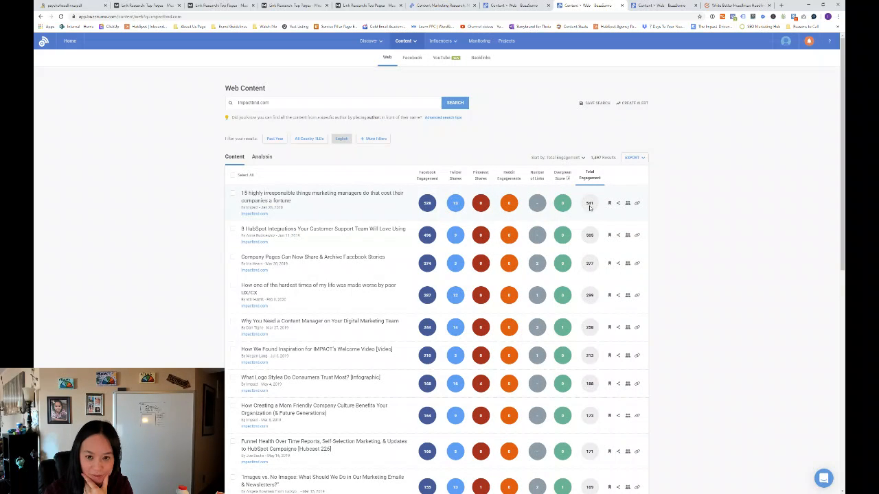
left_click(455, 102)
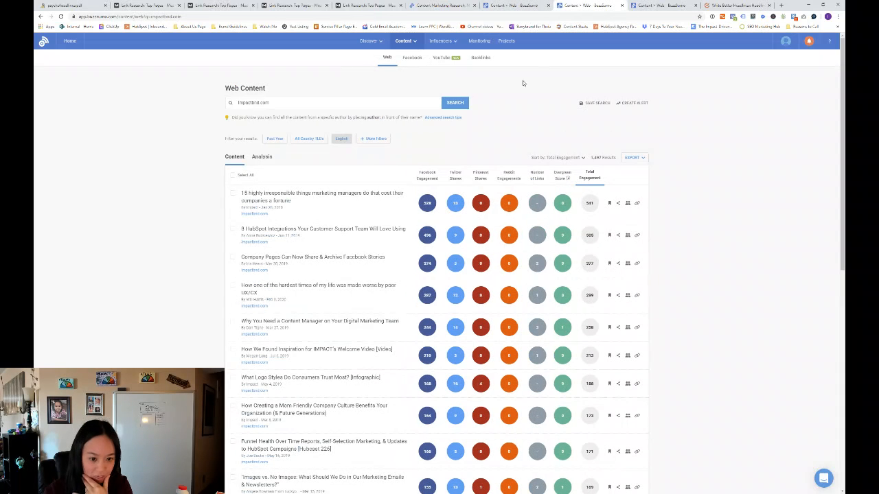
scroll("down", 3)
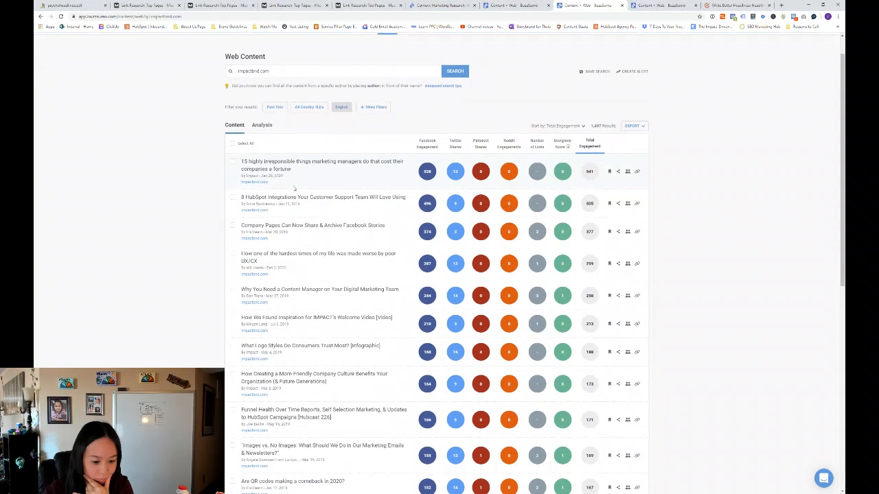
scroll("down", 3)
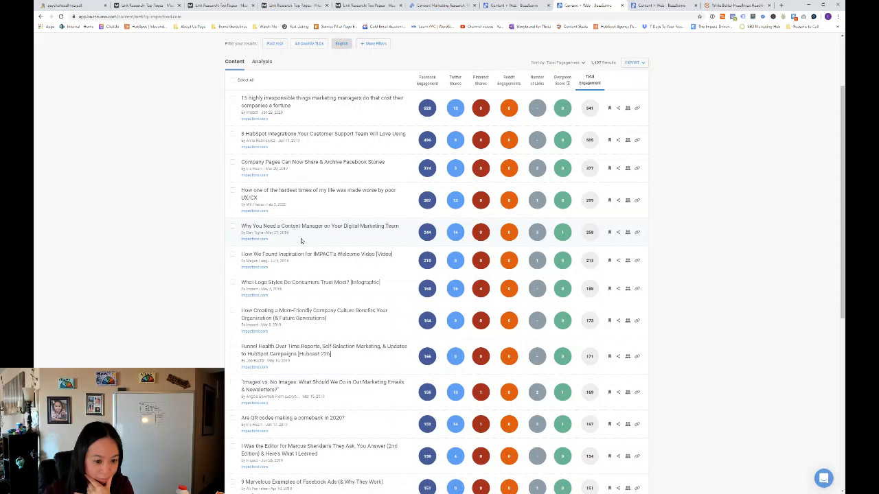
scroll("down", 3)
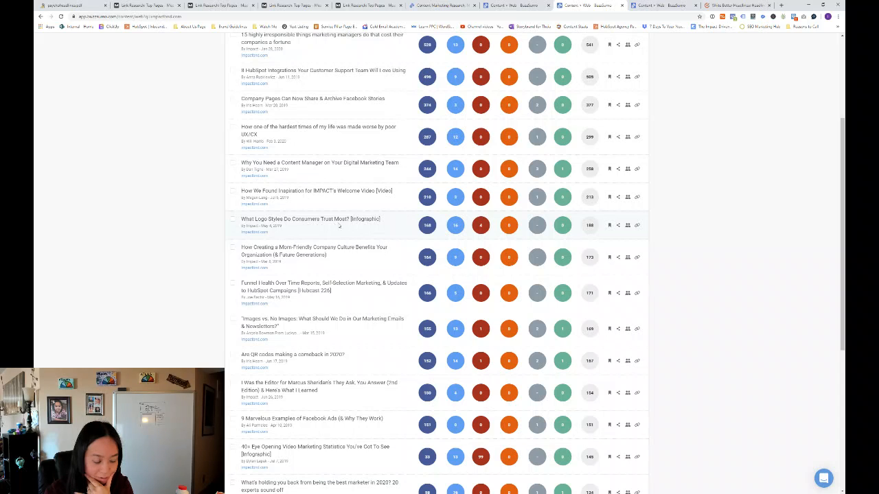
mouse_move(287, 267)
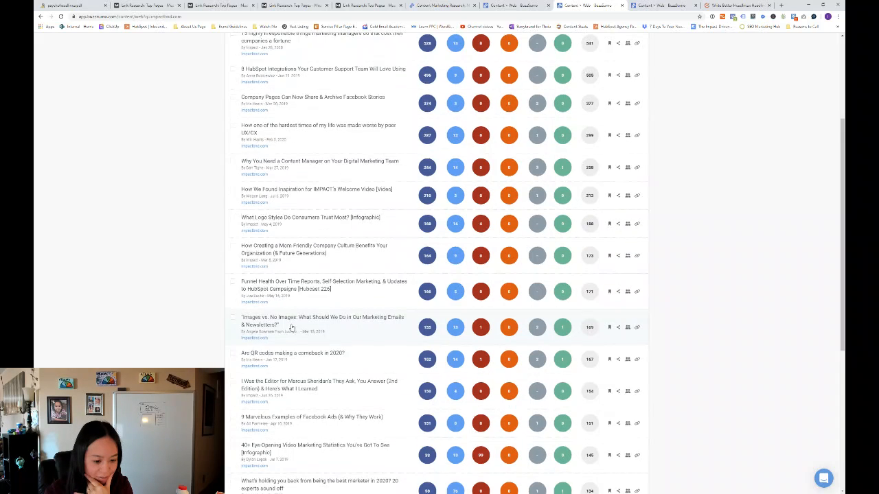
scroll("down", 3)
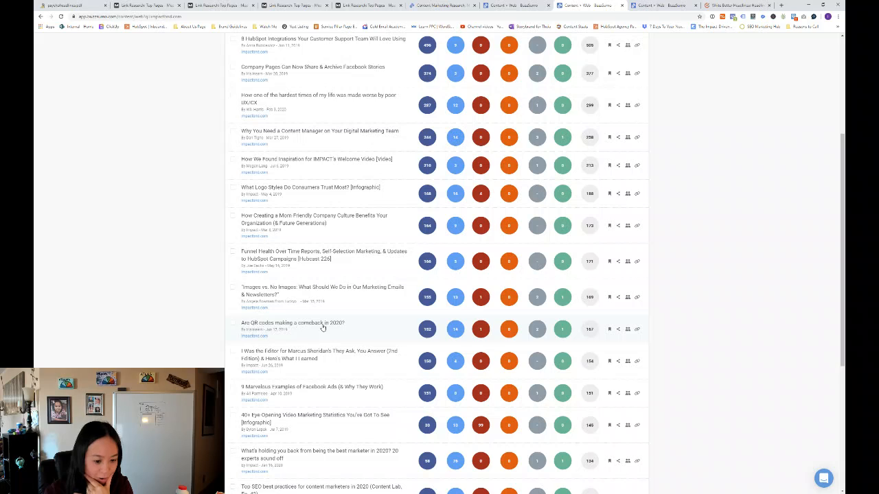
scroll("down", 3)
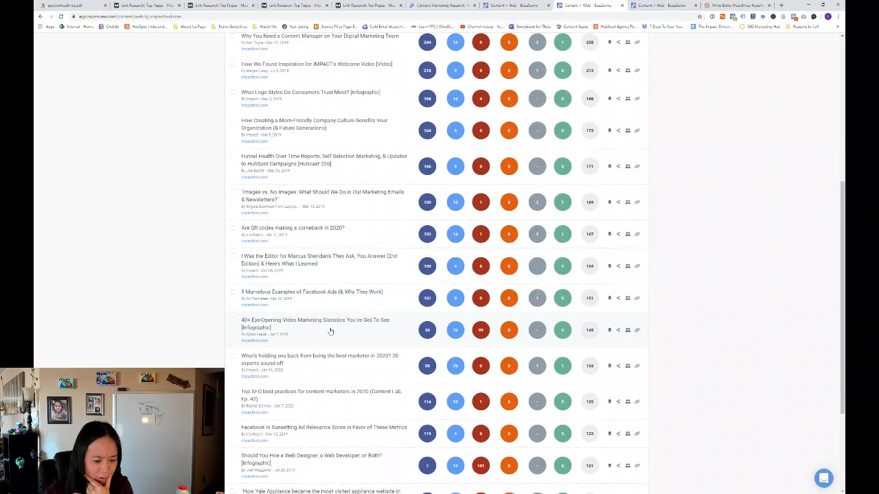
scroll("down", 3)
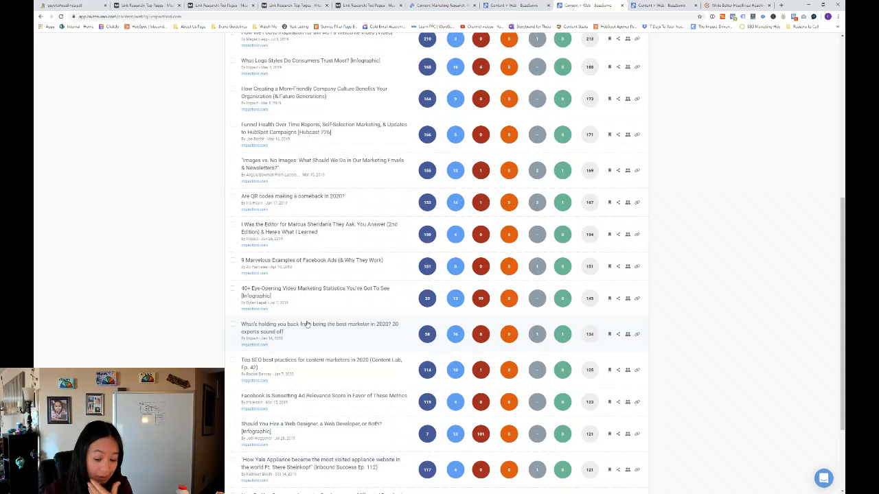
scroll("down", 3)
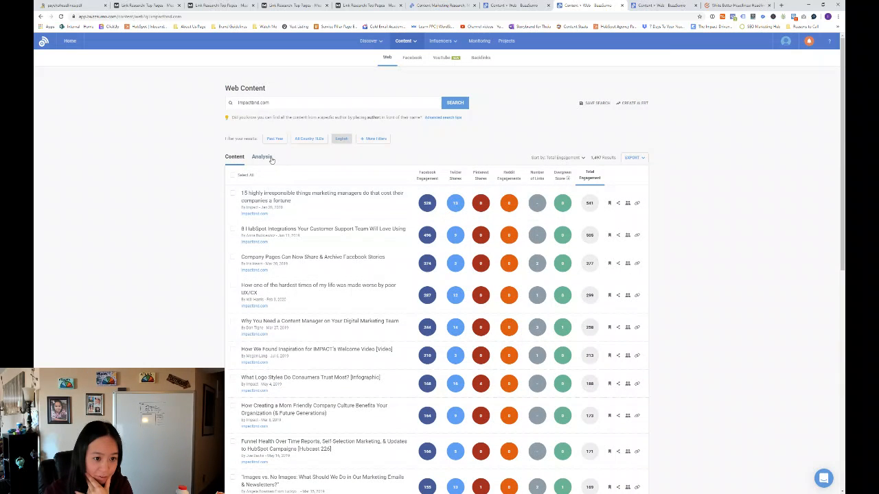
Open the Analysis tab above impactbnd.com's BuzzSumo results.
left_click(265, 156)
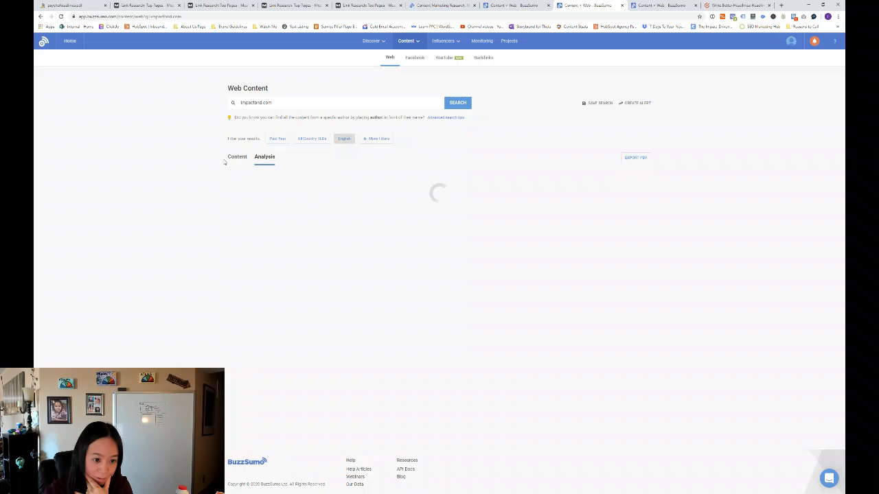
mouse_move(328, 206)
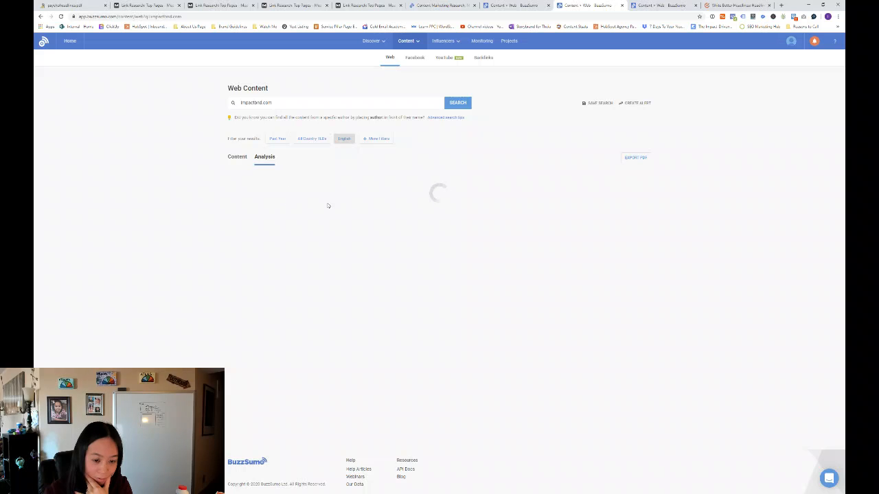
mouse_move(338, 188)
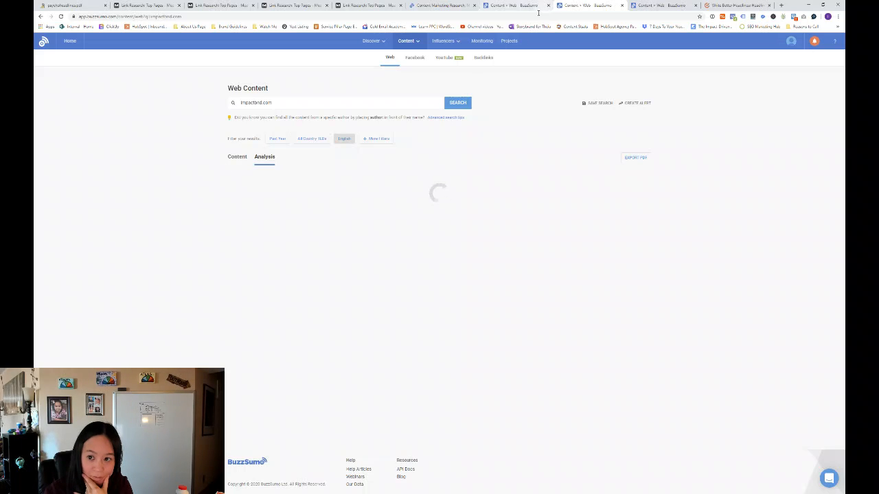
mouse_move(468, 75)
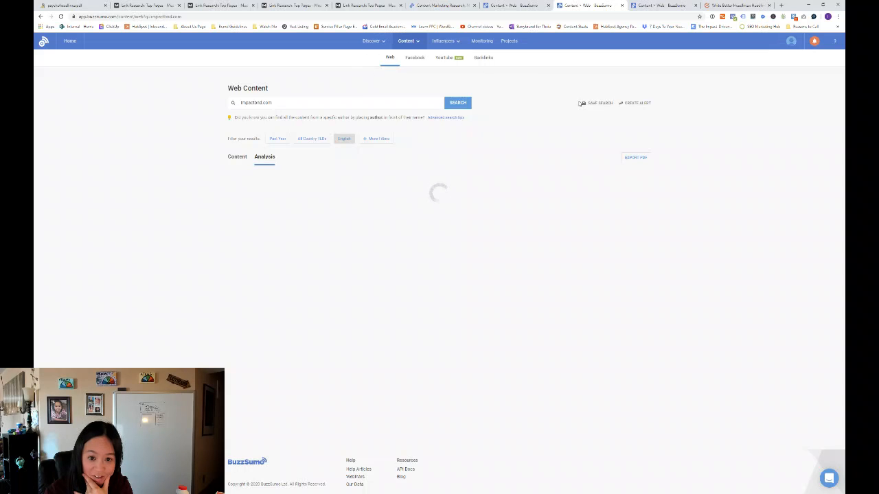
mouse_move(532, 106)
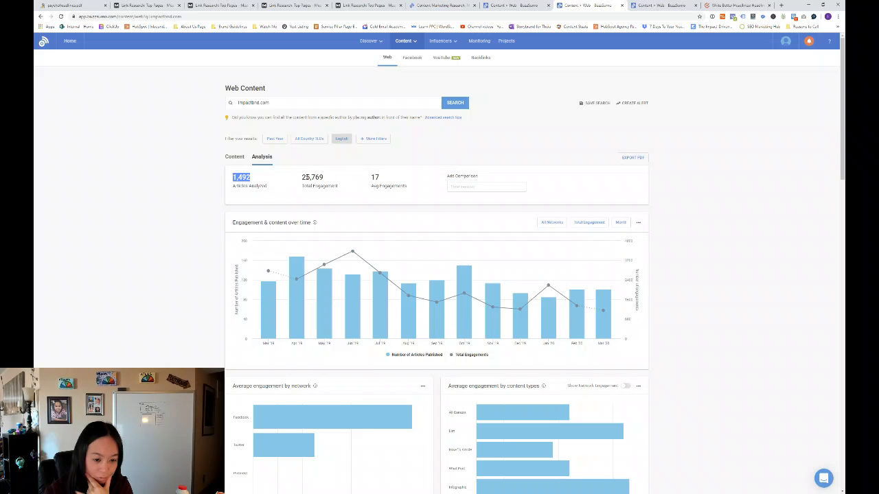
mouse_move(333, 181)
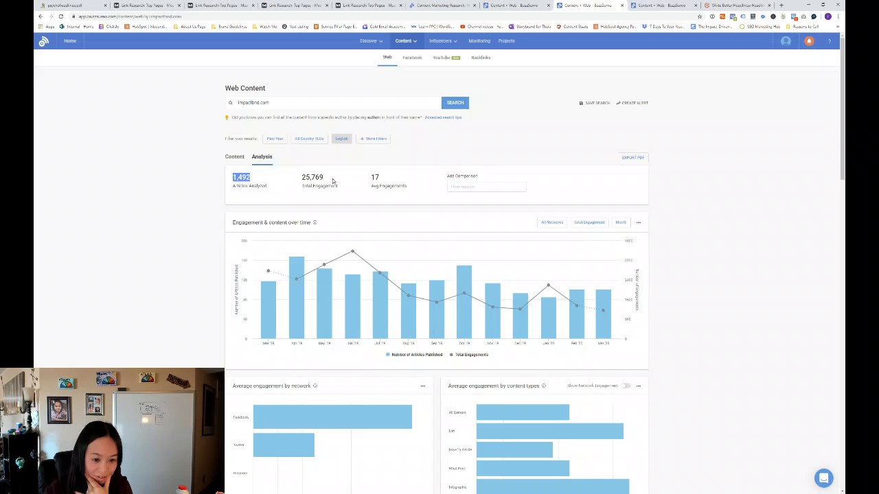
mouse_move(410, 229)
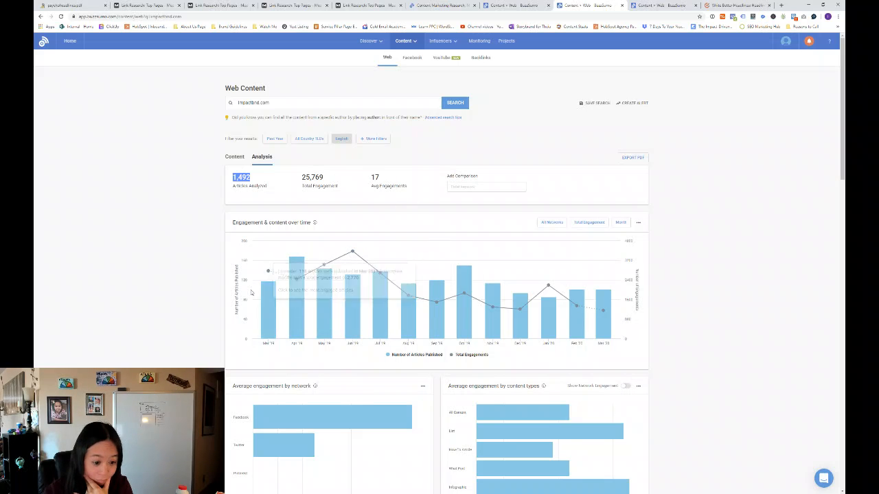
mouse_move(268, 295)
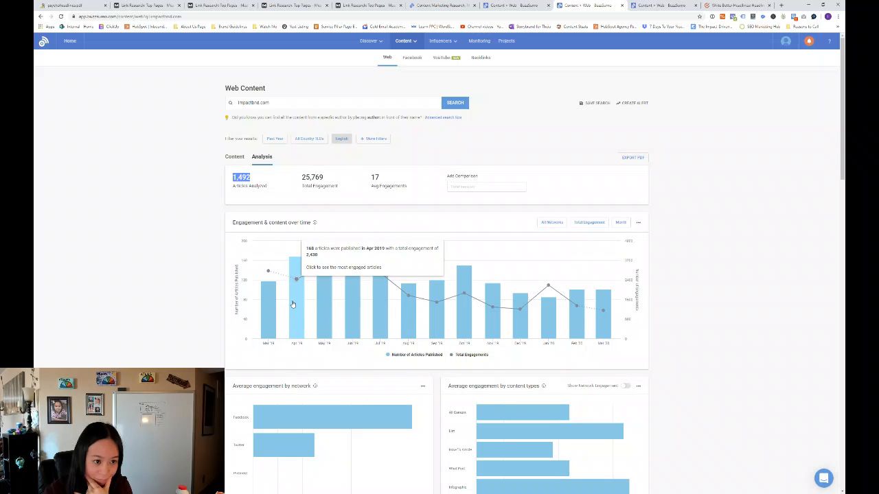
mouse_move(302, 304)
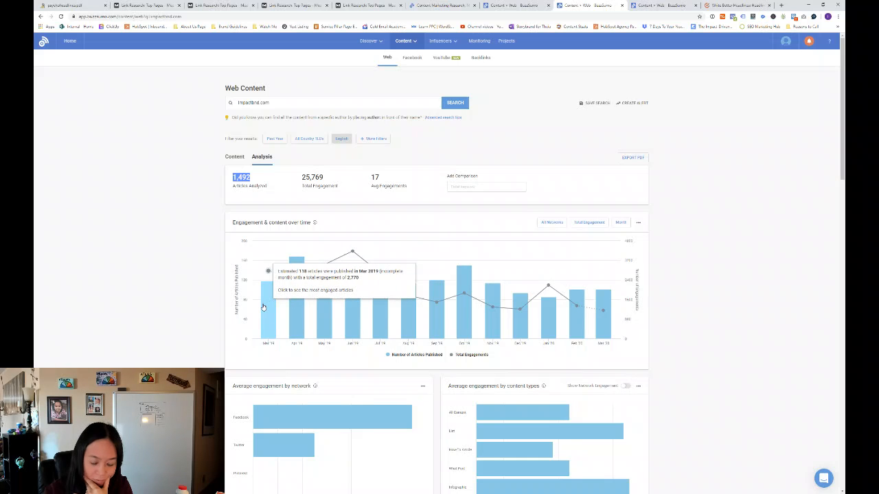
mouse_move(298, 314)
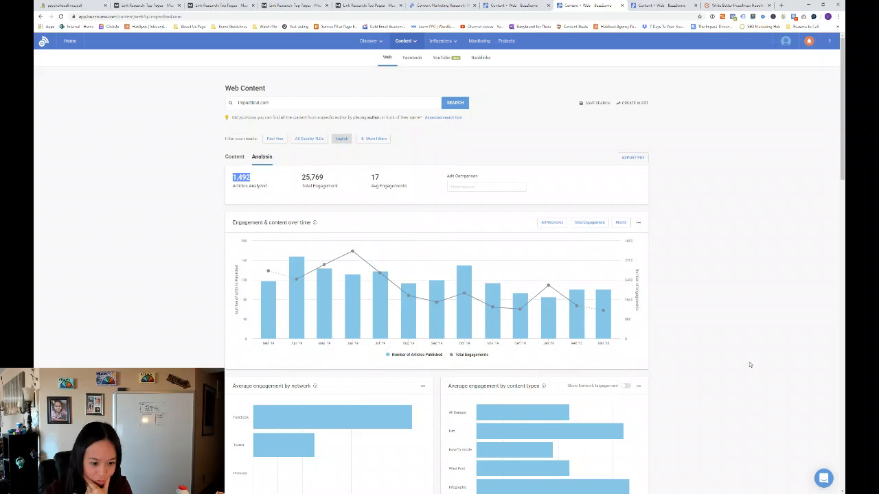
mouse_move(496, 319)
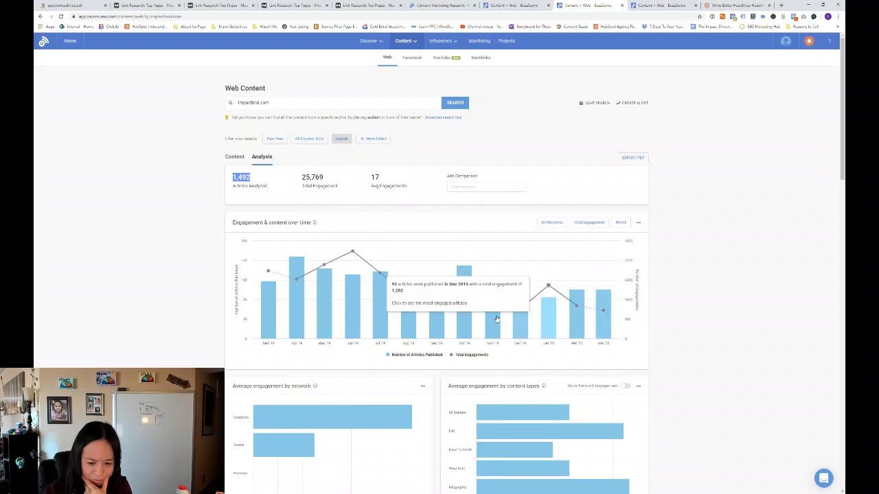
mouse_move(402, 311)
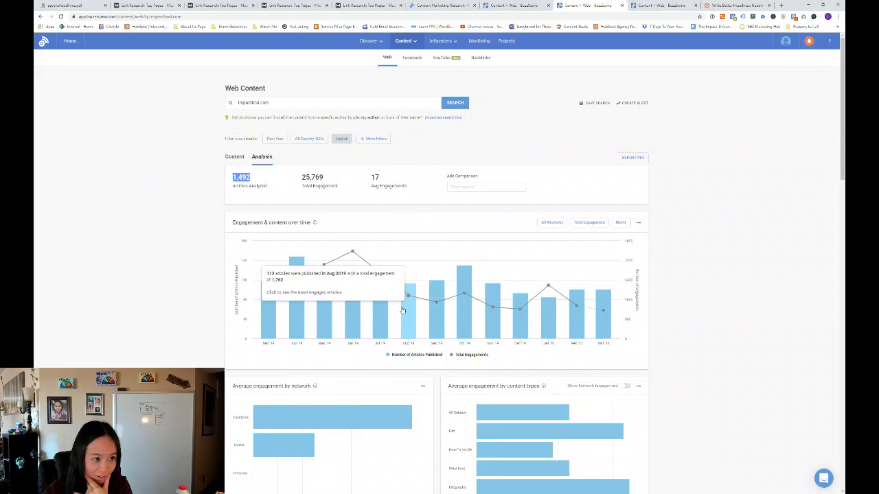
mouse_move(437, 302)
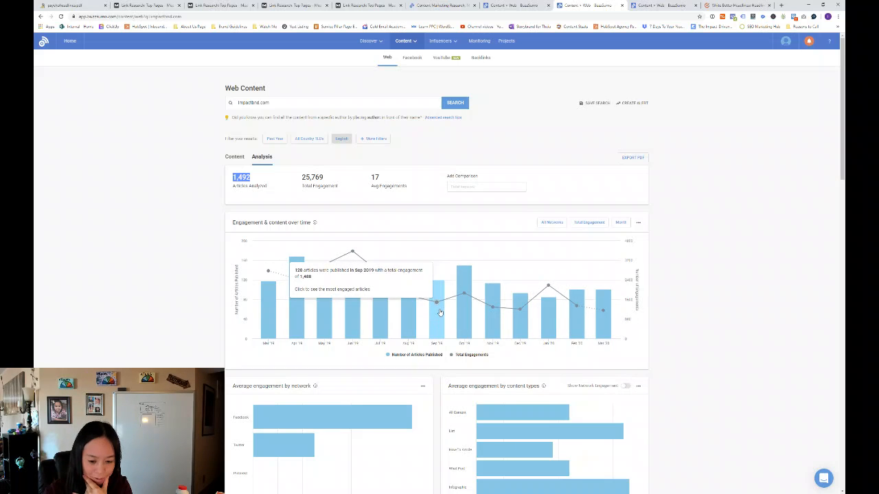
mouse_move(491, 309)
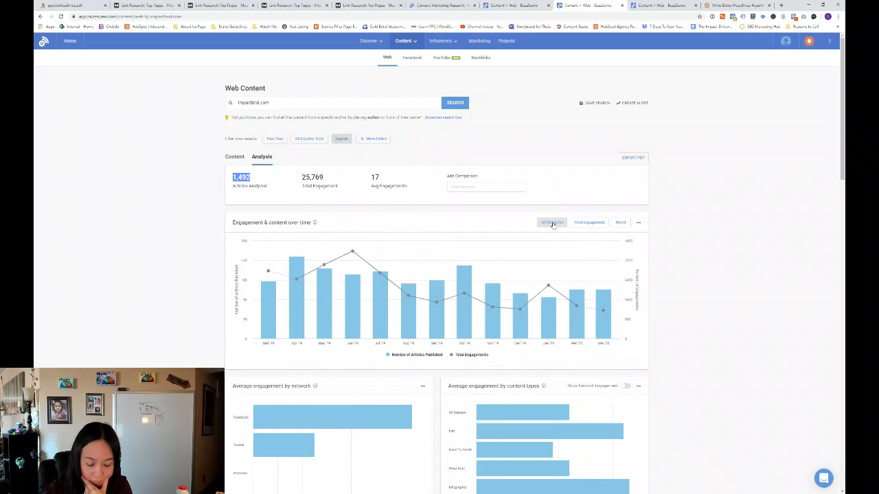
Limit the Engagement & content over time chart to Facebook, then back to all networks.
left_click(552, 221)
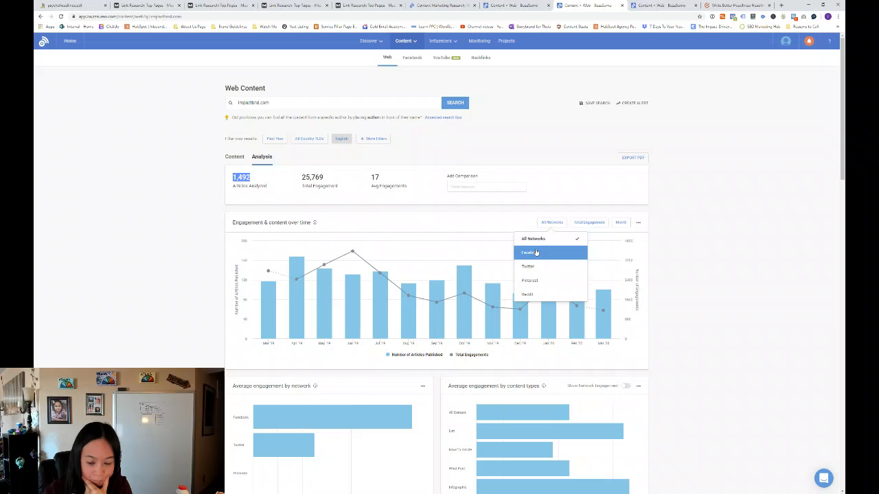
left_click(530, 252)
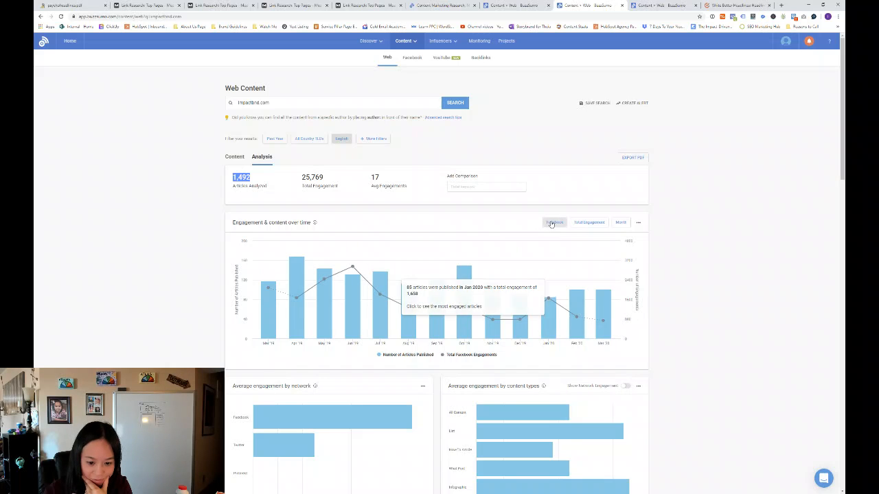
left_click(553, 222)
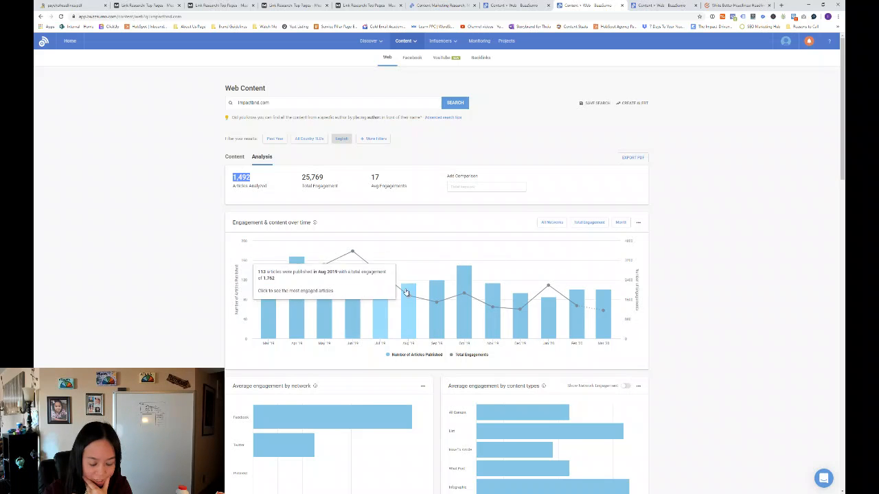
mouse_move(520, 309)
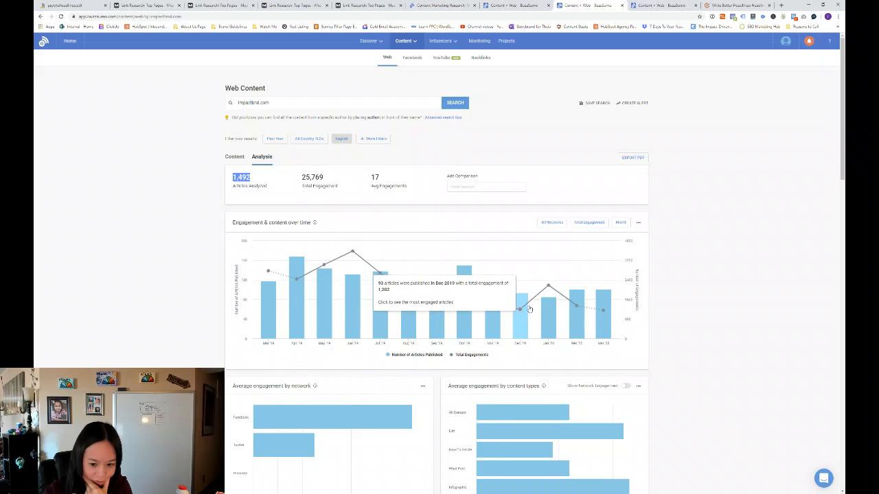
scroll("down", 3)
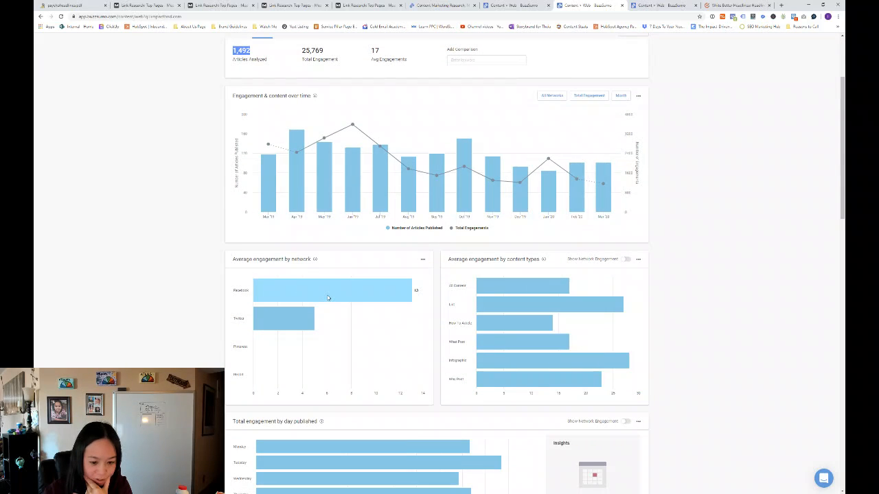
mouse_move(412, 298)
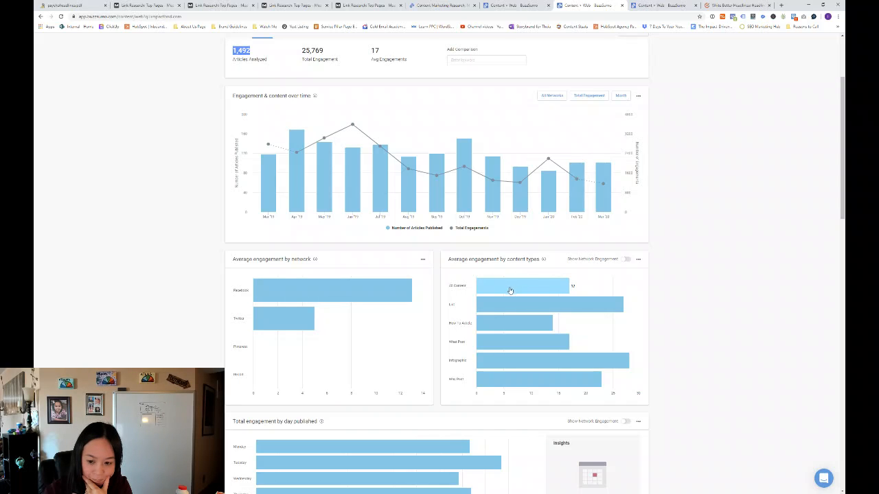
left_click(625, 260)
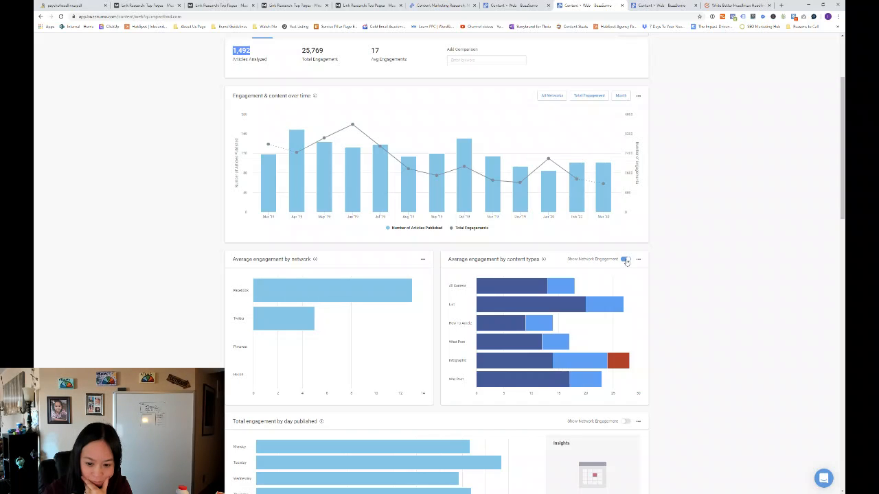
left_click(624, 259)
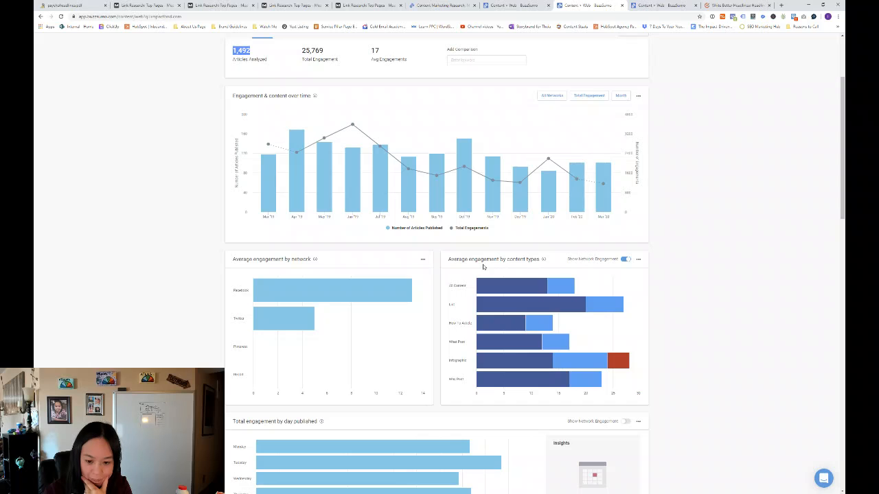
mouse_move(590, 259)
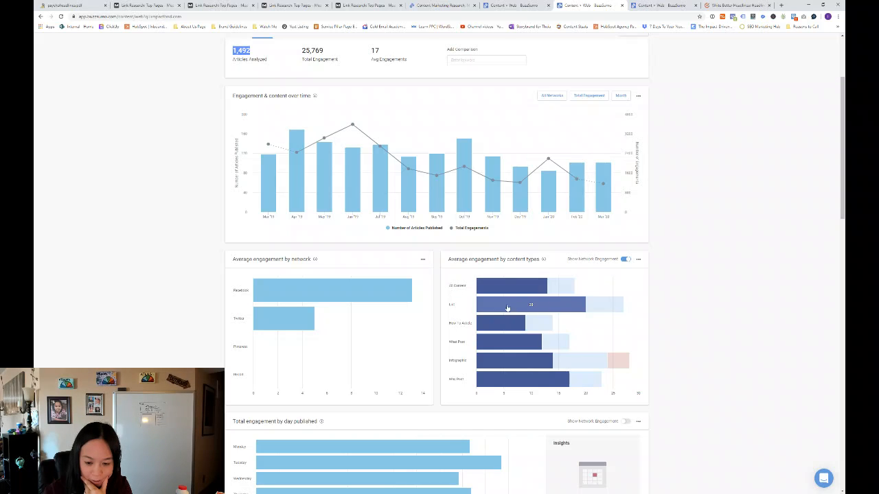
mouse_move(526, 287)
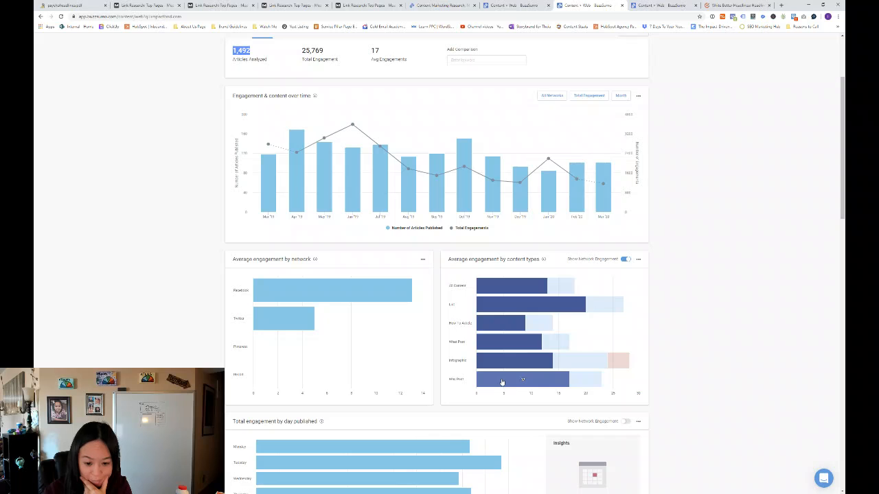
left_click(625, 259)
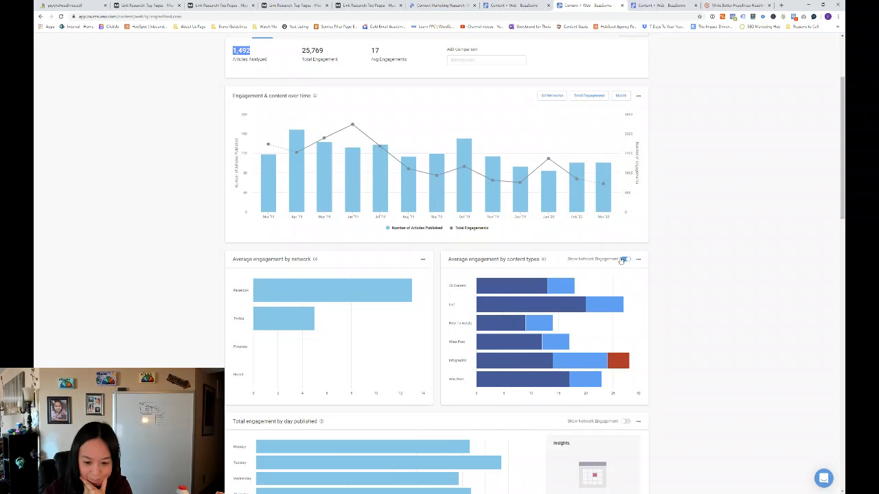
left_click(626, 260)
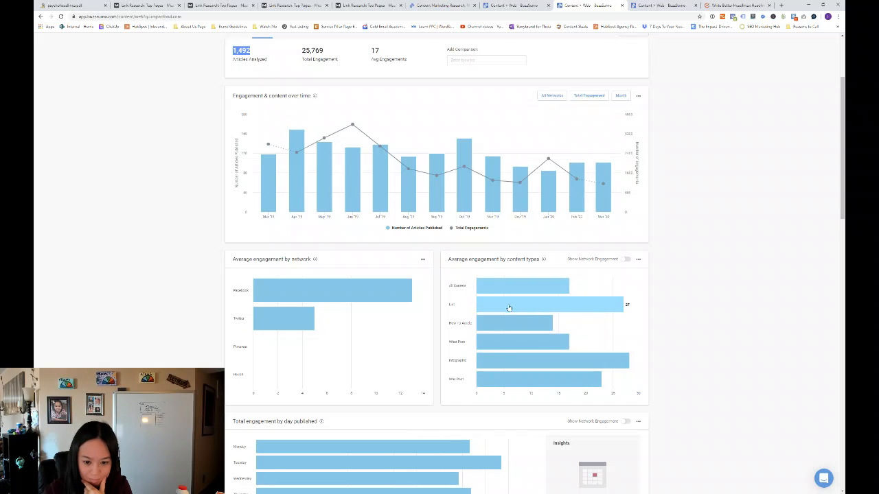
mouse_move(527, 317)
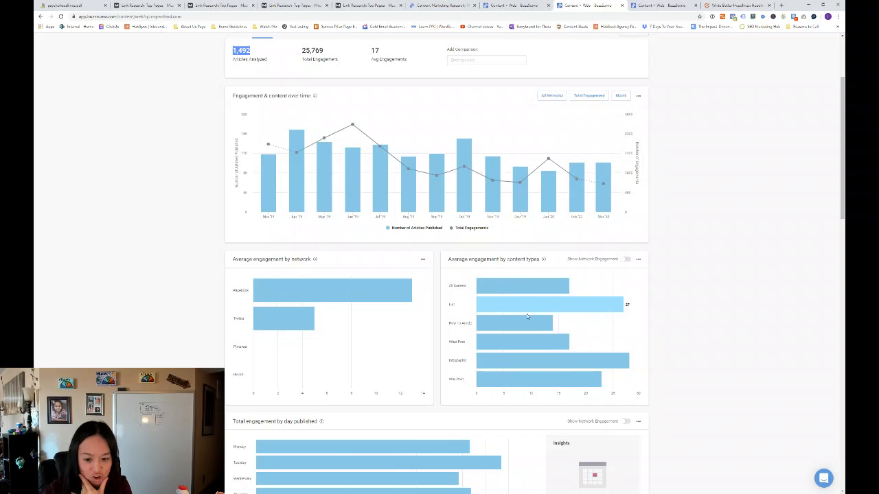
scroll("down", 3)
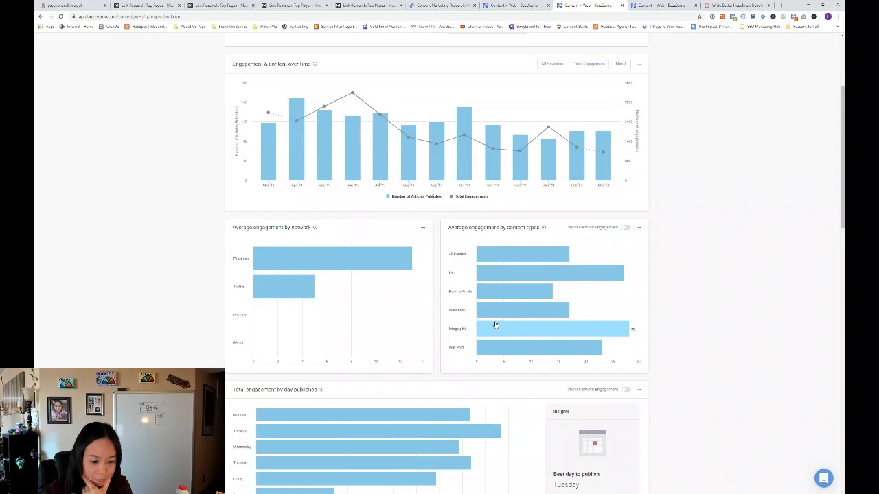
Scroll through impactbnd.com's BuzzSumo analysis charts.
scroll("down", 3)
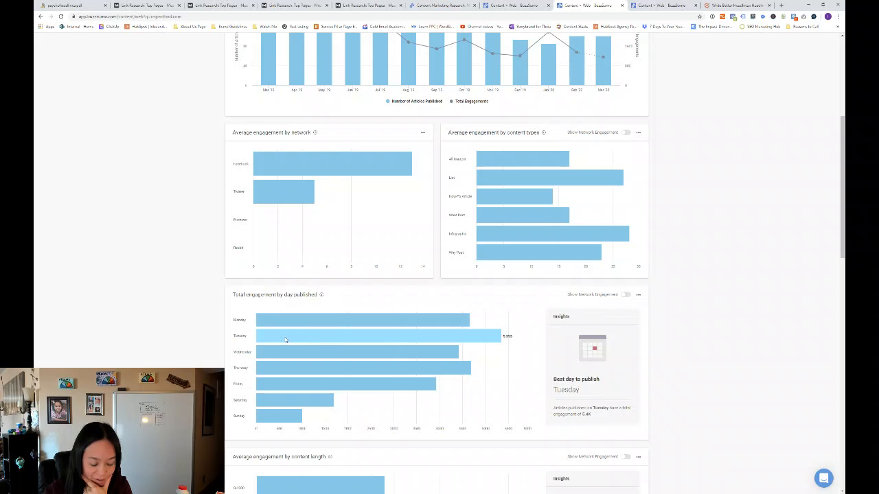
mouse_move(288, 336)
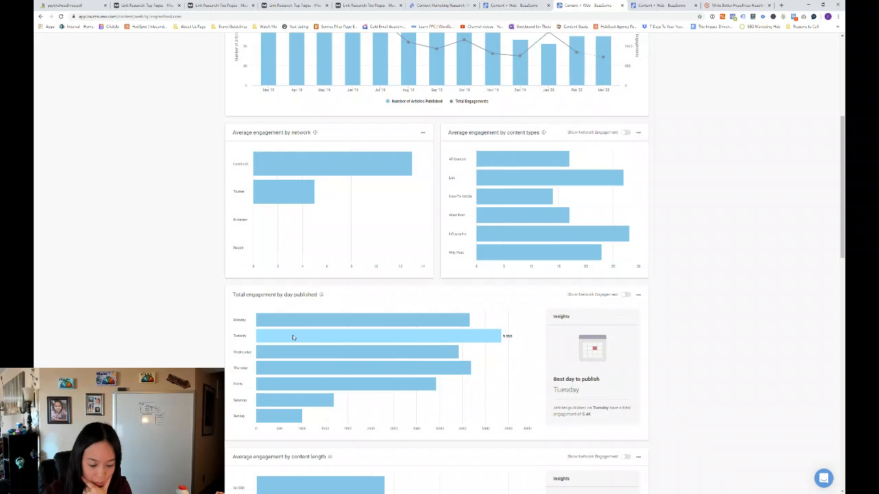
scroll("down", 3)
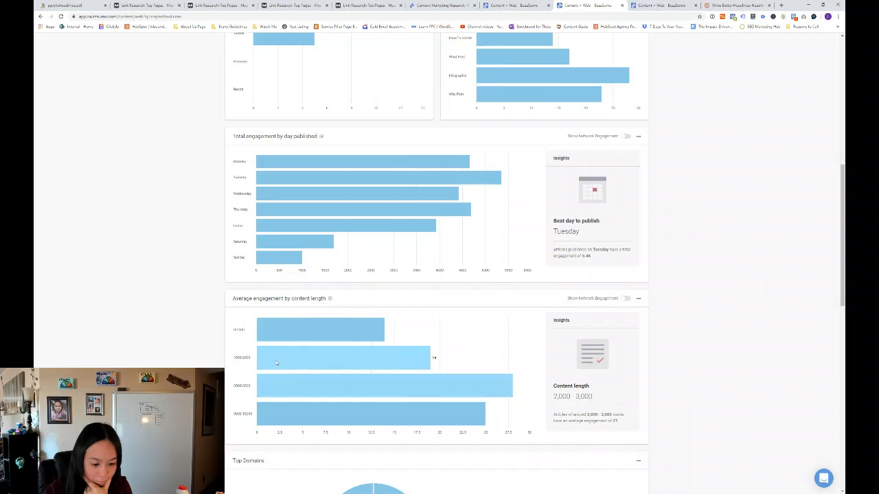
scroll("down", 3)
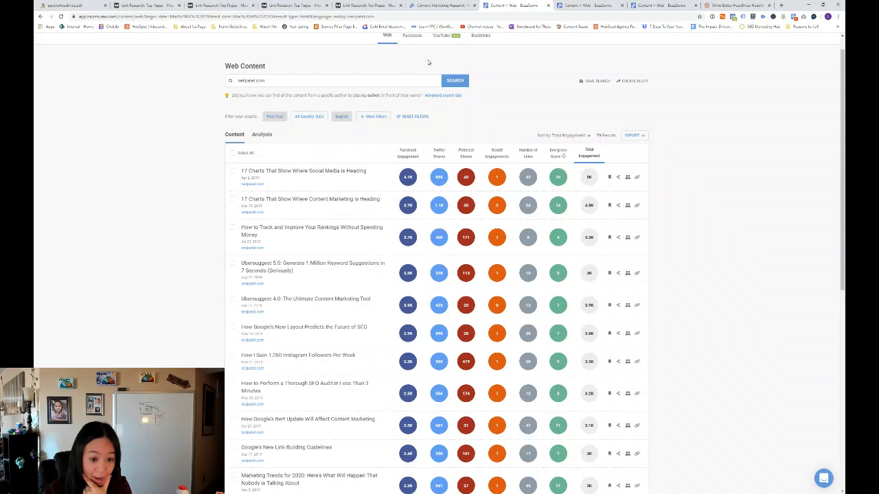
Open neilpatel.com's engagement analysis and scroll its publishing day, content length and domain charts.
left_click(261, 157)
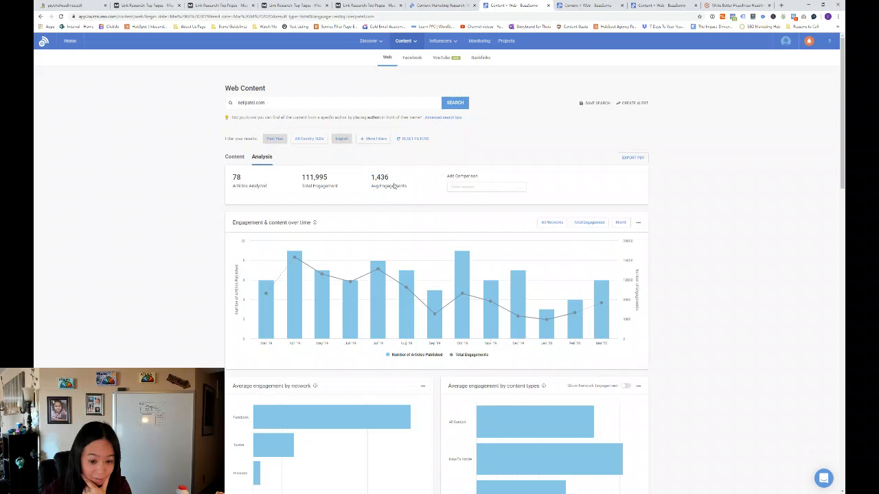
scroll("down", 3)
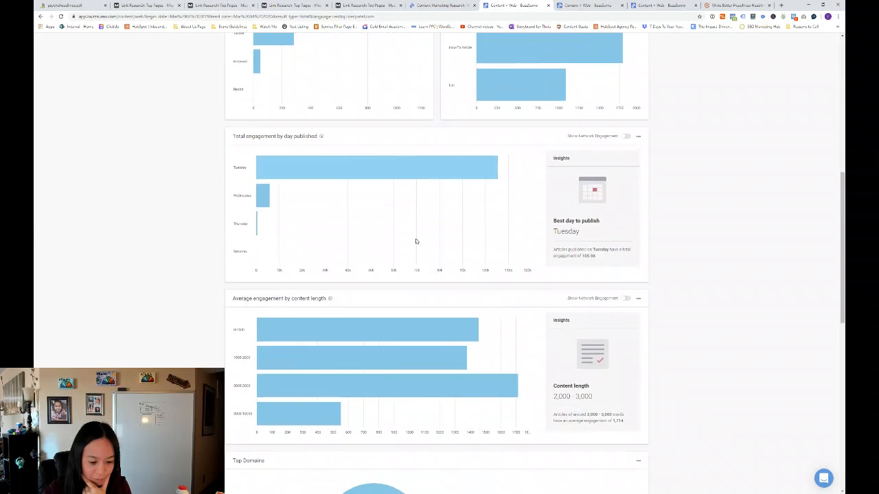
scroll("down", 3)
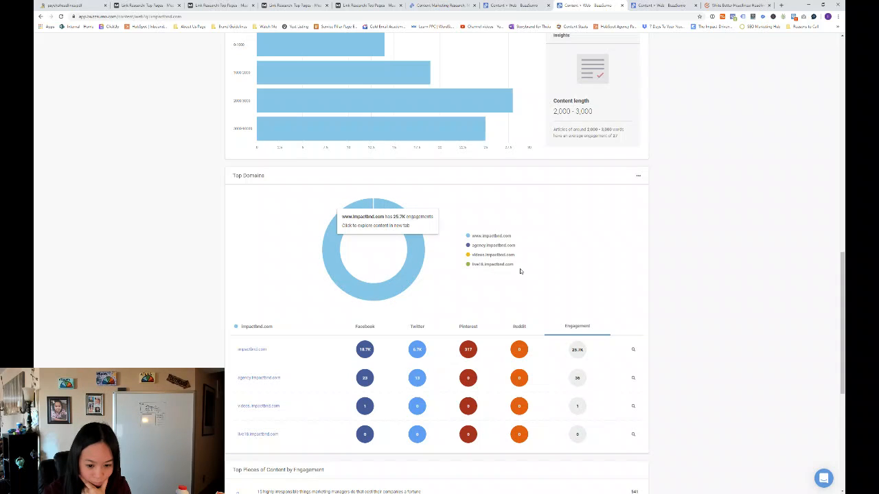
scroll("down", 3)
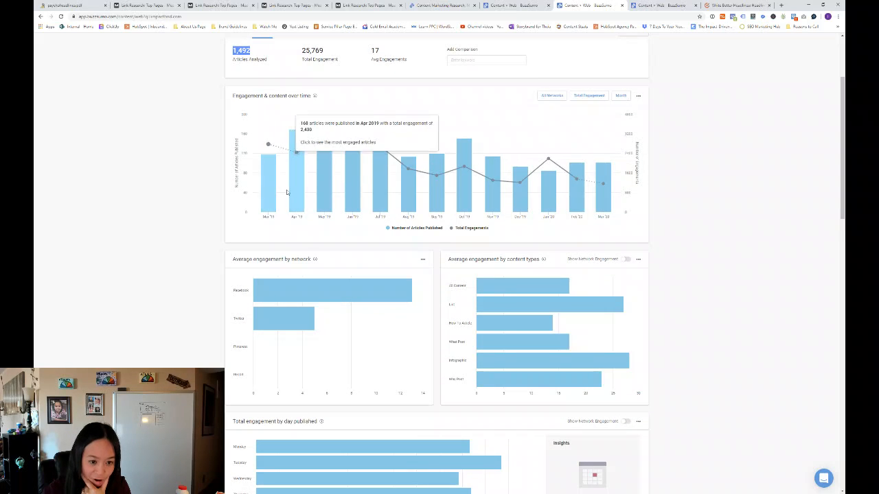
mouse_move(380, 182)
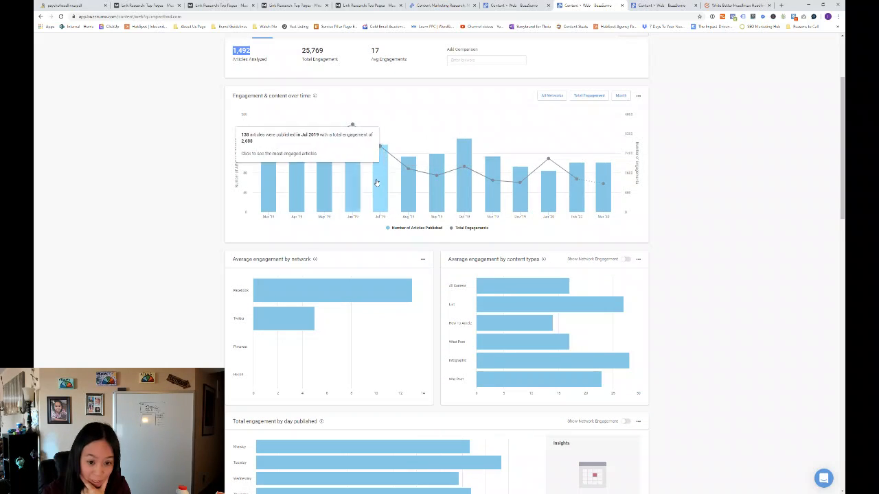
mouse_move(602, 182)
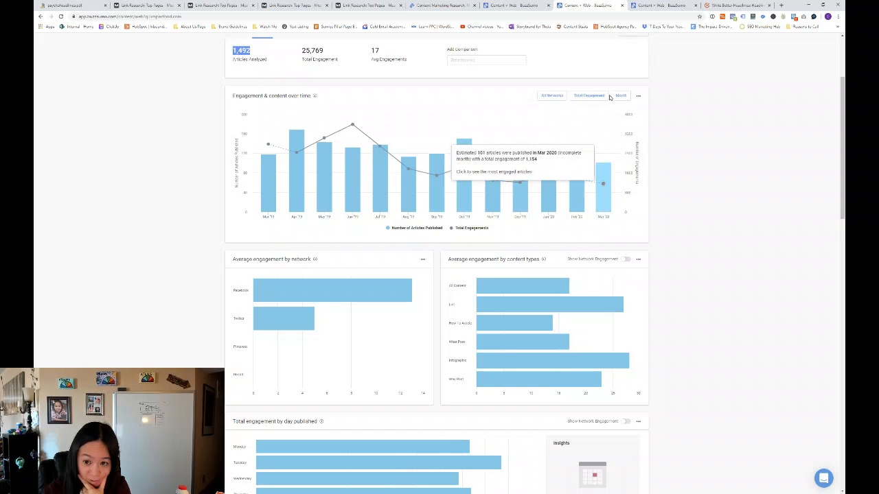
Change impactbnd.com's Engagement & content over time interval from Month to Week.
left_click(620, 95)
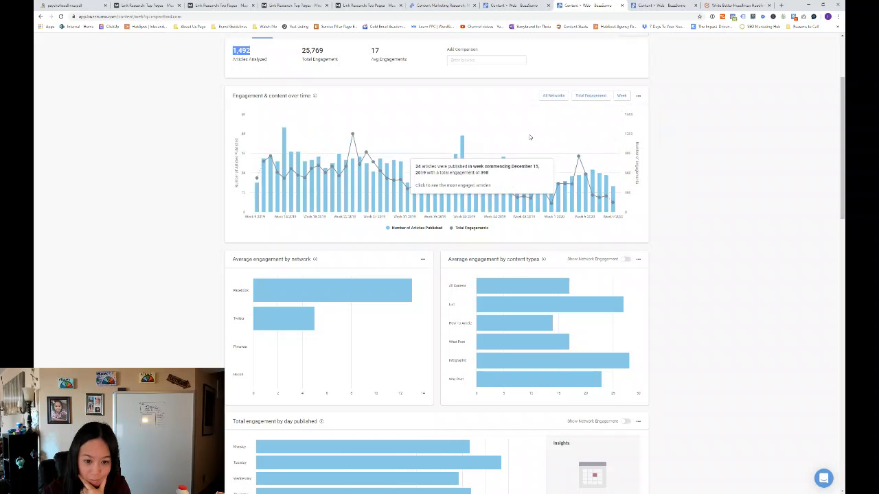
mouse_move(258, 178)
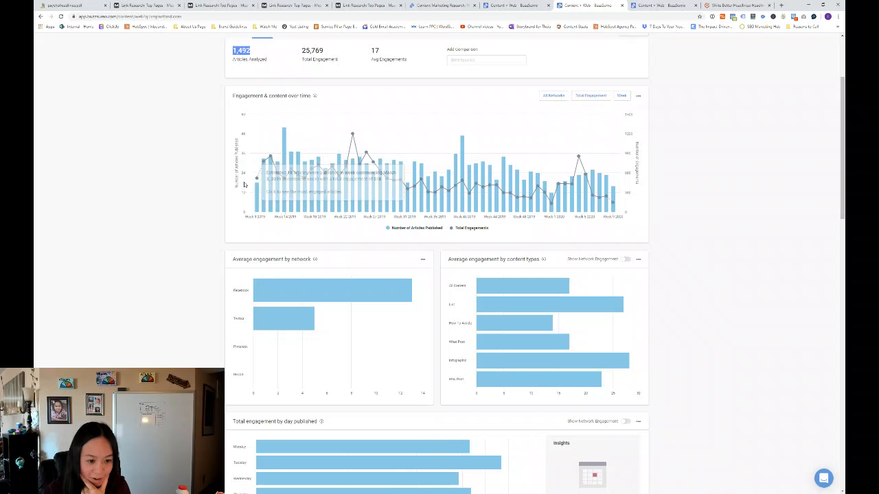
mouse_move(353, 134)
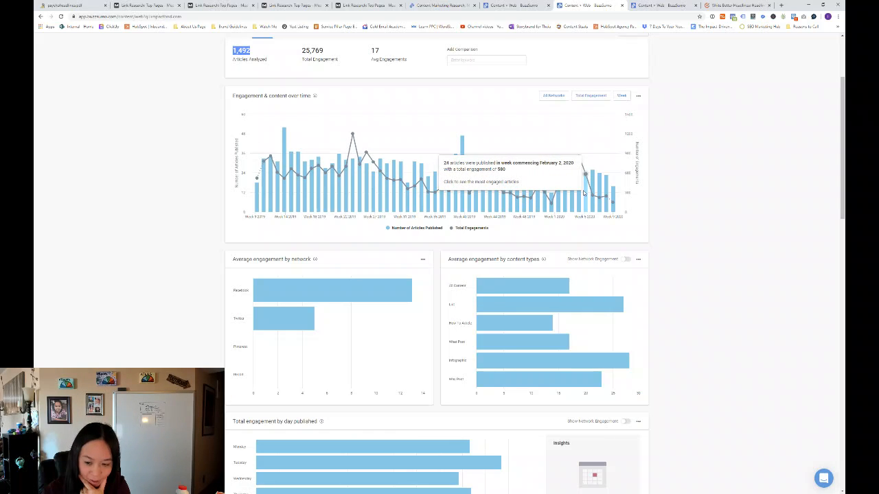
mouse_move(662, 299)
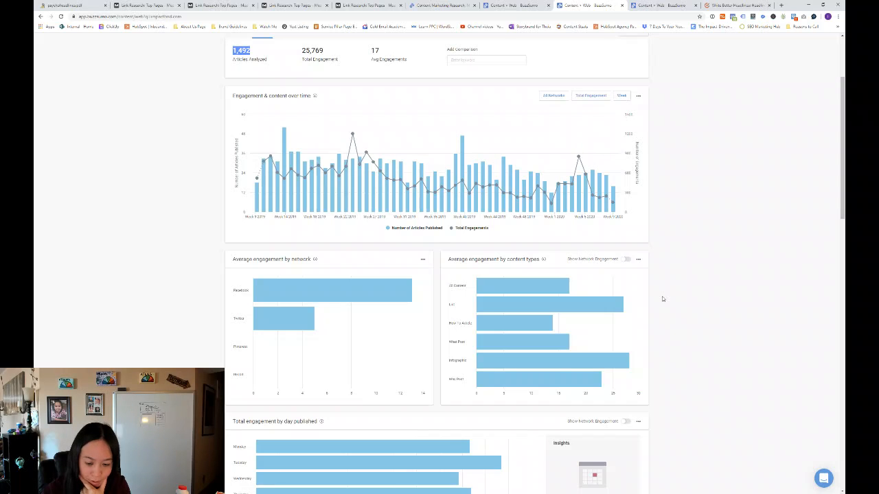
mouse_move(666, 312)
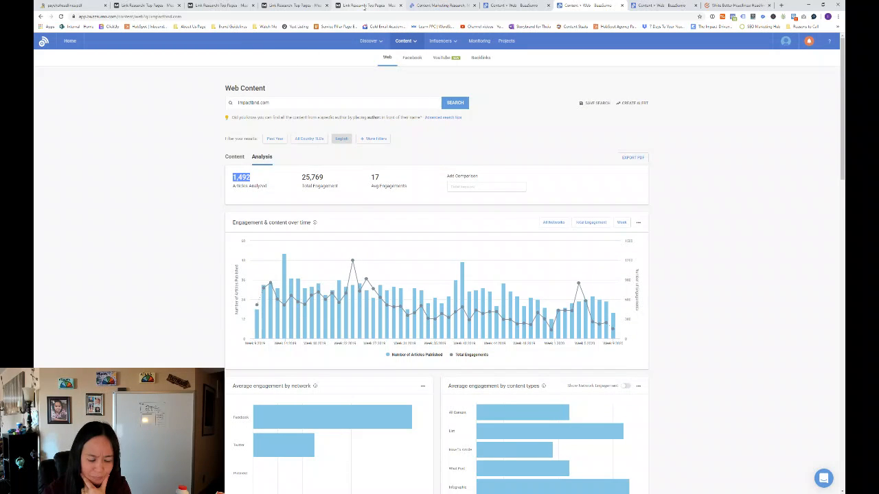
mouse_move(366, 6)
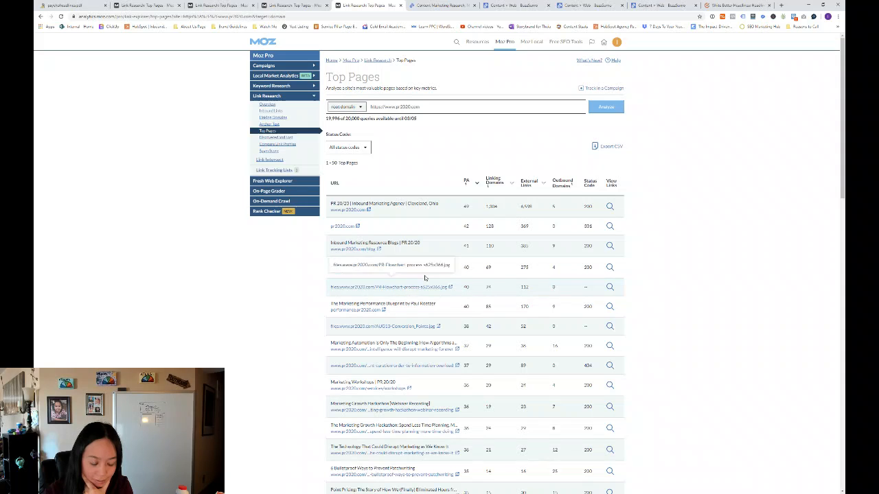
Scroll pr2020.com's Top Pages URL table showing authority and linking domains.
scroll("down", 3)
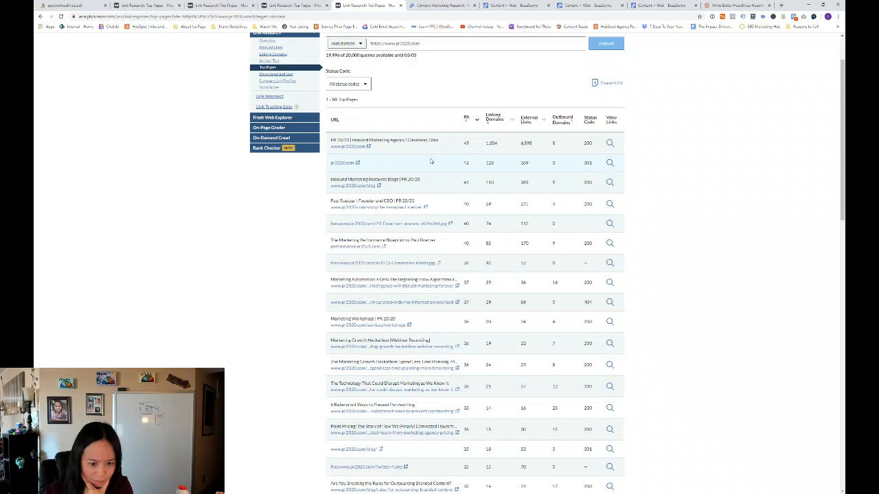
mouse_move(432, 171)
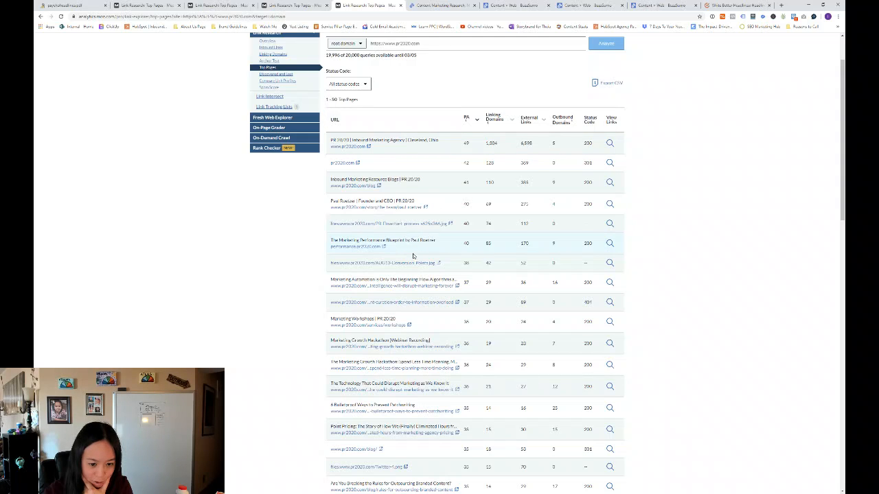
mouse_move(391, 286)
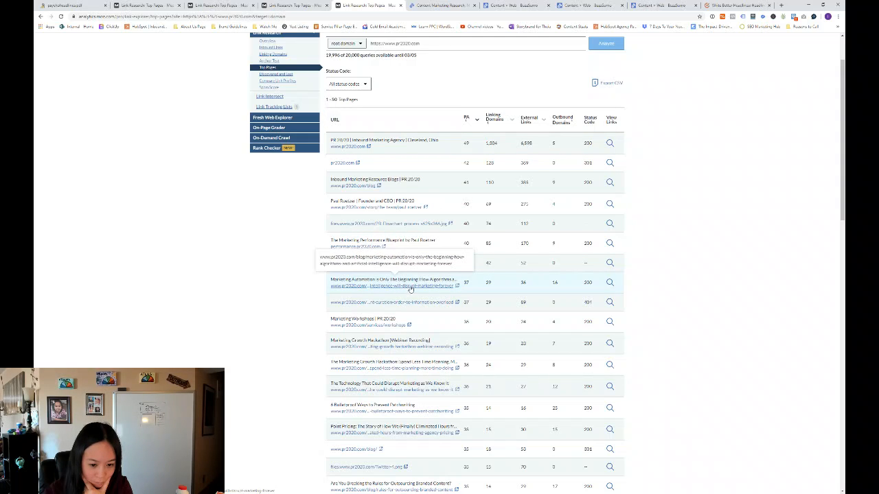
mouse_move(395, 287)
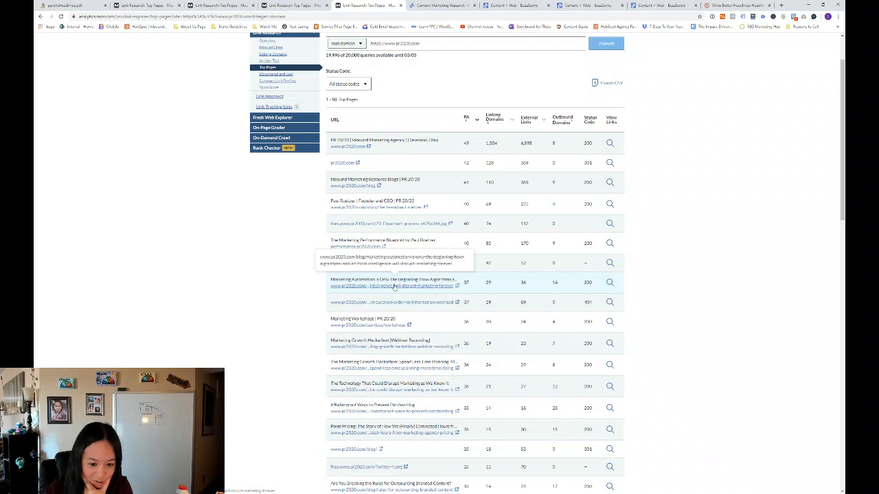
mouse_move(433, 286)
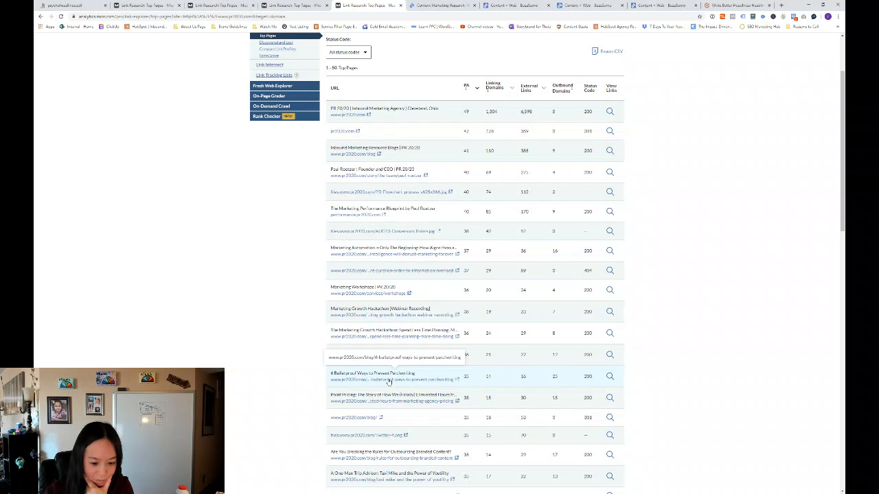
scroll("down", 3)
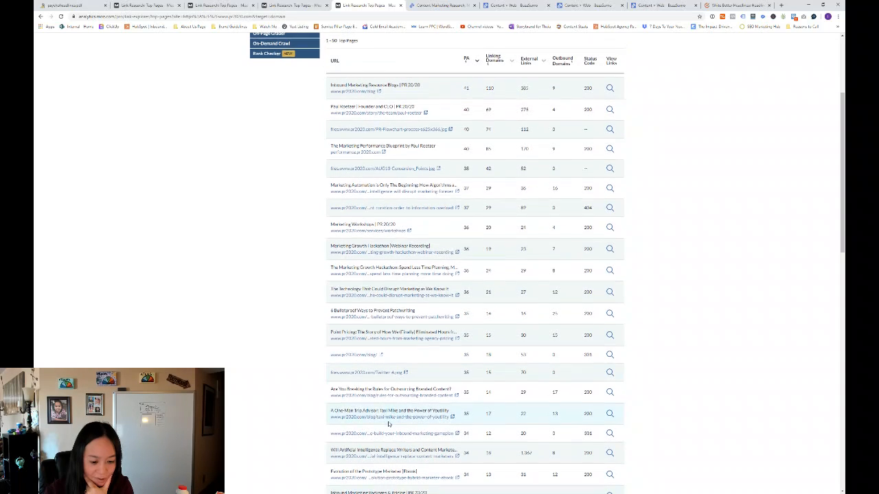
scroll("down", 3)
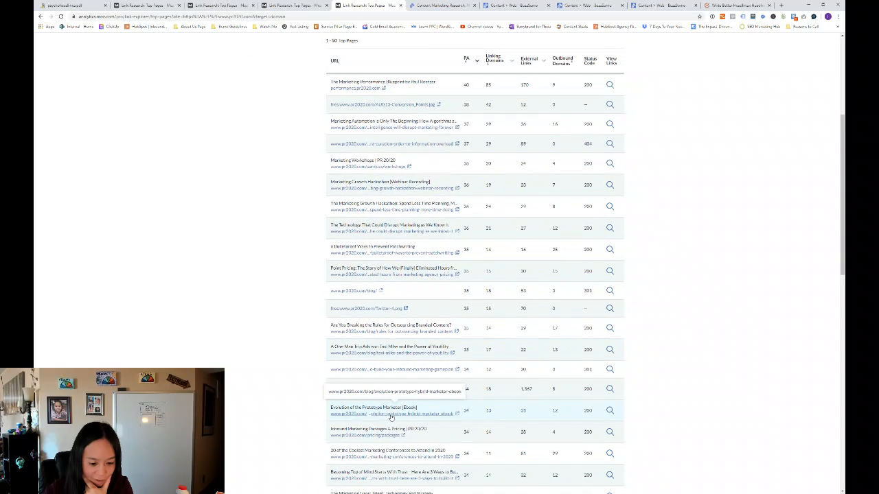
scroll("down", 3)
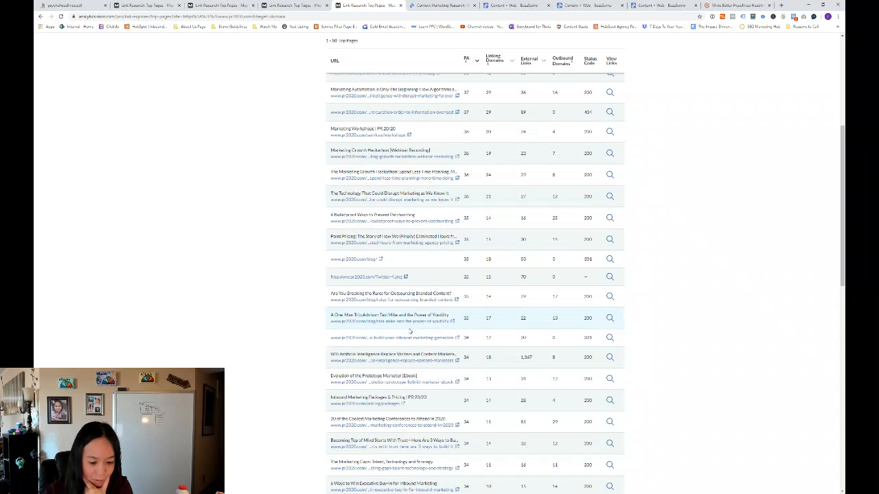
scroll("down", 3)
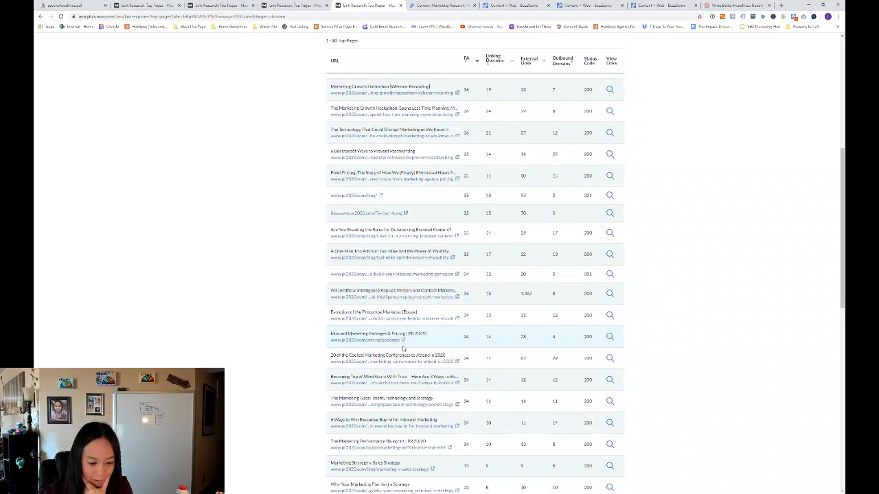
scroll("down", 3)
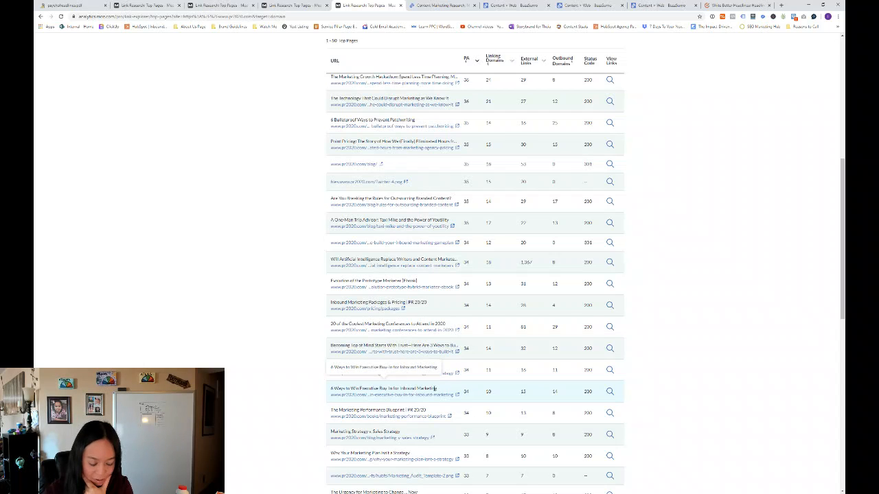
scroll("down", 3)
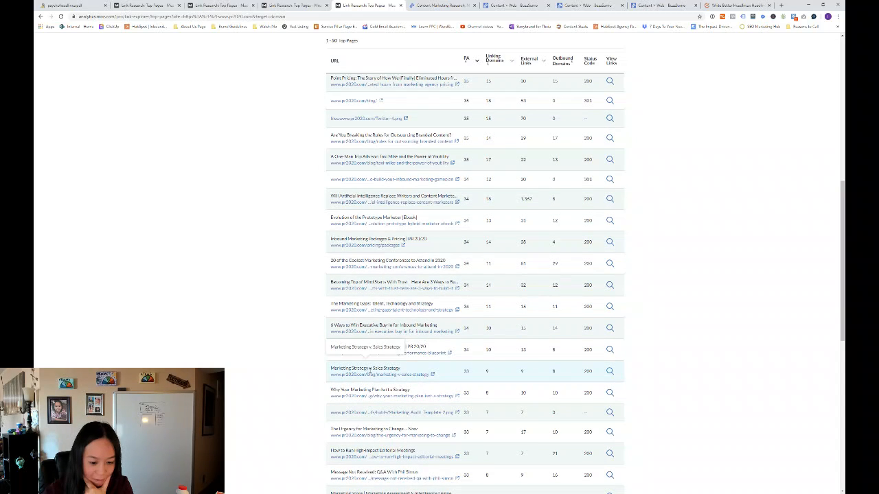
scroll("down", 3)
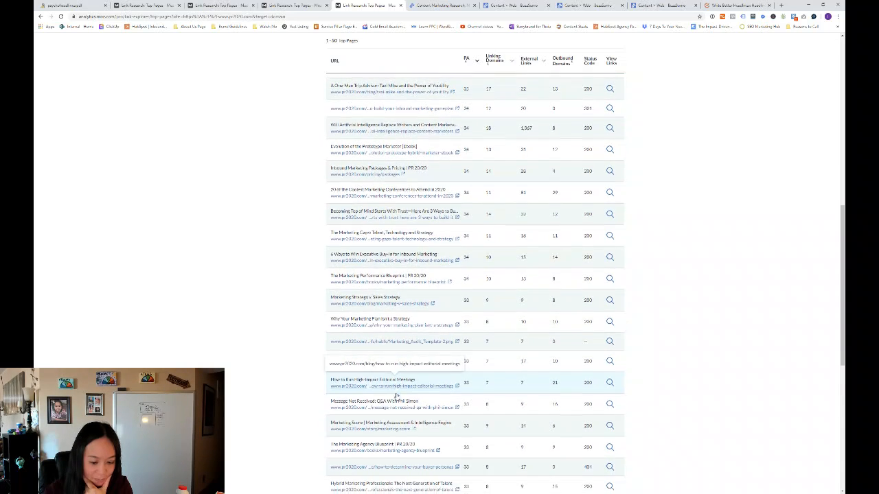
scroll("down", 3)
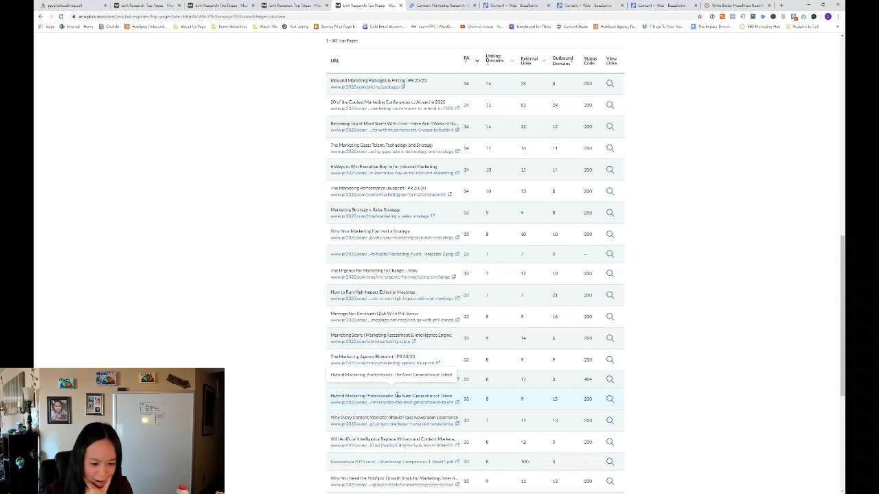
scroll("down", 3)
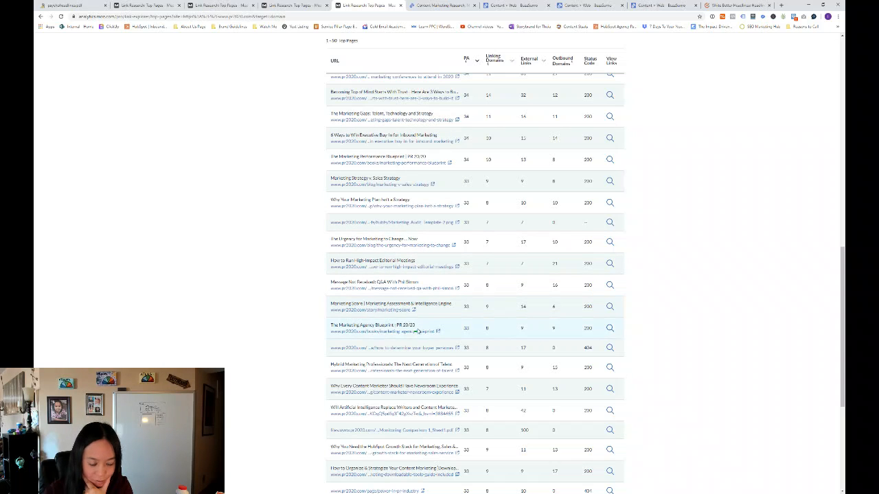
scroll("down", 3)
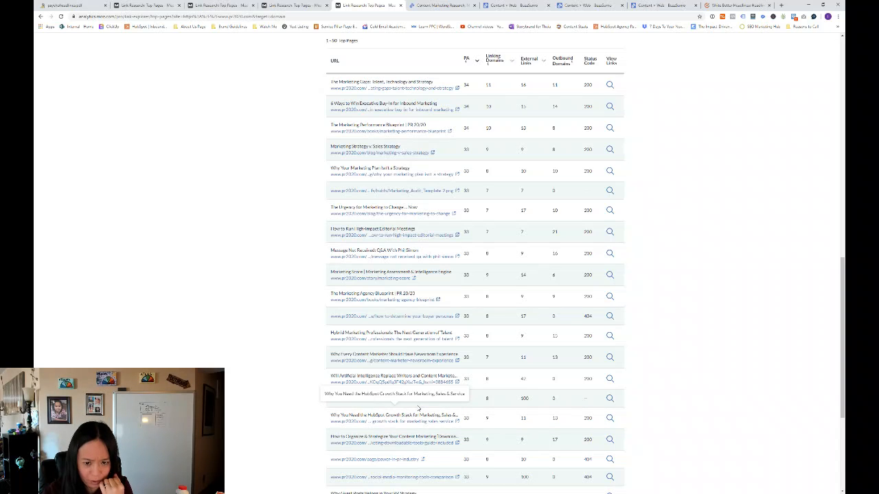
scroll("down", 3)
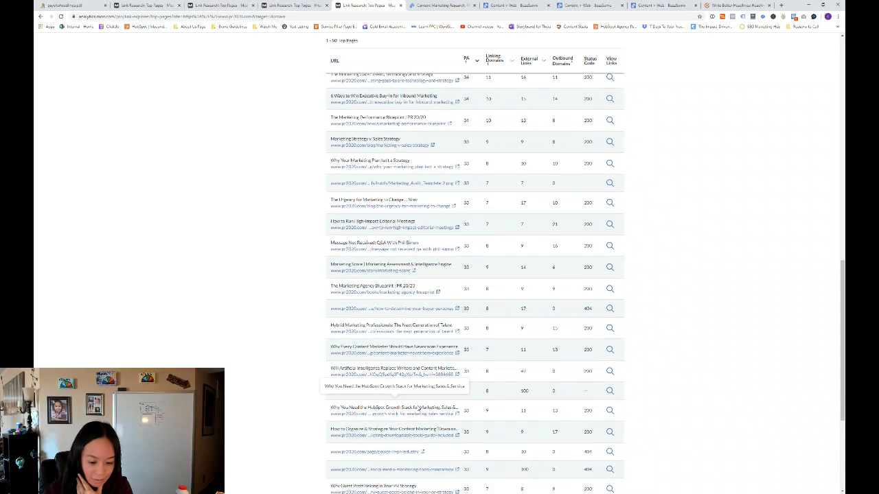
scroll("down", 3)
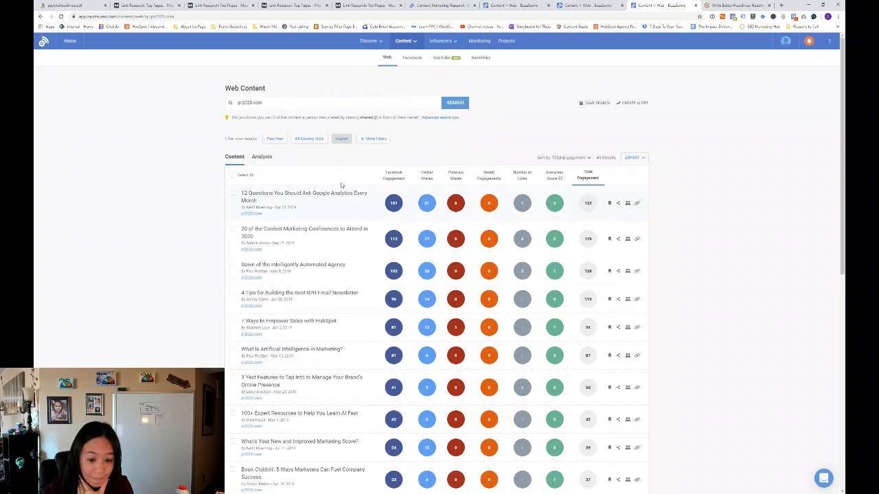
mouse_move(280, 198)
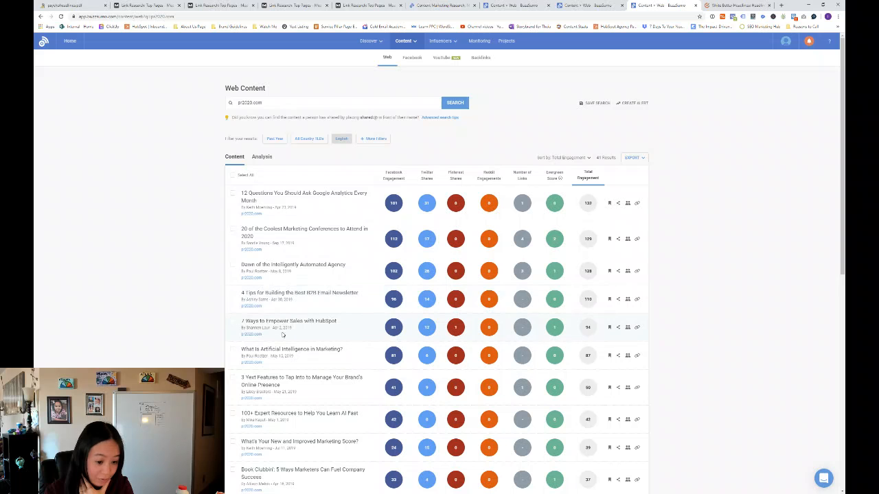
mouse_move(343, 333)
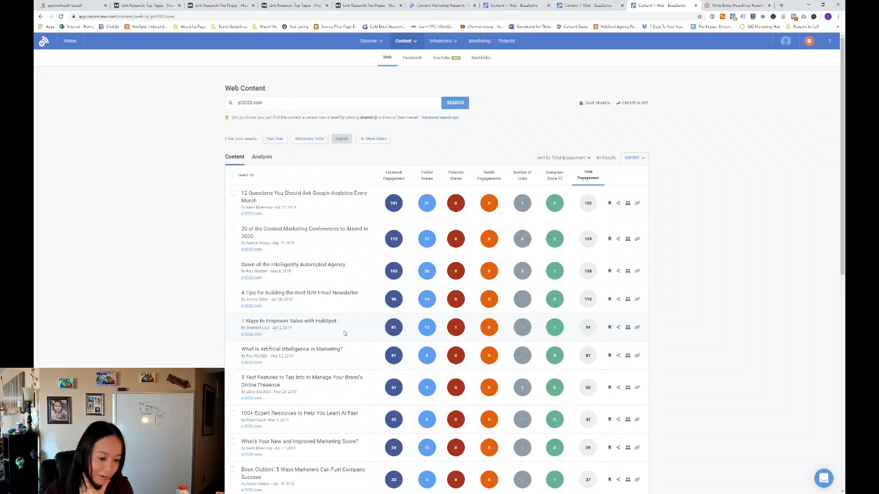
Read pr2020.com's Web Content article list to the bottom, then open its Analysis view.
scroll("down", 3)
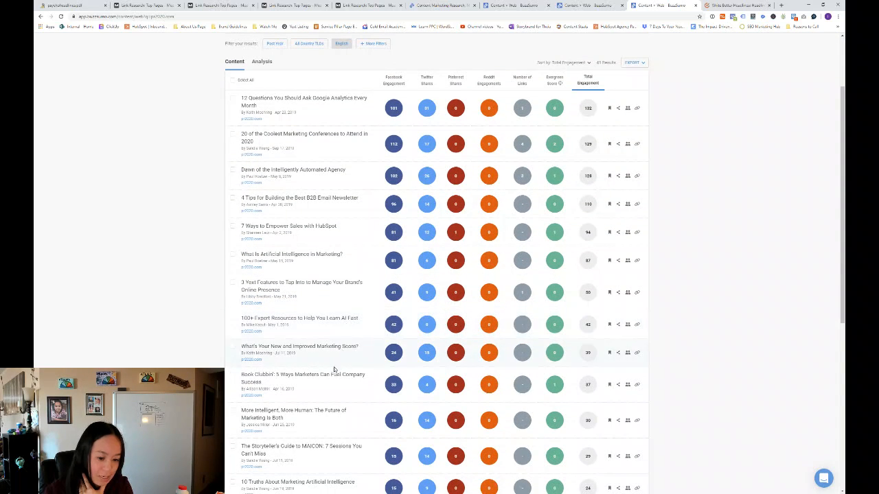
scroll("down", 3)
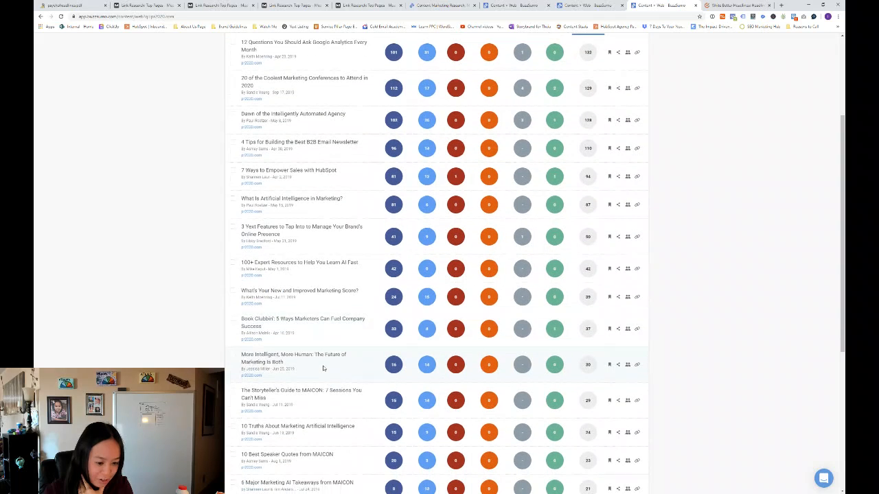
scroll("down", 3)
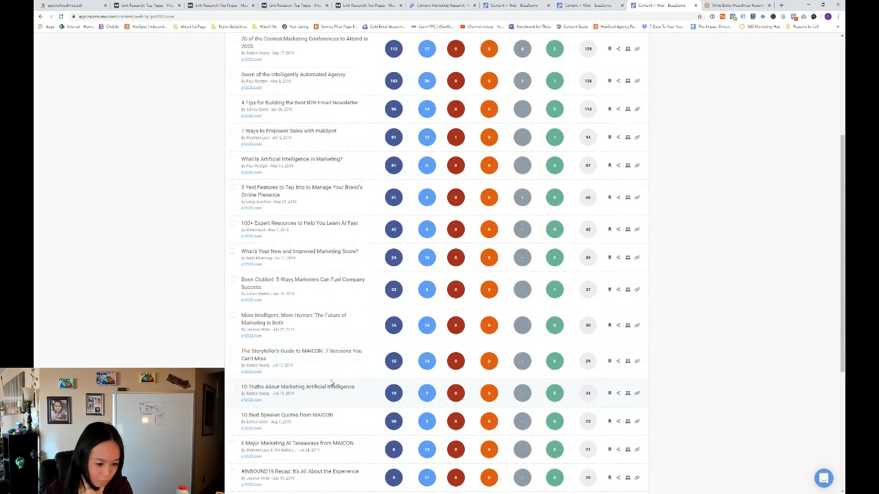
mouse_move(340, 394)
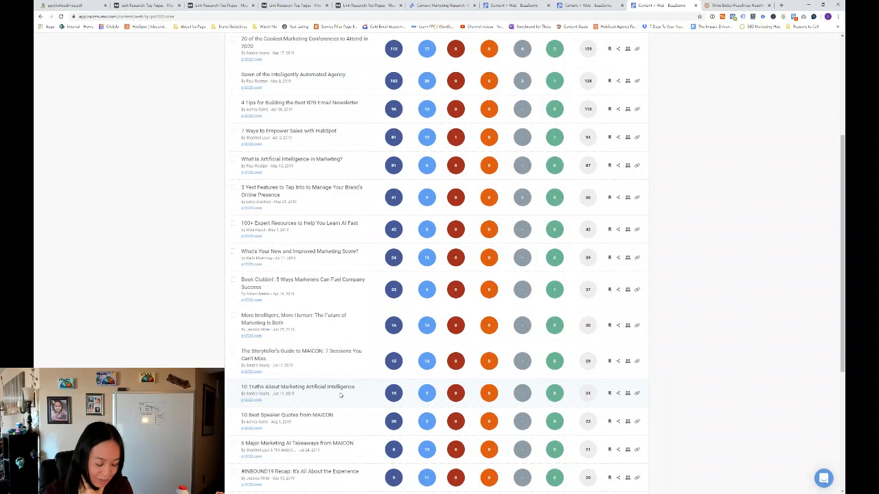
scroll("down", 3)
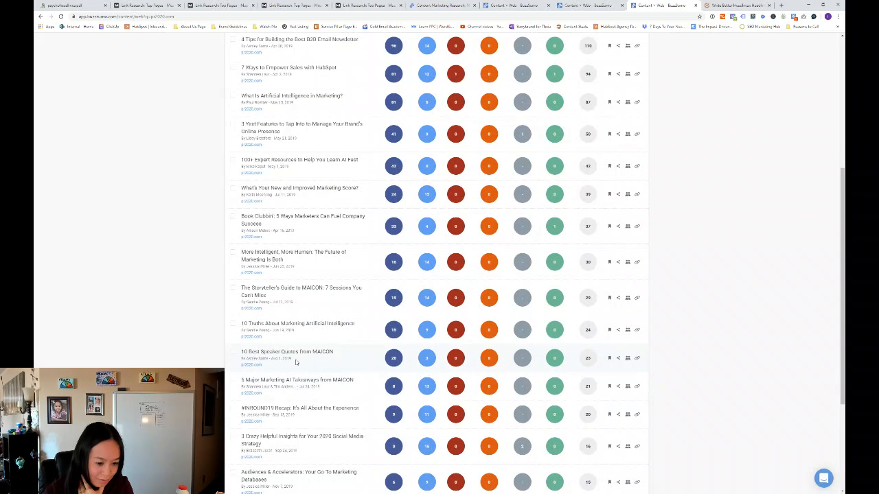
mouse_move(336, 365)
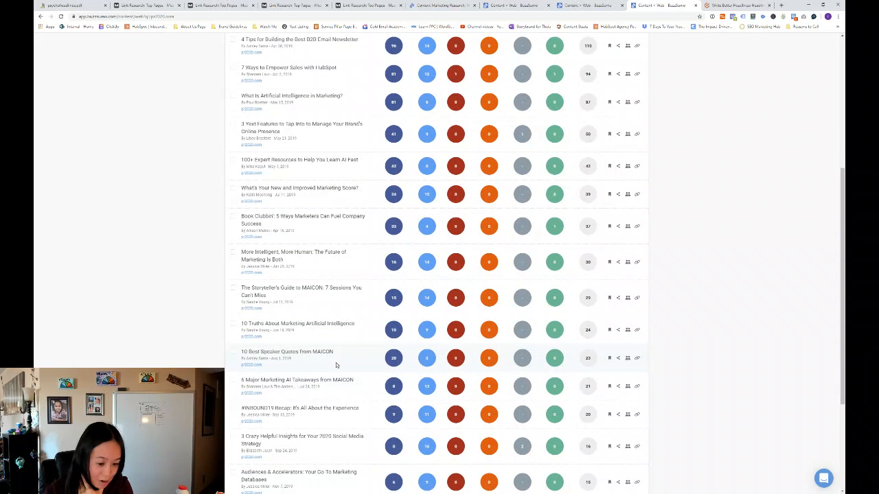
scroll("down", 3)
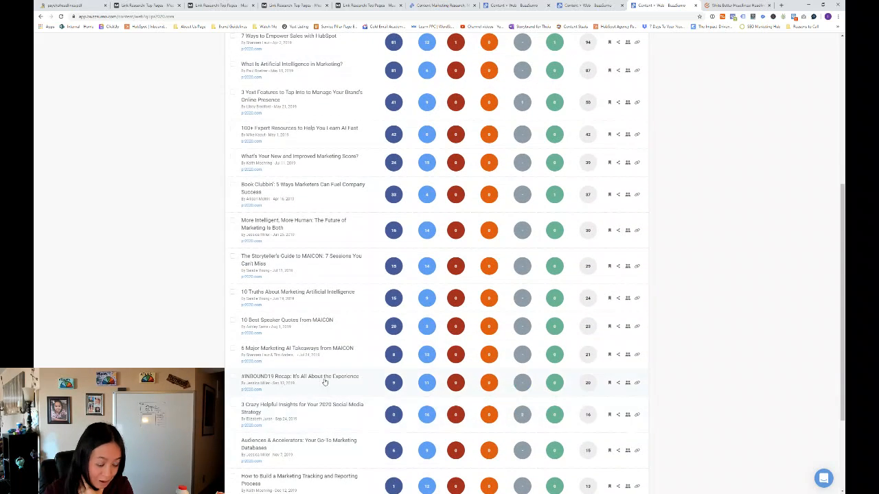
scroll("down", 3)
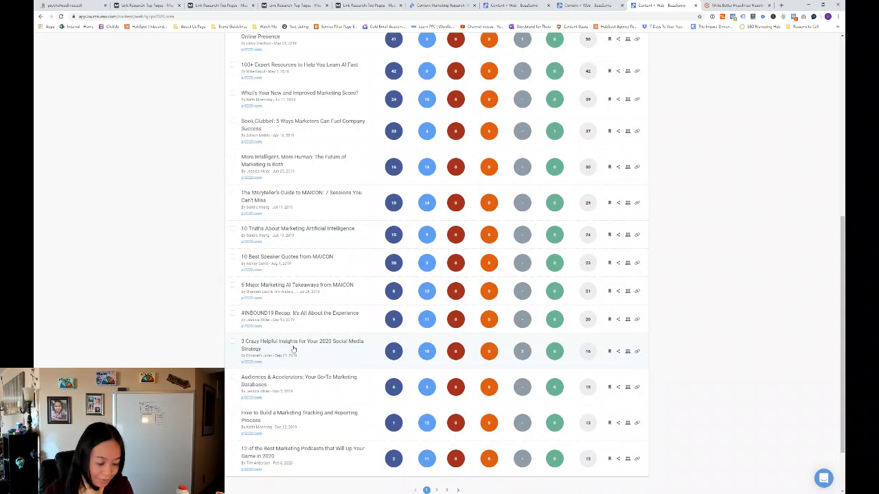
mouse_move(279, 355)
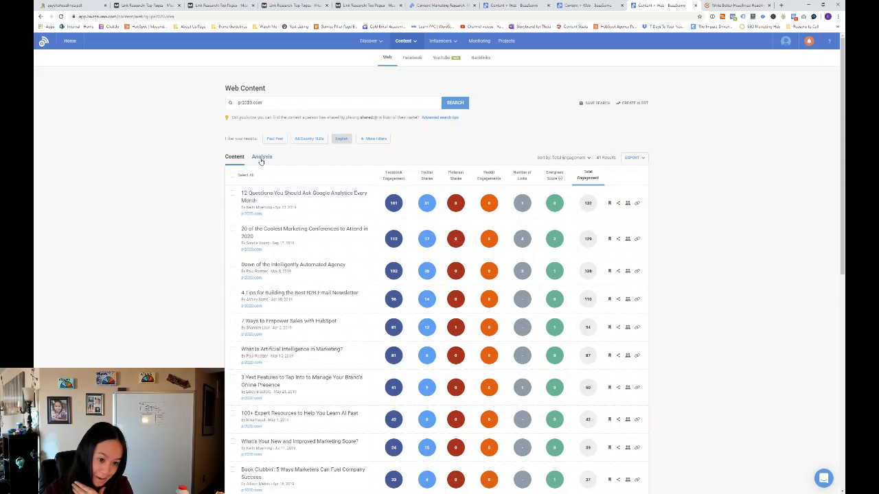
left_click(265, 157)
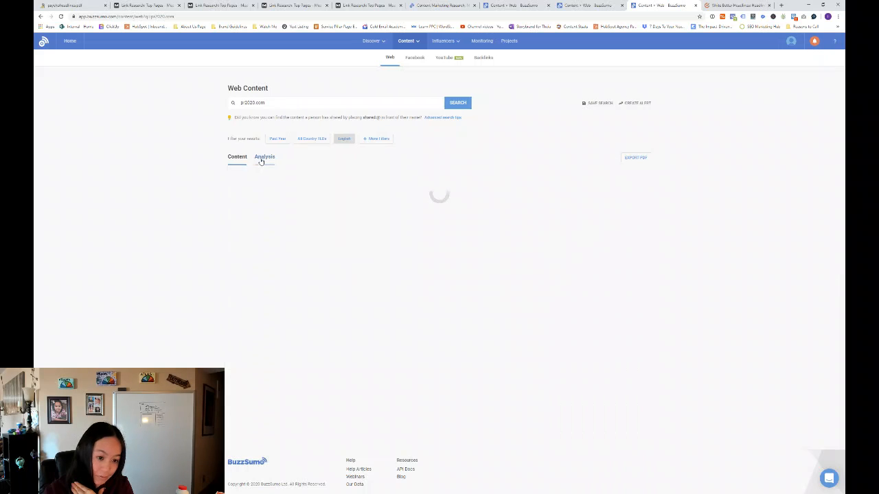
Switch pr2020.com's Engagement & content over time metric from Average to Total Engagements.
left_click(264, 157)
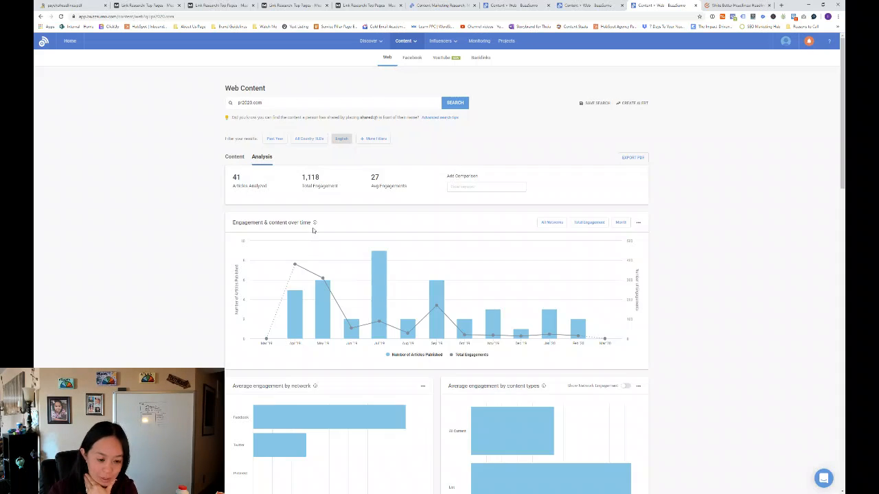
mouse_move(323, 282)
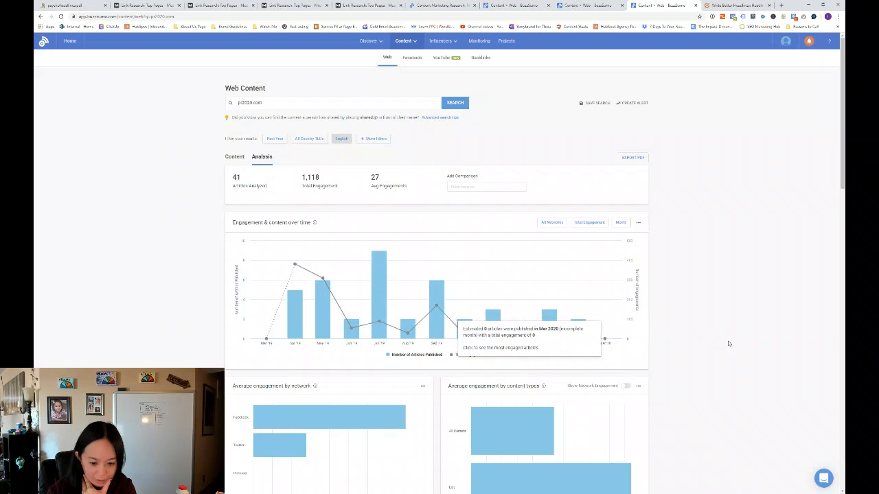
mouse_move(658, 398)
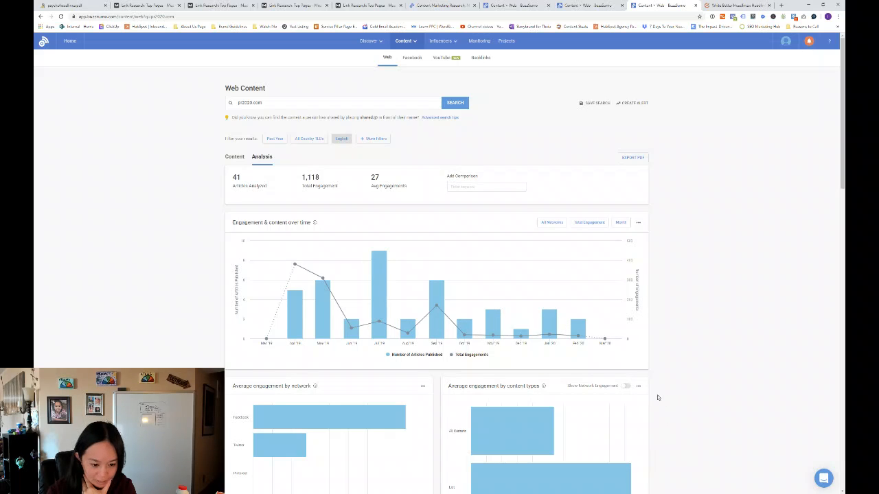
mouse_move(638, 389)
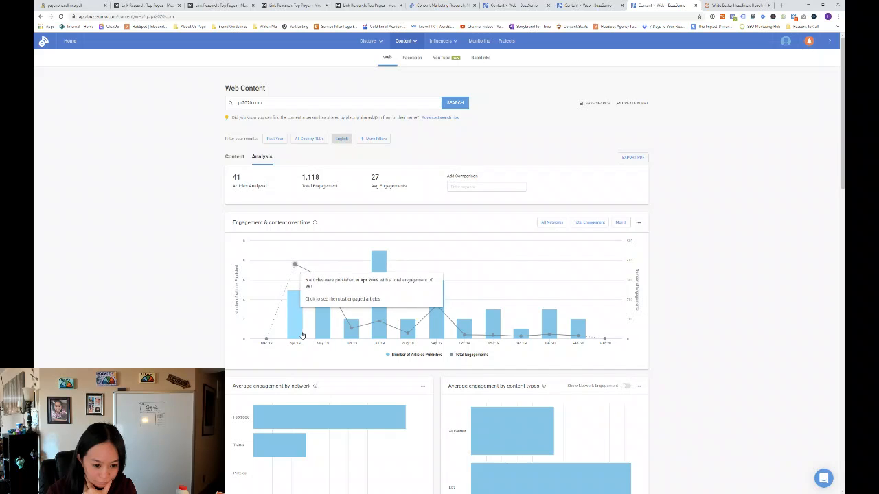
mouse_move(379, 332)
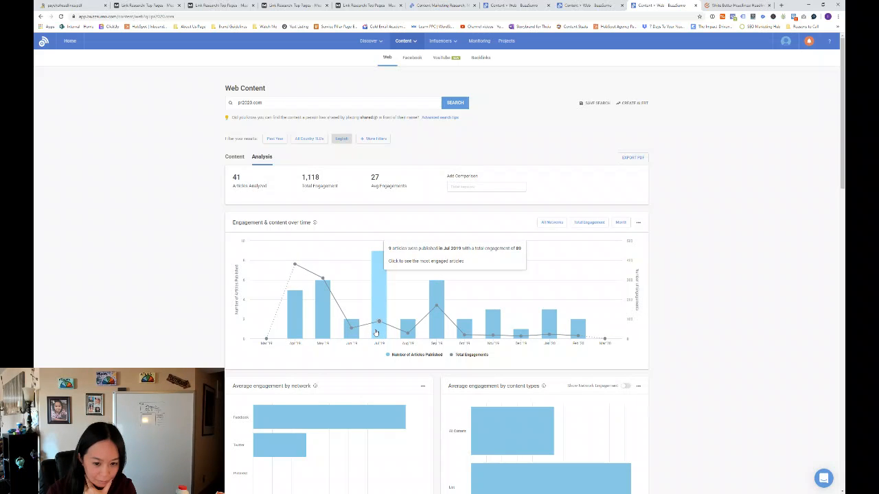
mouse_move(382, 332)
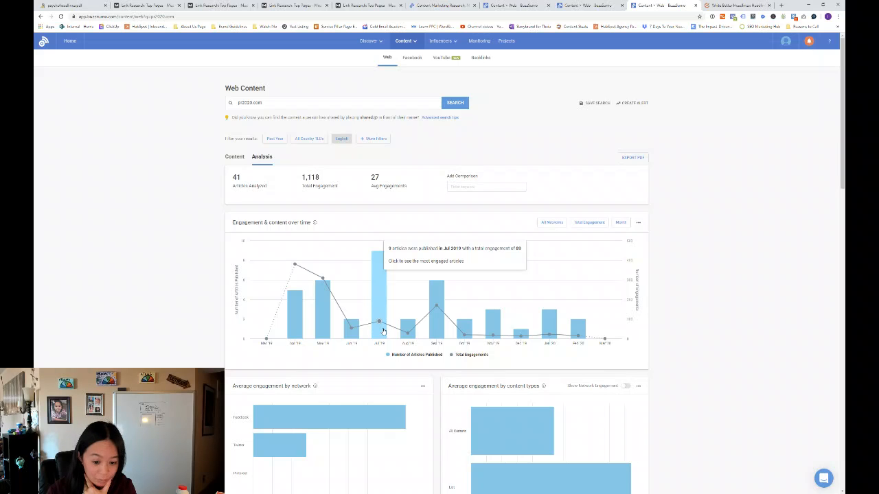
mouse_move(408, 333)
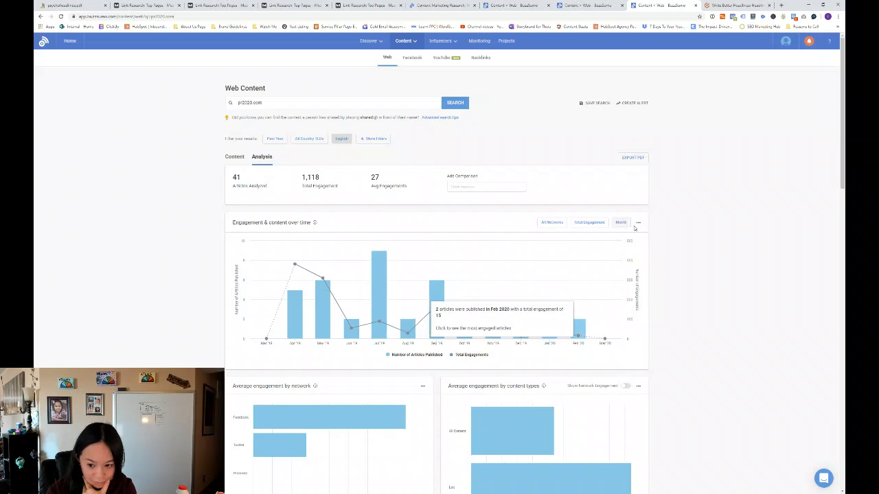
left_click(638, 221)
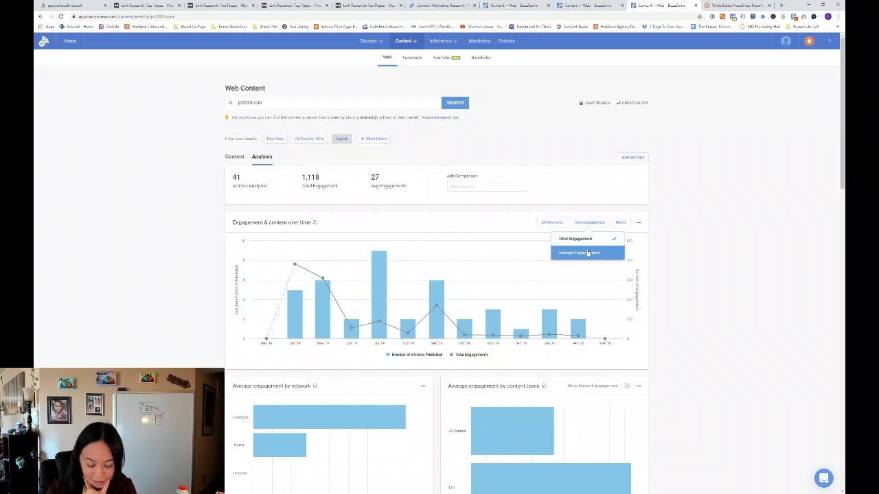
left_click(579, 252)
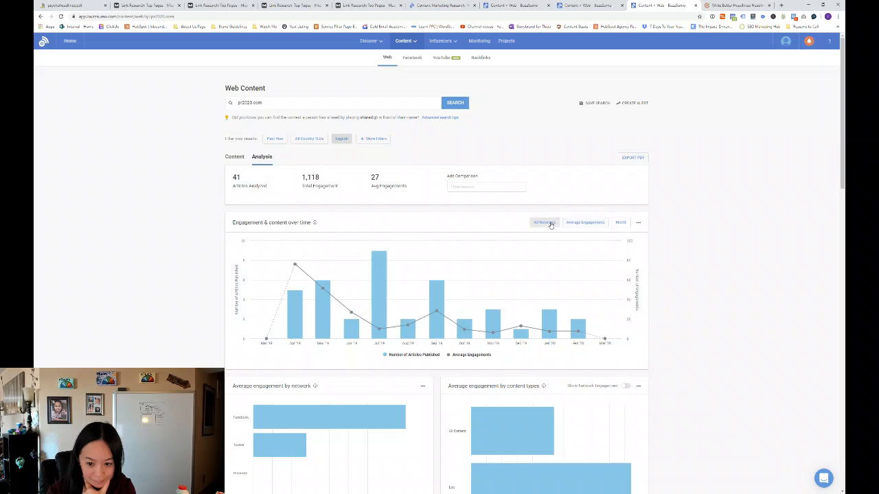
left_click(584, 222)
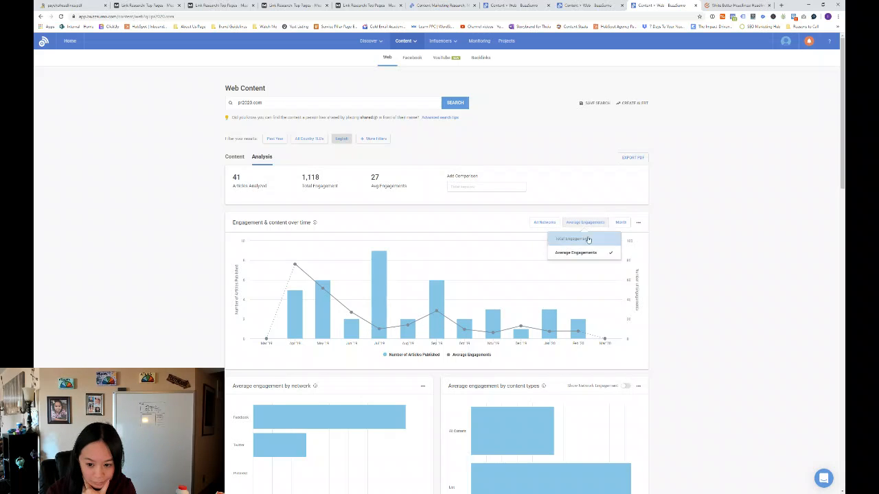
left_click(573, 239)
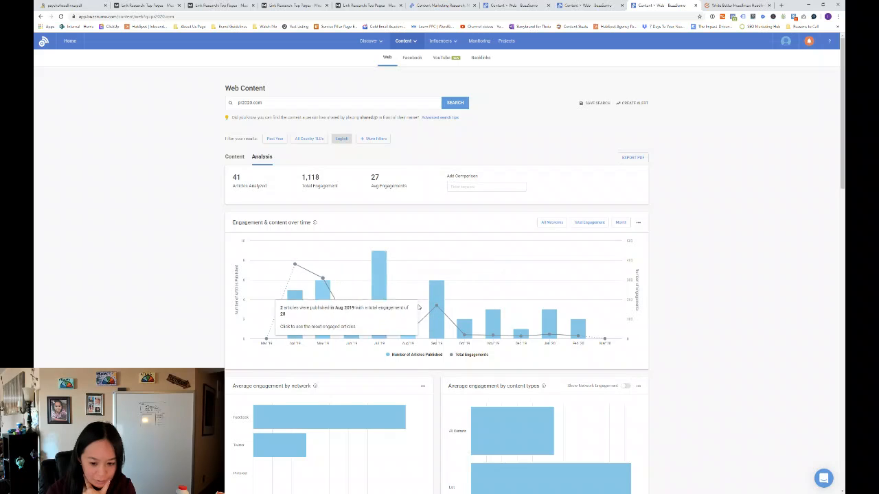
mouse_move(499, 318)
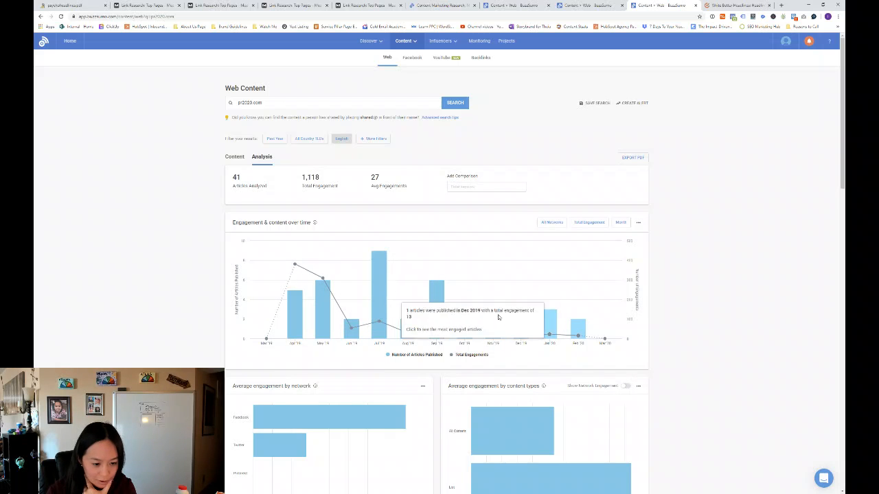
mouse_move(294, 264)
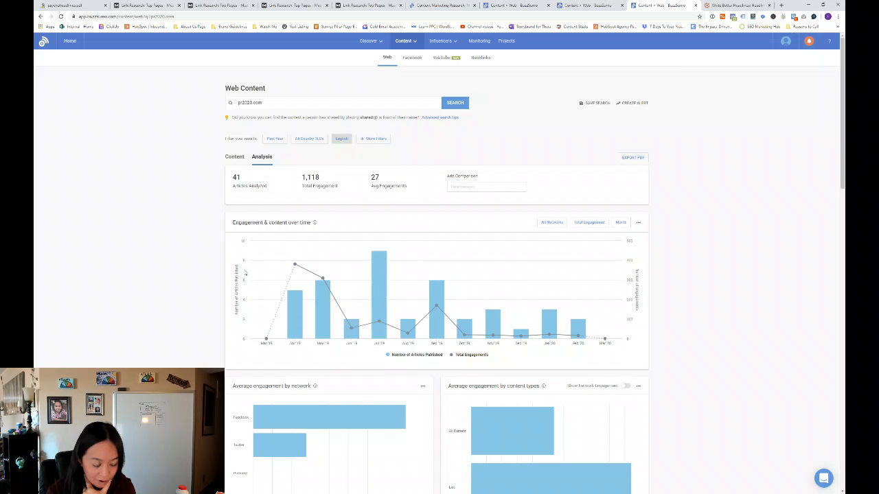
mouse_move(436, 306)
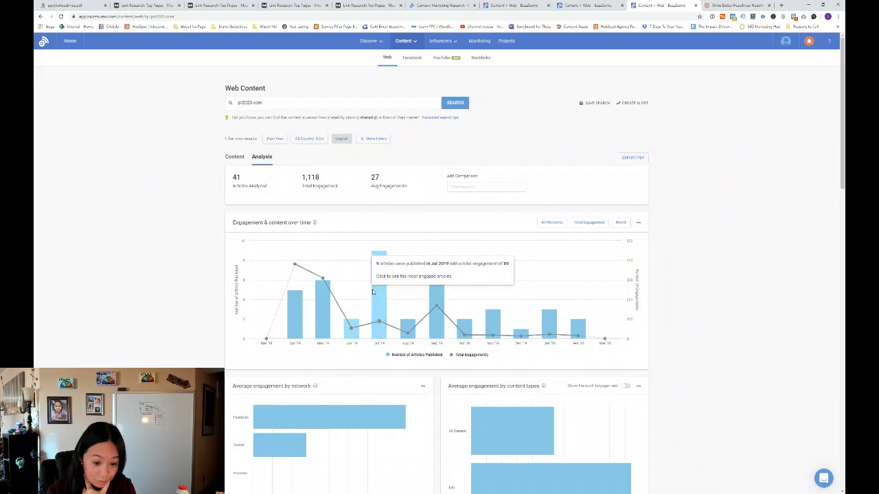
mouse_move(437, 306)
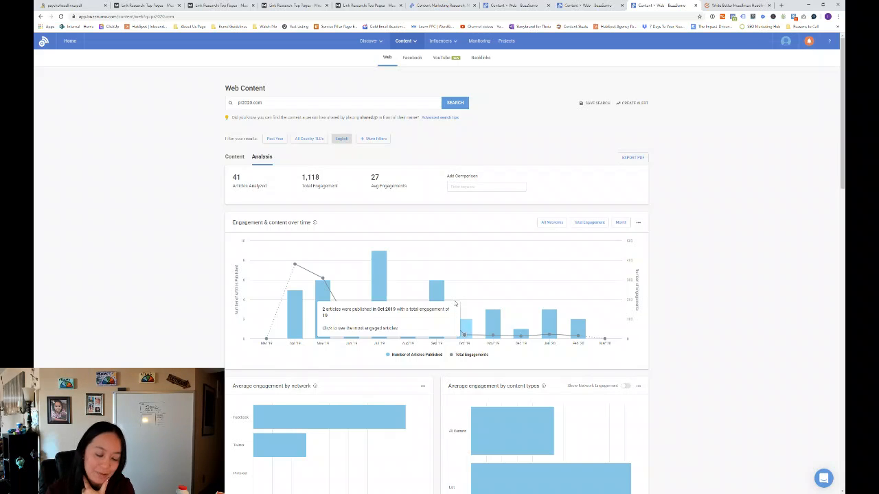
mouse_move(387, 295)
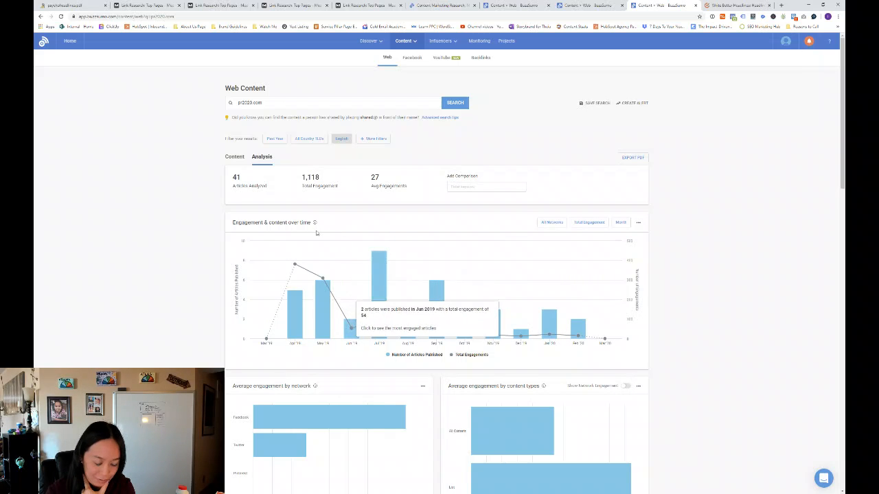
scroll("down", 3)
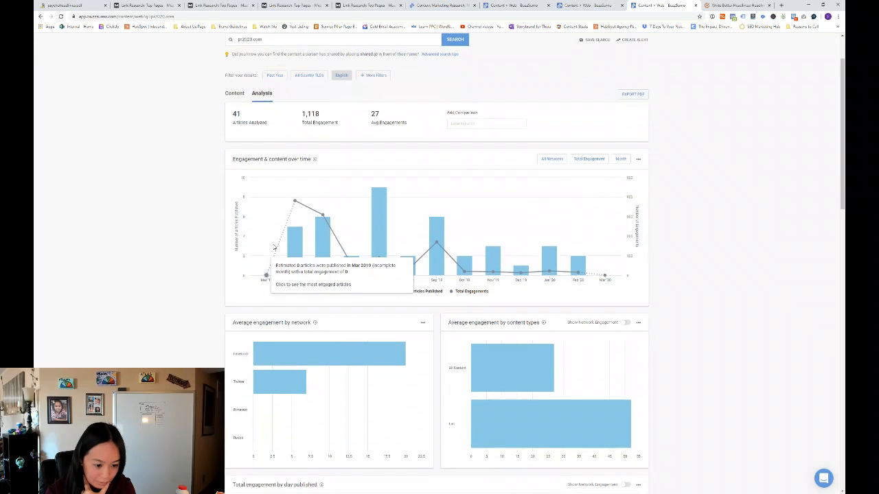
scroll("down", 3)
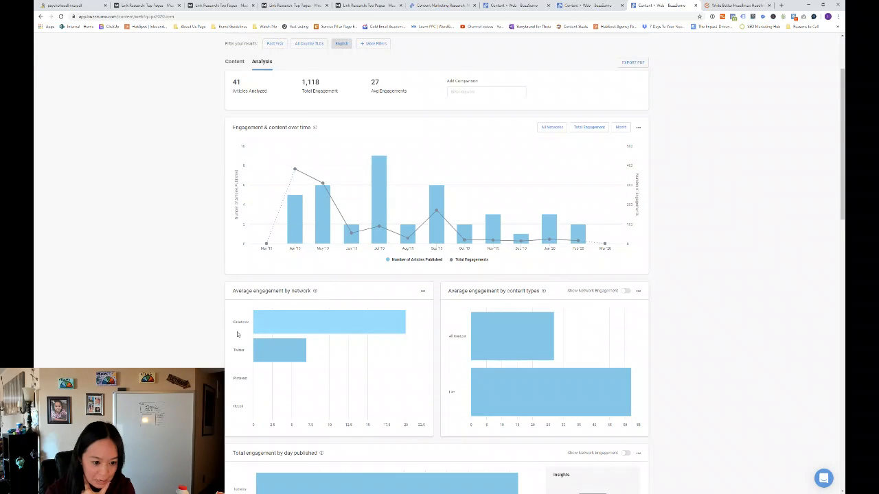
mouse_move(286, 323)
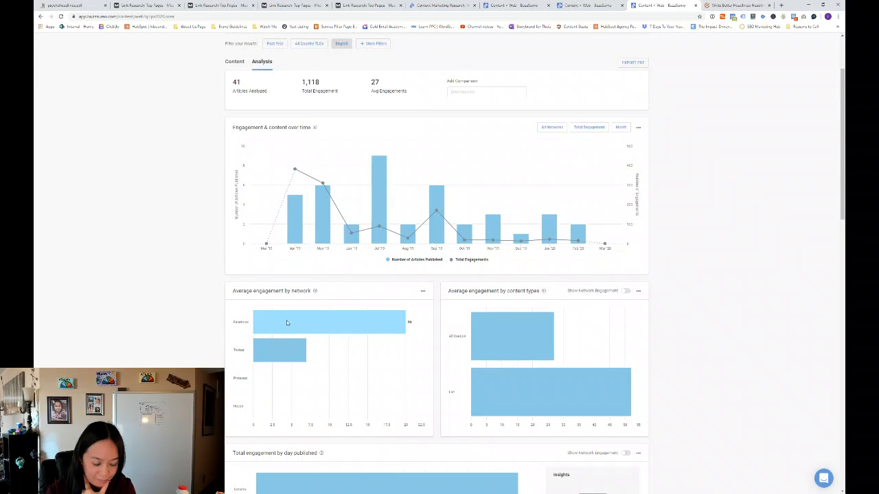
mouse_move(282, 323)
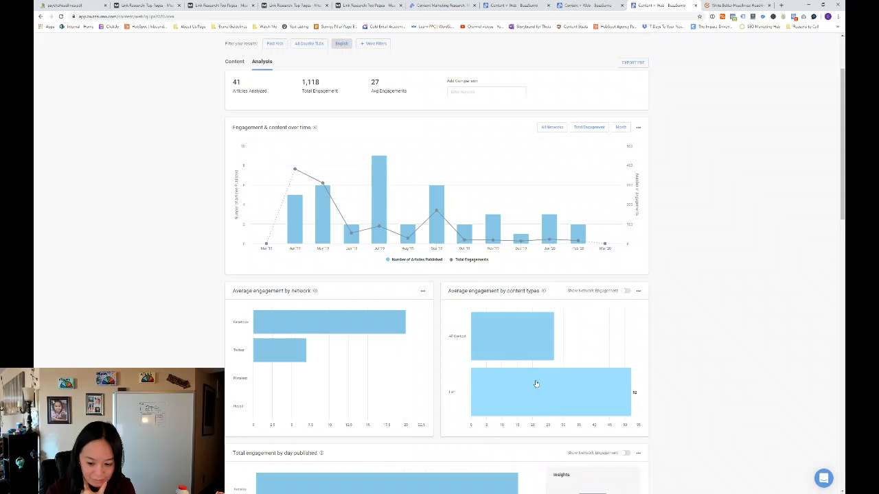
scroll("down", 3)
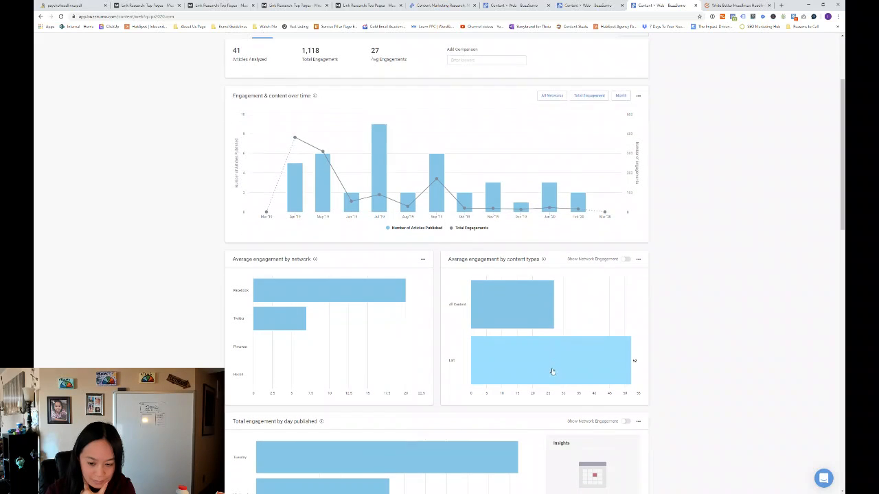
left_click(625, 259)
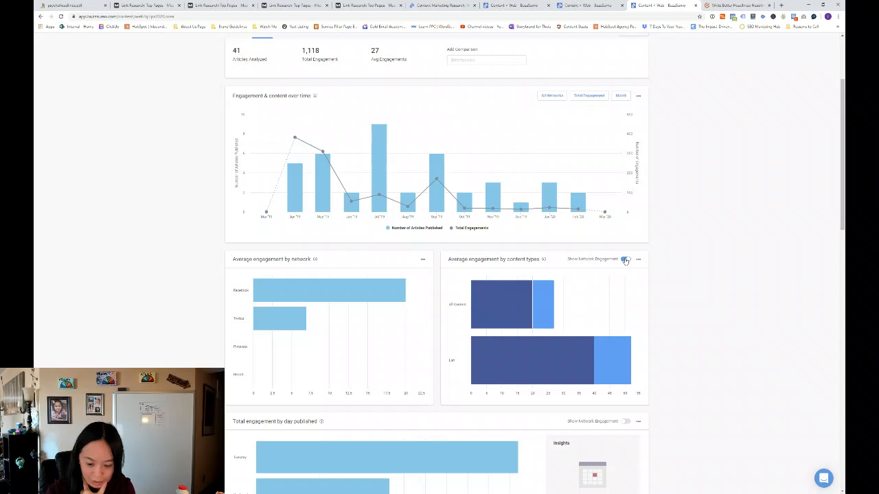
left_click(625, 259)
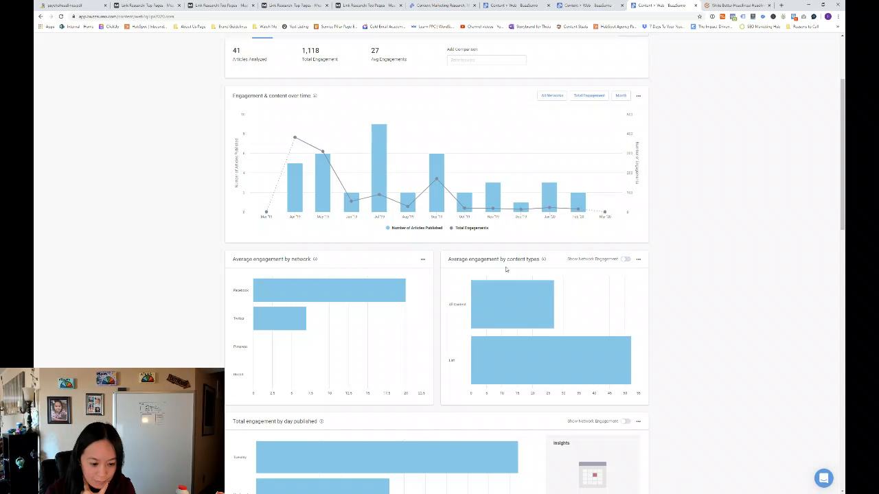
scroll("down", 3)
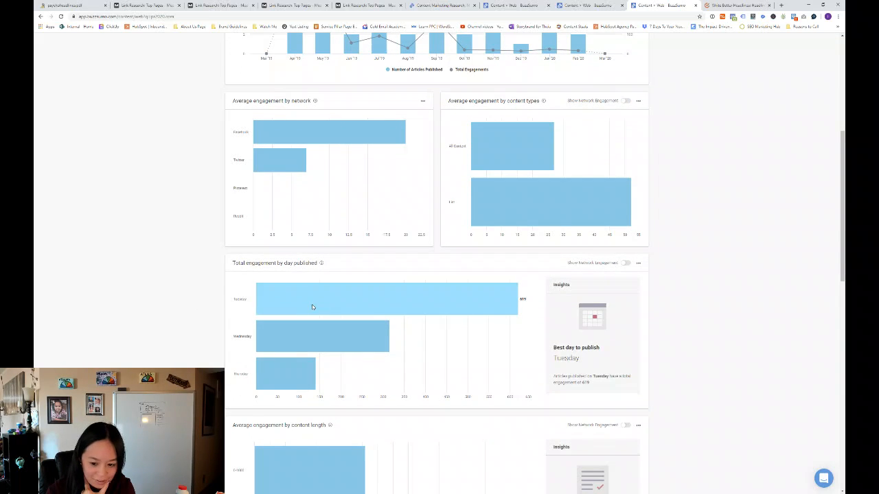
scroll("down", 3)
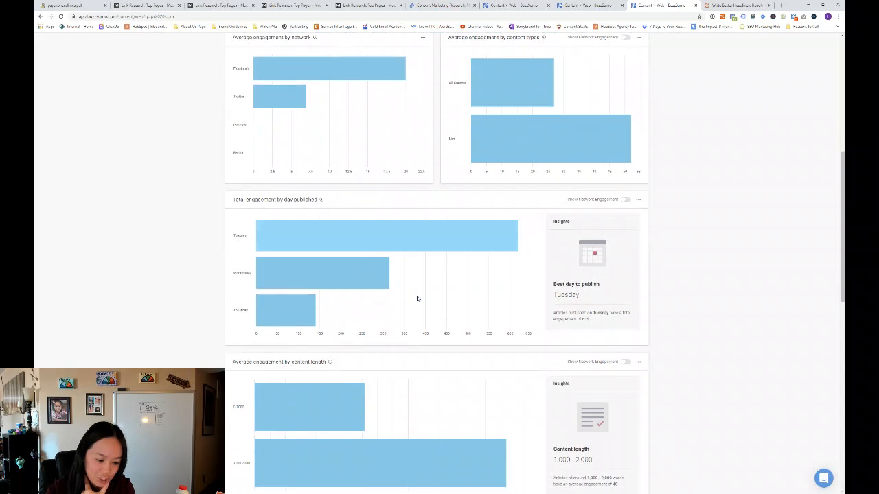
scroll("down", 3)
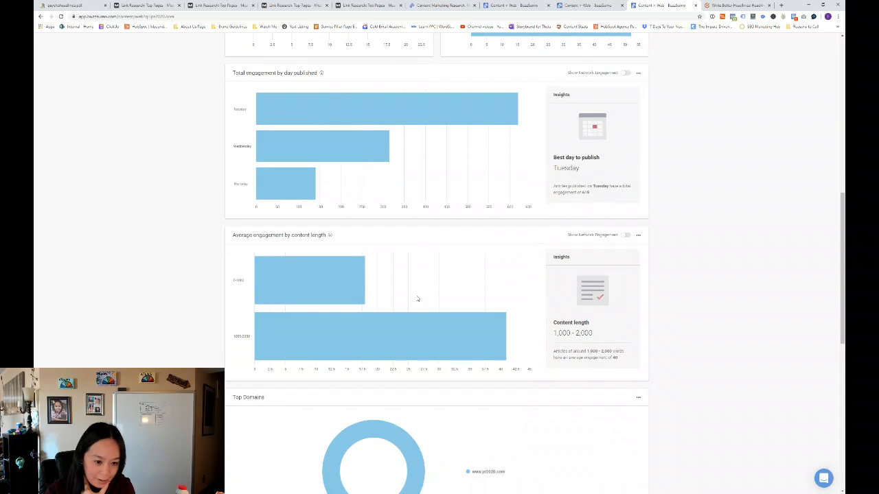
mouse_move(234, 288)
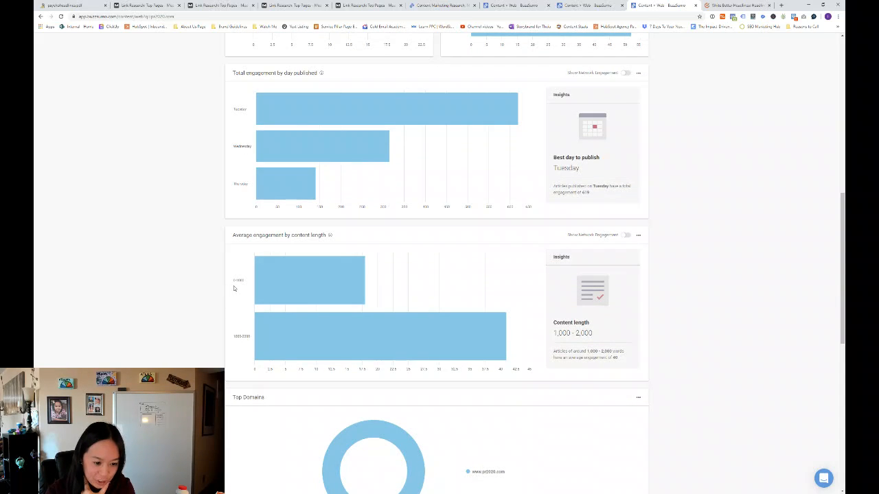
mouse_move(246, 344)
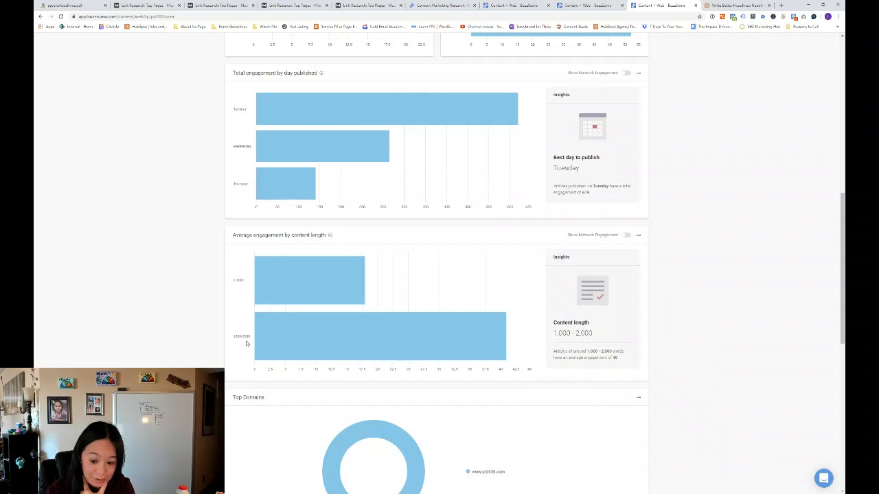
mouse_move(439, 332)
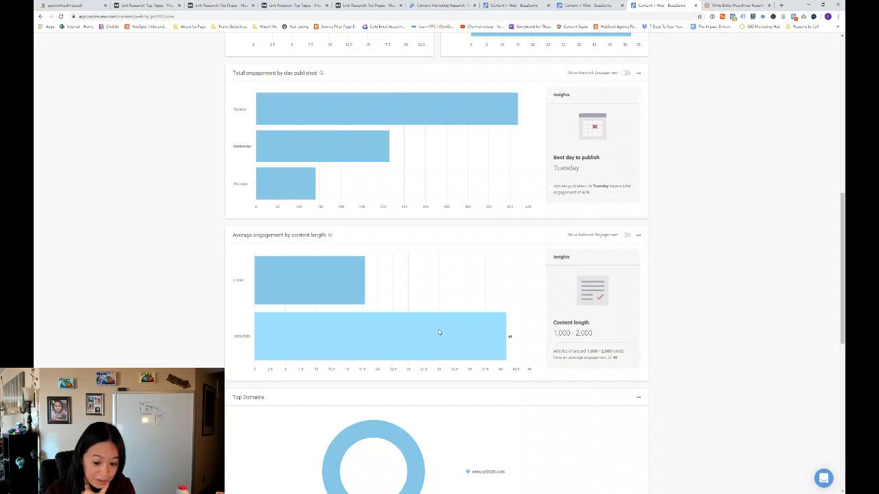
mouse_move(260, 340)
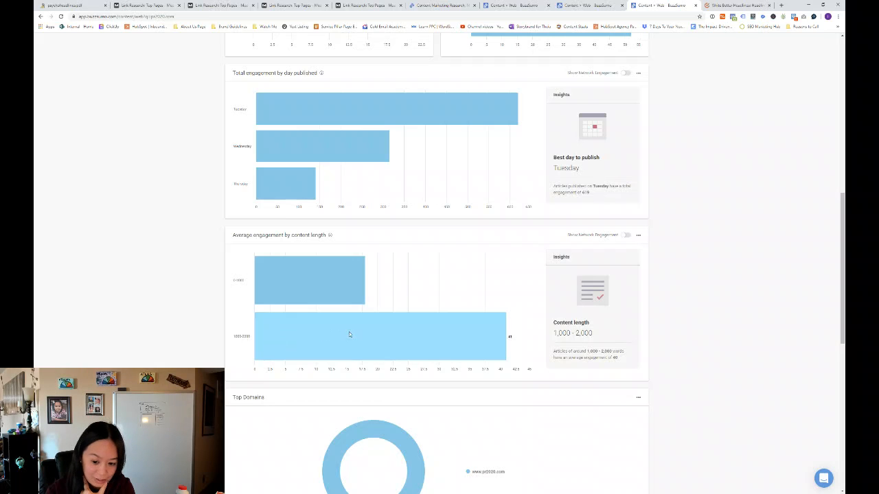
mouse_move(390, 323)
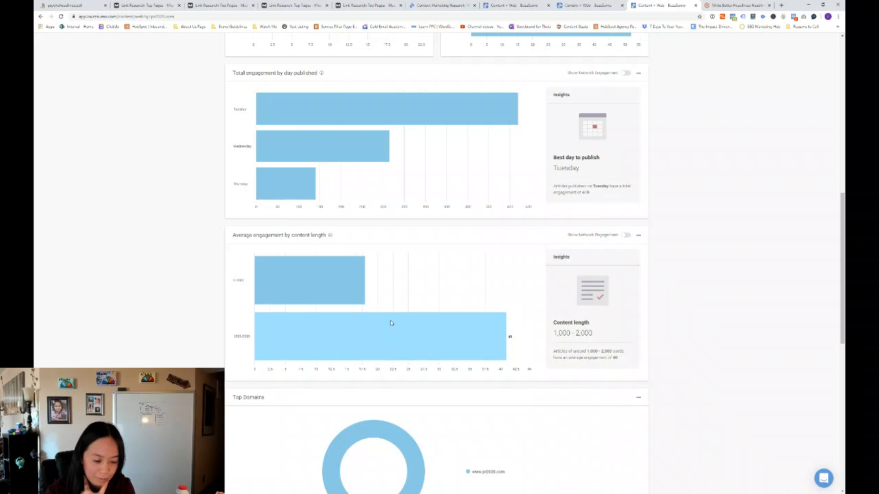
scroll("down", 3)
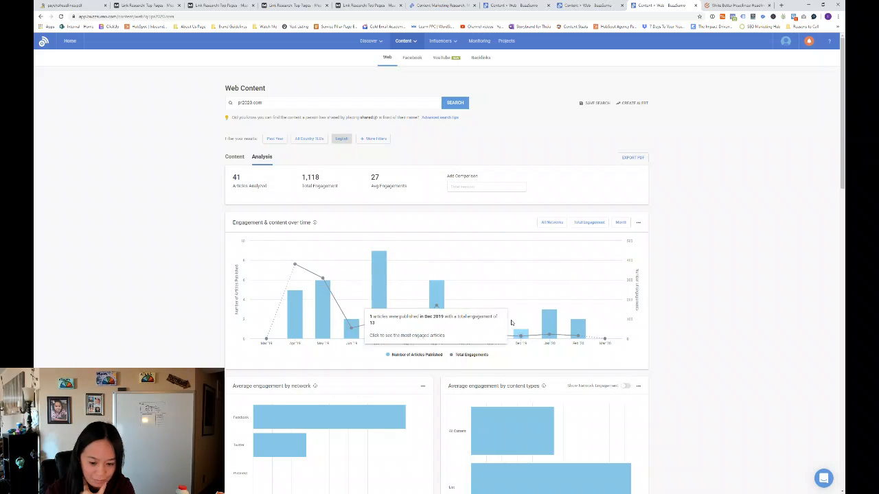
mouse_move(379, 294)
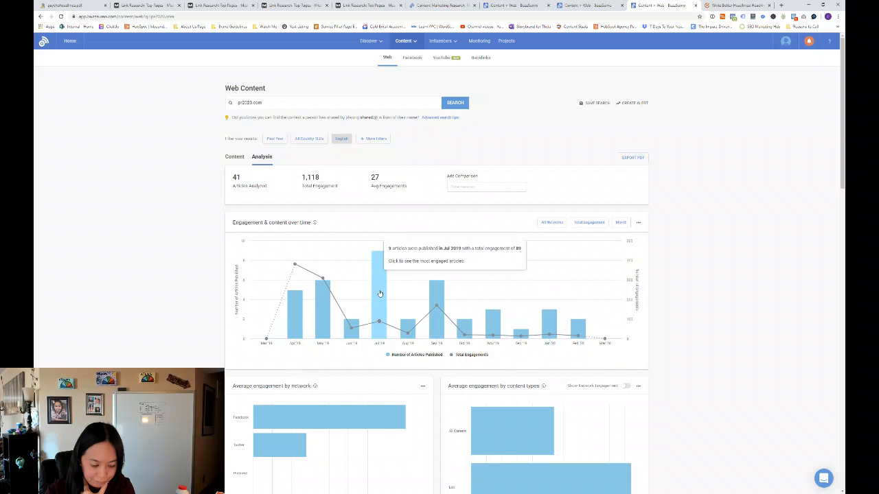
mouse_move(351, 327)
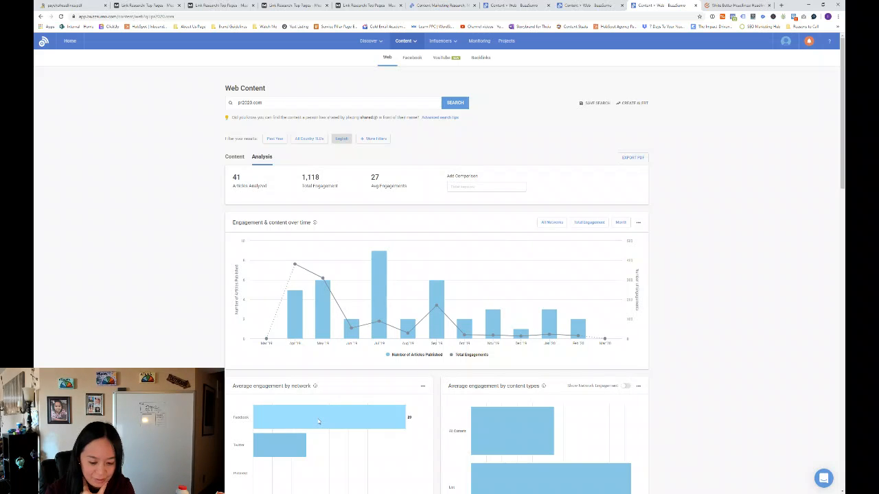
scroll("down", 3)
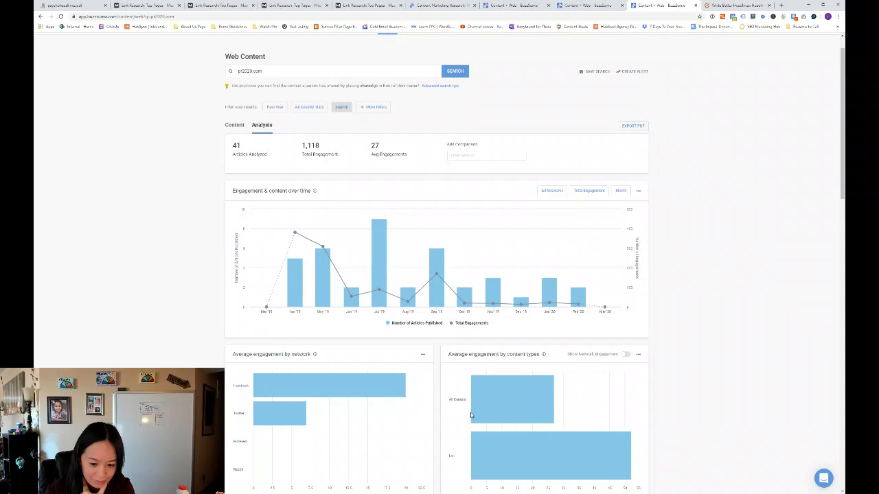
scroll("down", 3)
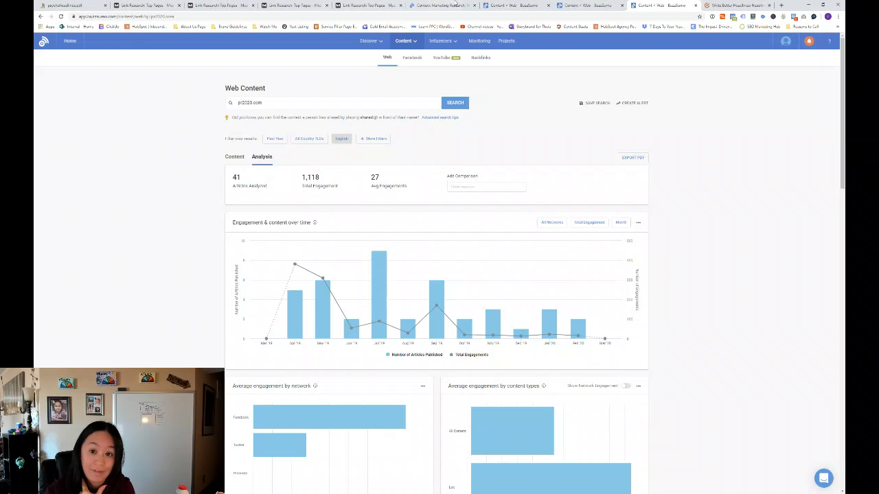
mouse_move(579, 22)
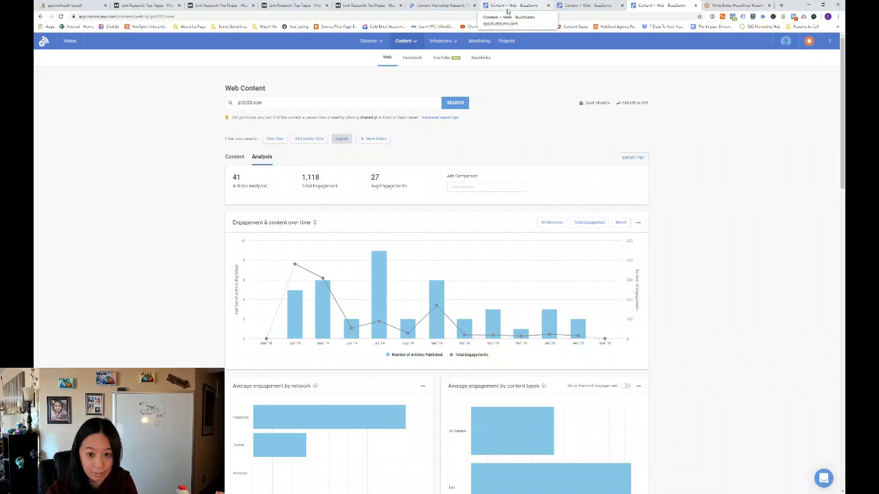
Return to the impactbnd.com BuzzSumo search and list its articles under Content.
left_click(455, 103)
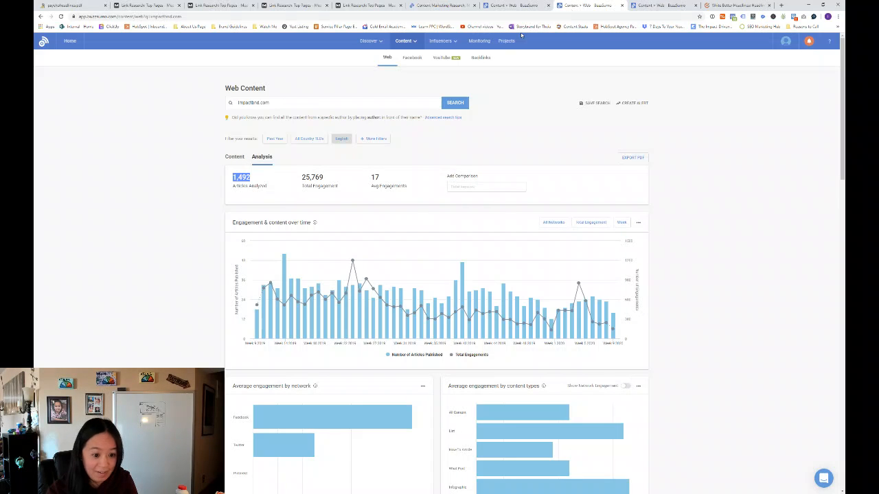
scroll("down", 3)
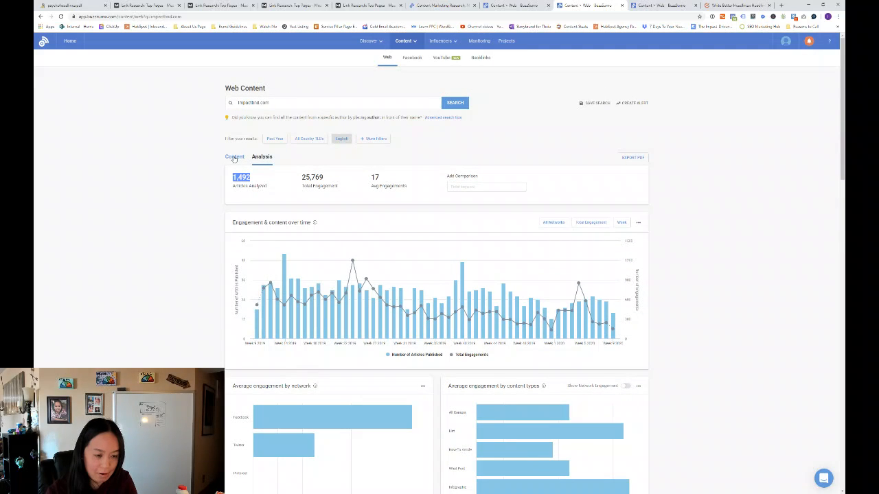
left_click(235, 157)
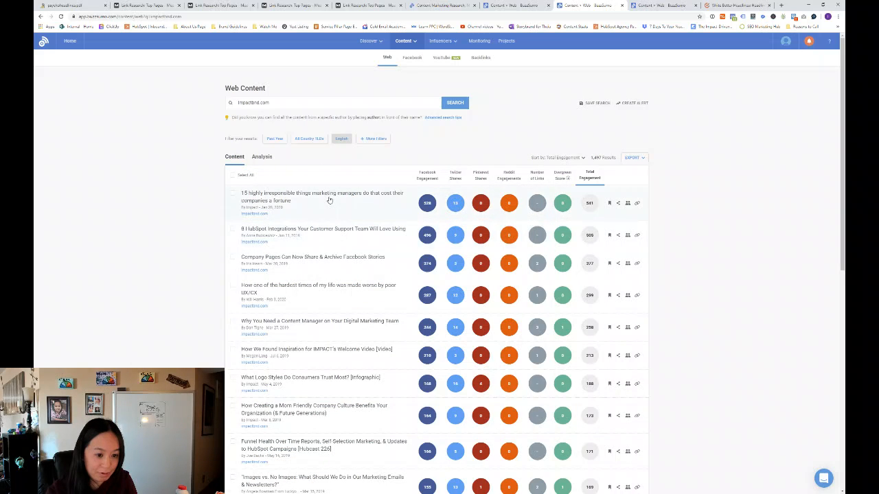
scroll("down", 3)
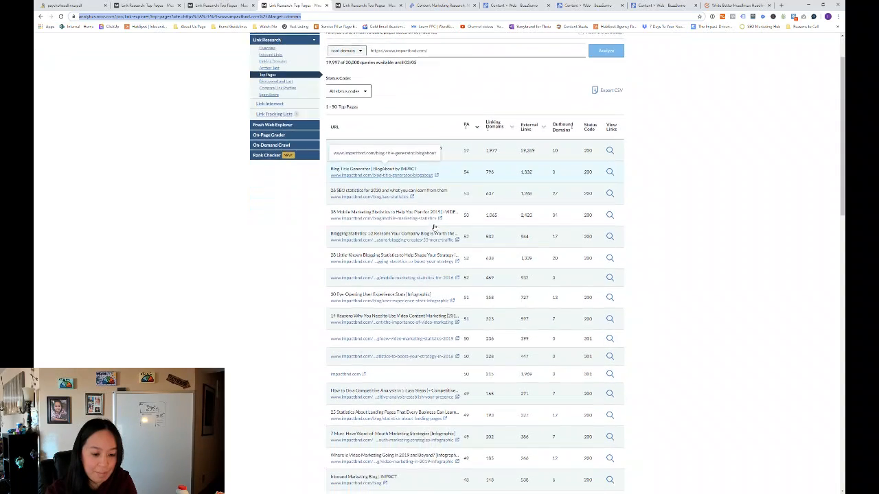
Scroll through neilpatel.com's Top Pages list, led by its loading time and SEO analyzer posts.
scroll("down", 3)
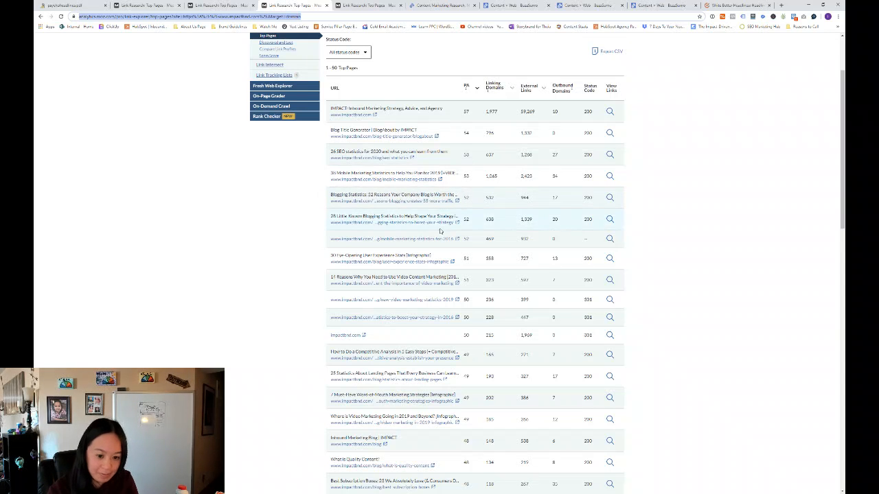
scroll("down", 3)
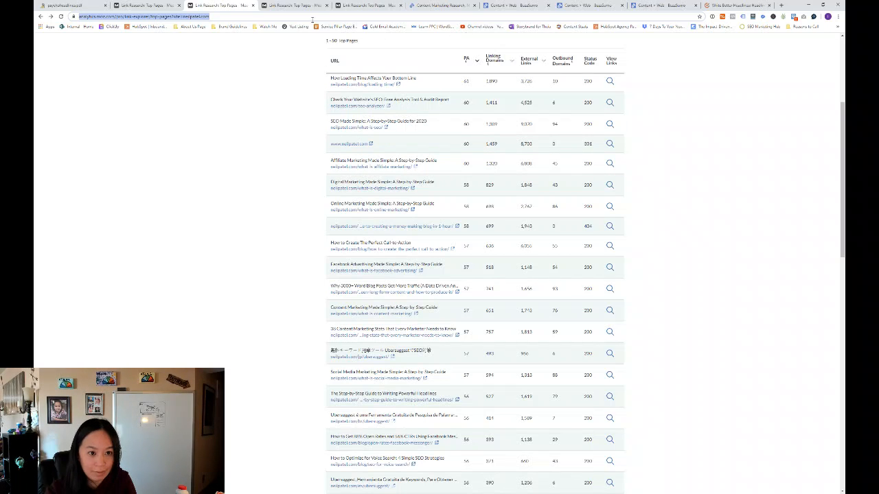
mouse_move(137, 6)
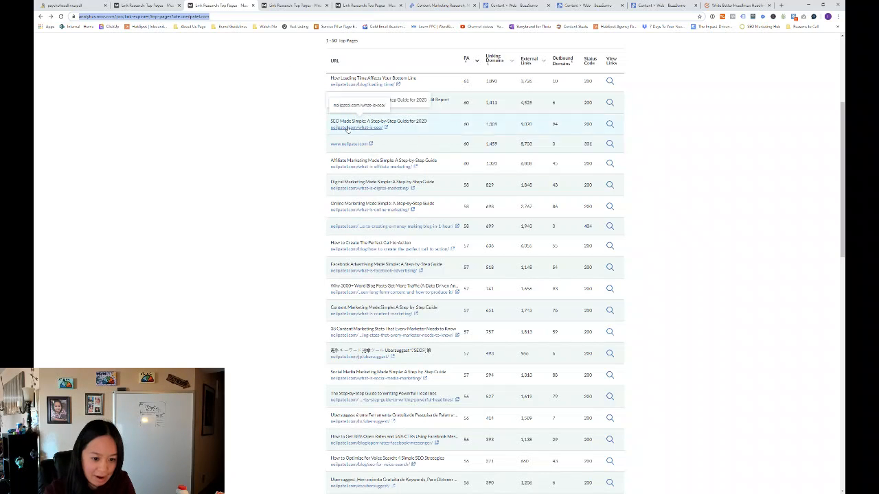
mouse_move(359, 162)
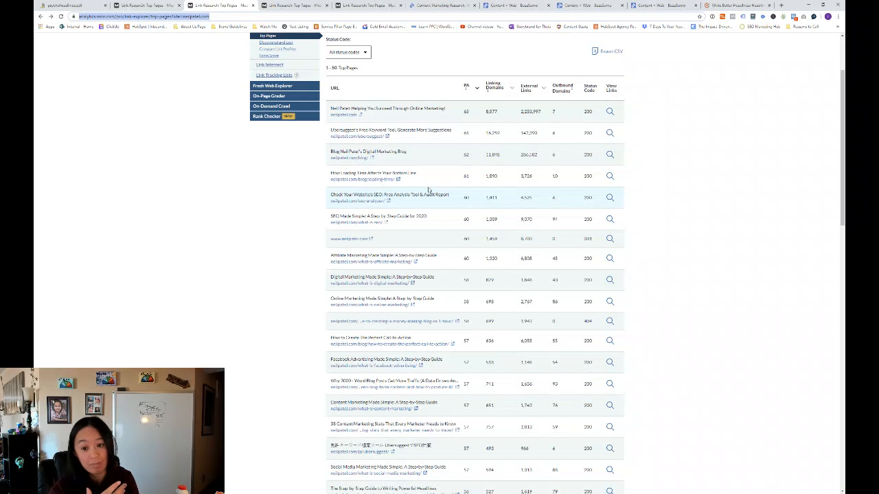
mouse_move(355, 24)
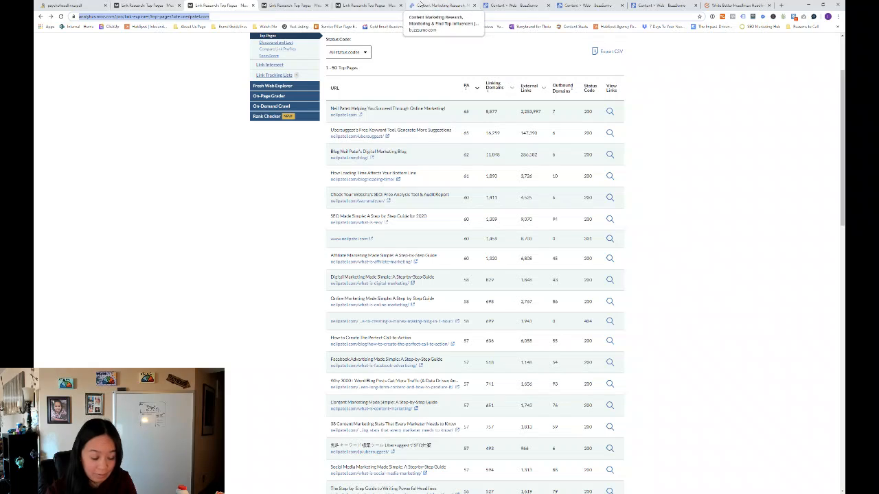
mouse_move(511, 5)
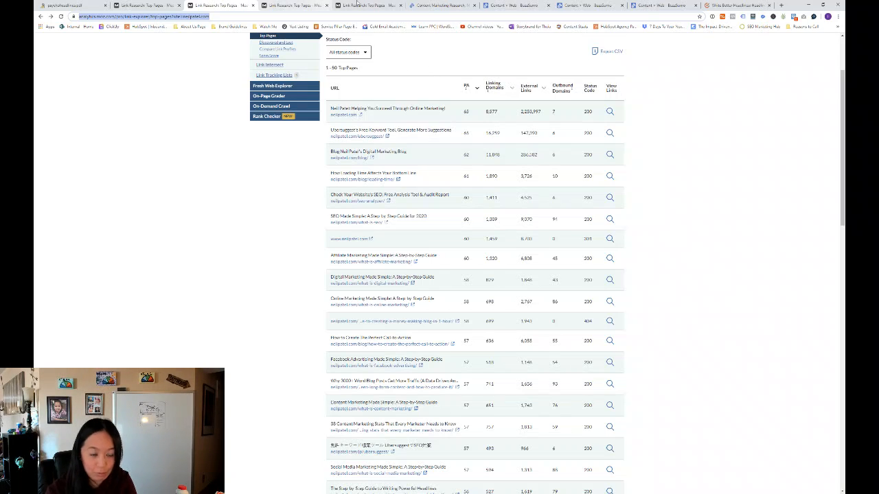
mouse_move(515, 49)
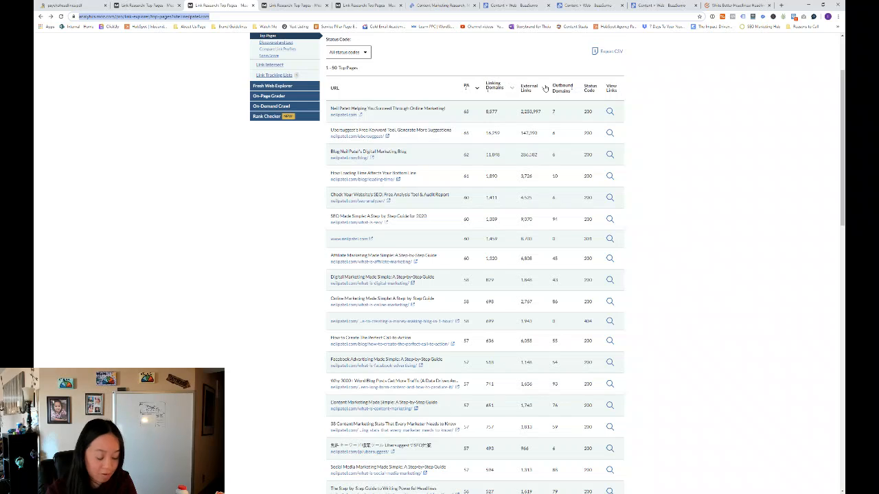
mouse_move(594, 154)
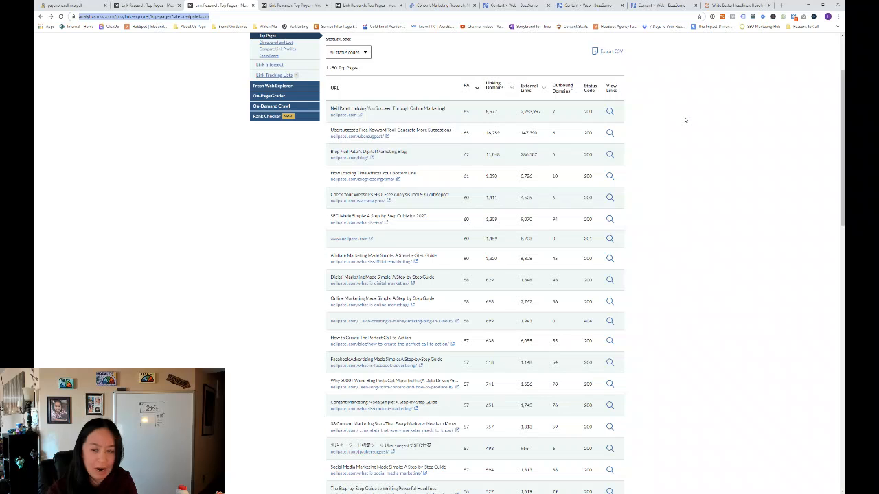
mouse_move(710, 101)
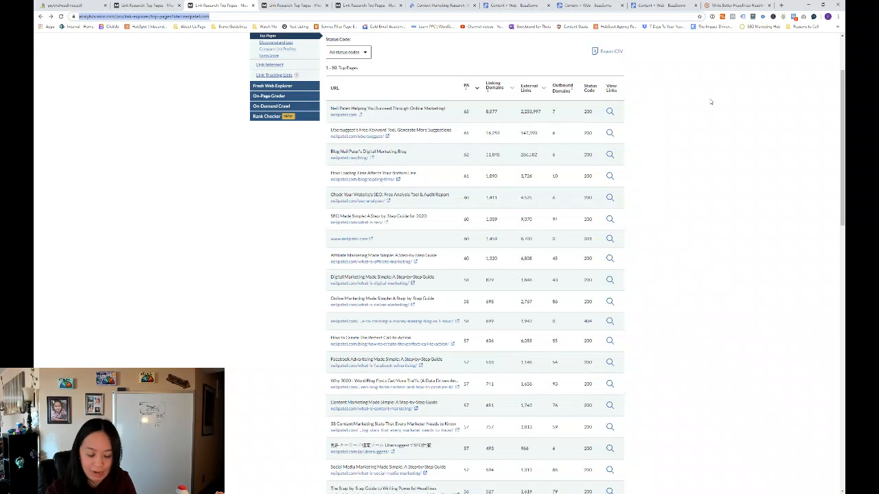
Switch to the CoSchedule Headline Analyzer tab showing the 59-score headline.
left_click(728, 5)
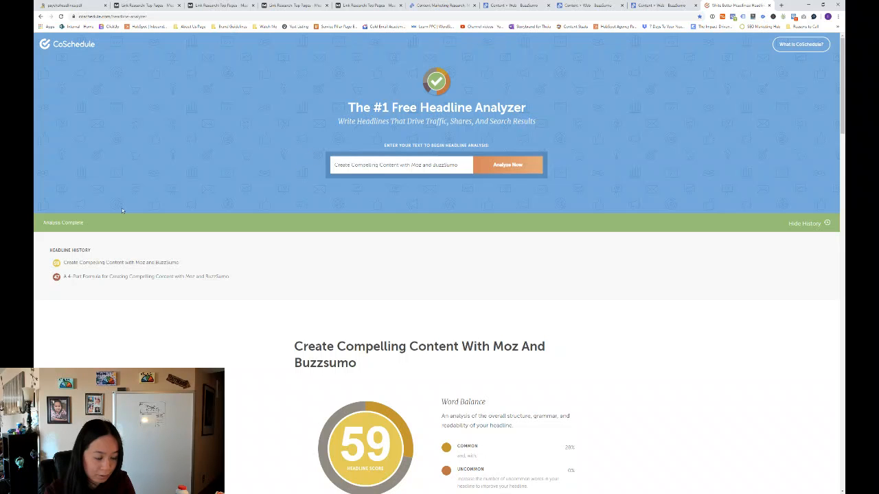
mouse_move(272, 220)
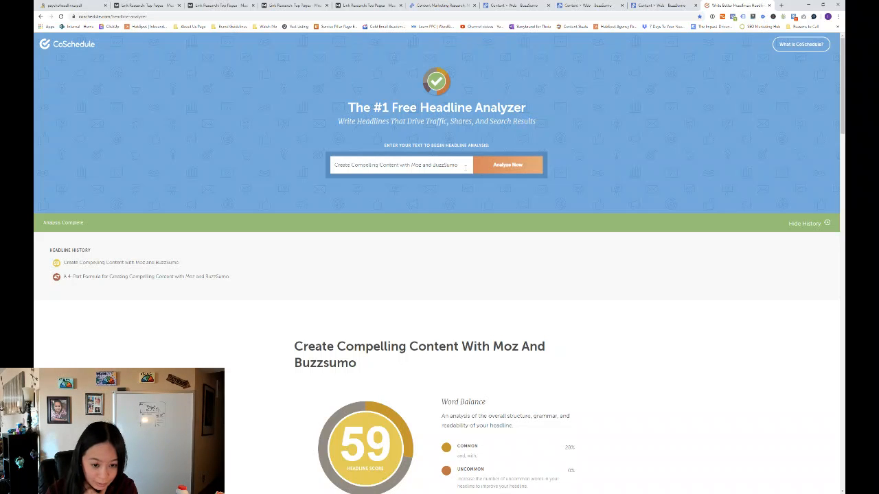
Extend the headline with 'for Engineers and Scientists', analyze it, and review its 46 score.
triple_click(398, 165)
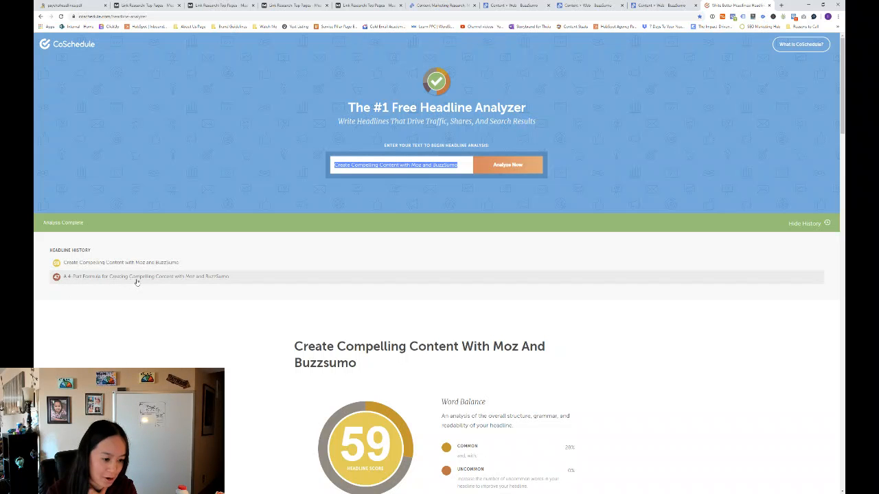
mouse_move(218, 283)
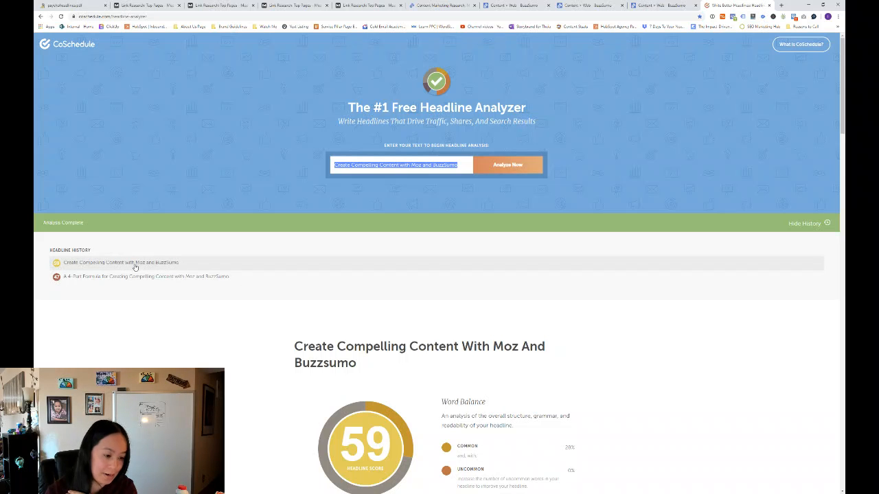
mouse_move(96, 270)
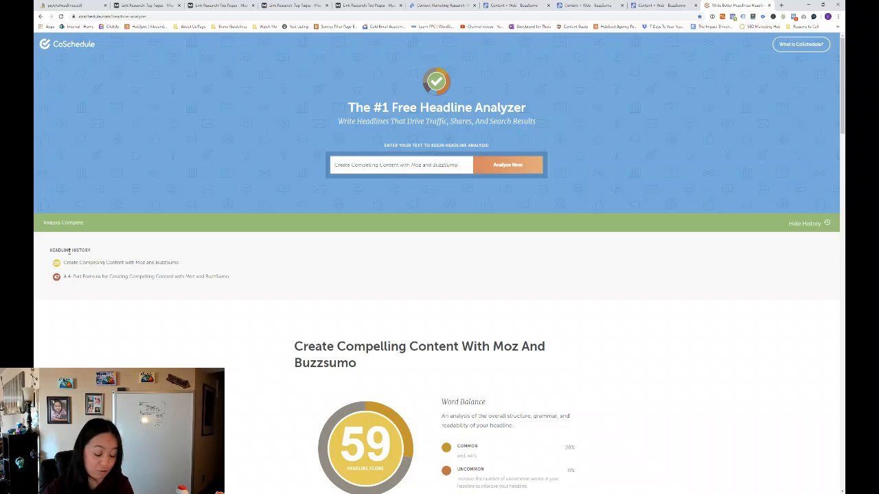
type("for Engineers and S")
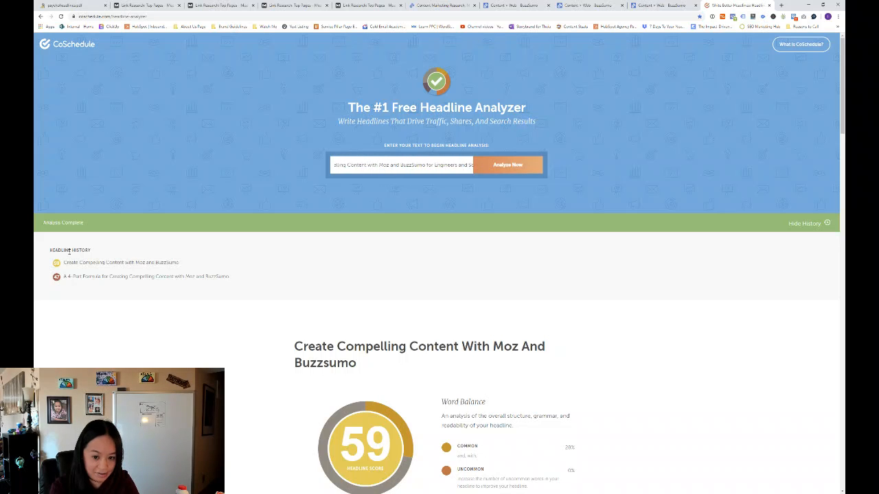
left_click(507, 161)
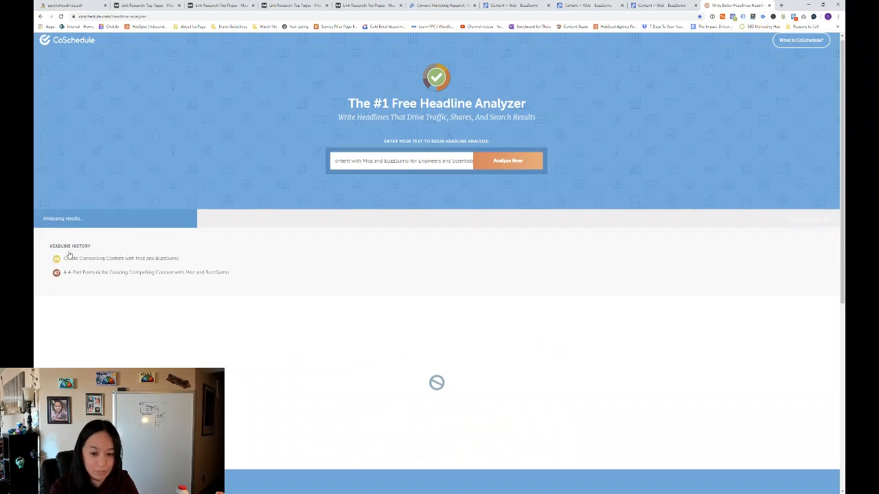
scroll("down", 3)
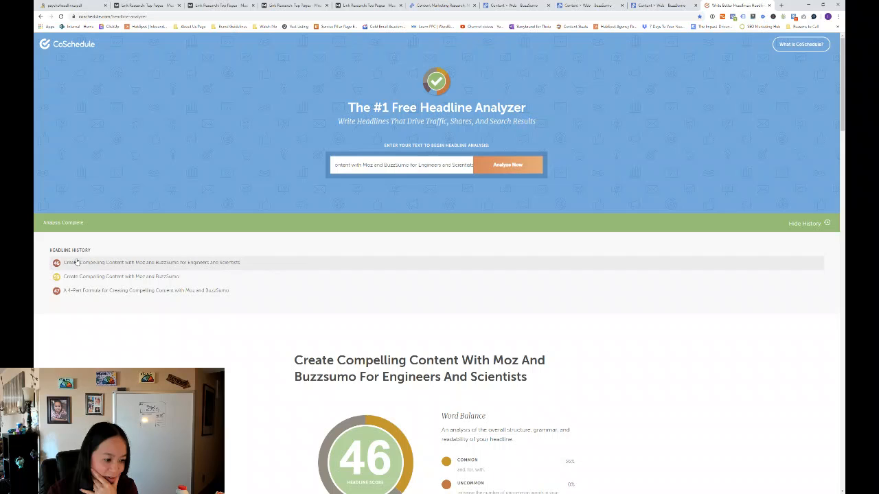
mouse_move(362, 87)
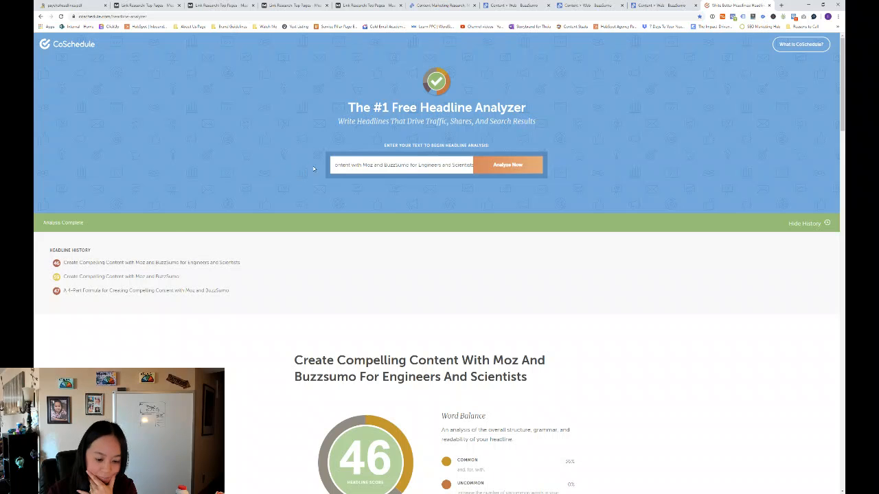
scroll("down", 3)
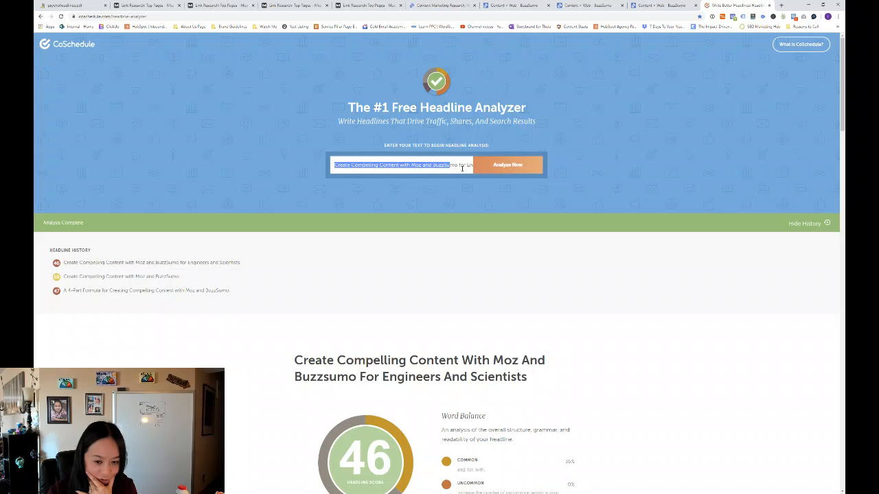
Replace the headline with 'How to Do Competitive Research with Moz and BuzzSumo' and analyze it.
left_click(461, 165)
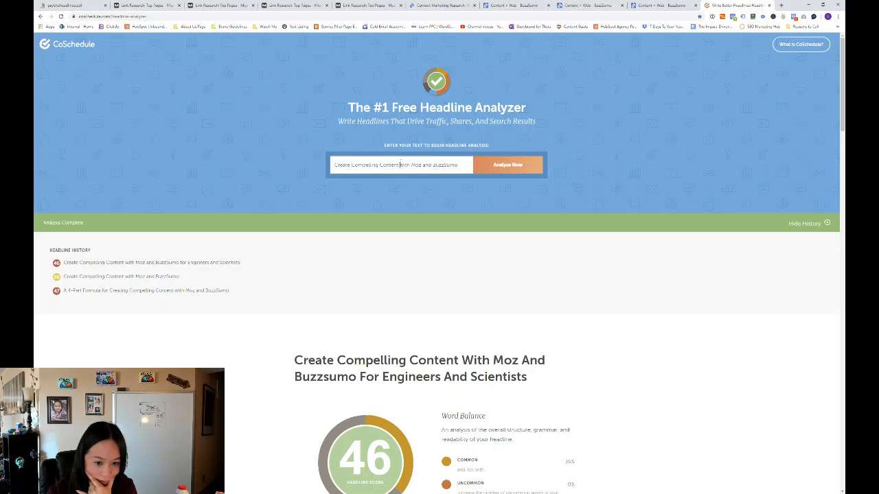
type("How to with Moz and BuzzSumo")
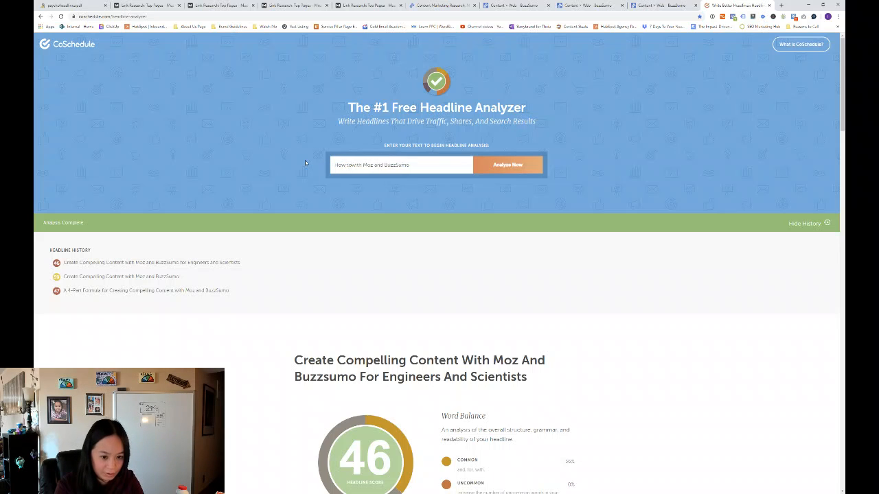
type("How to Do Compel")
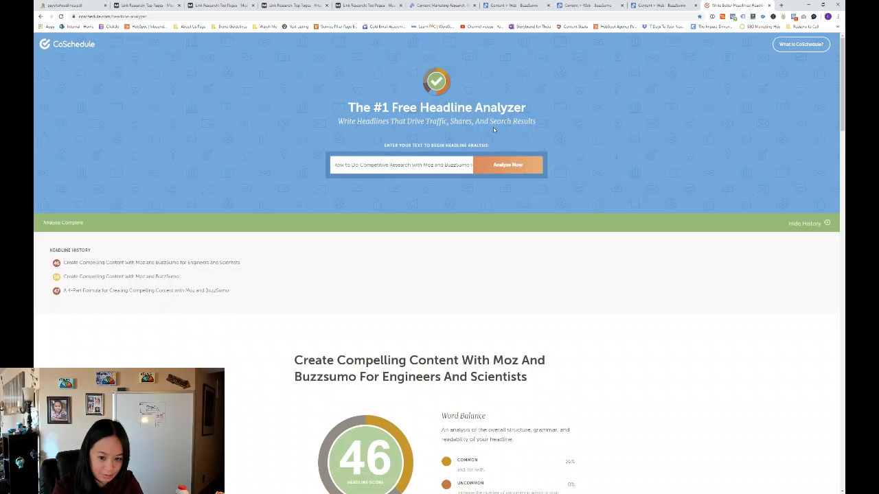
left_click(507, 165)
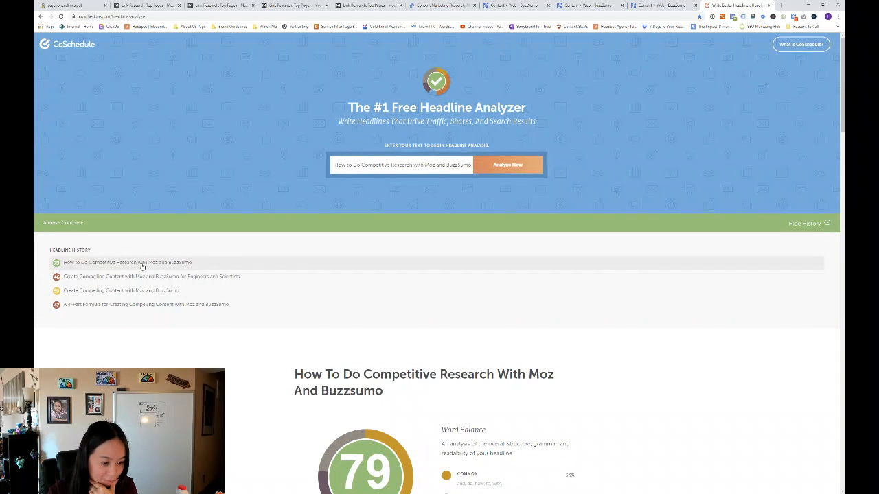
scroll("down", 3)
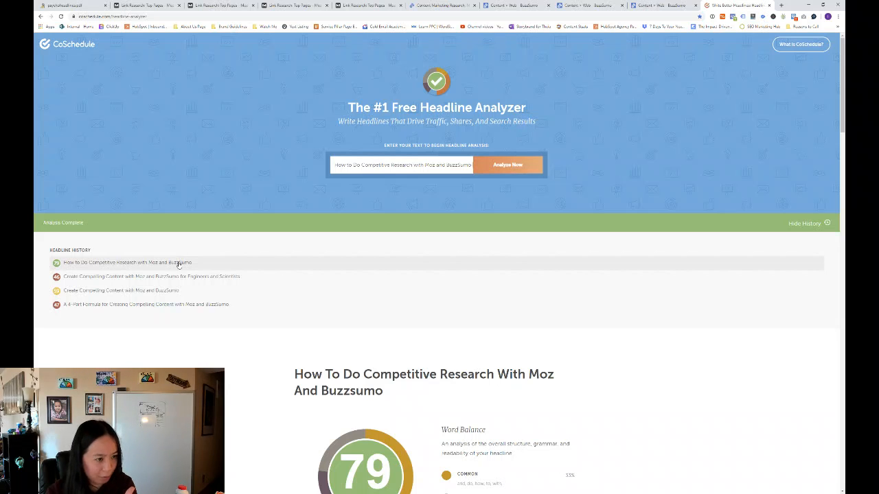
mouse_move(220, 268)
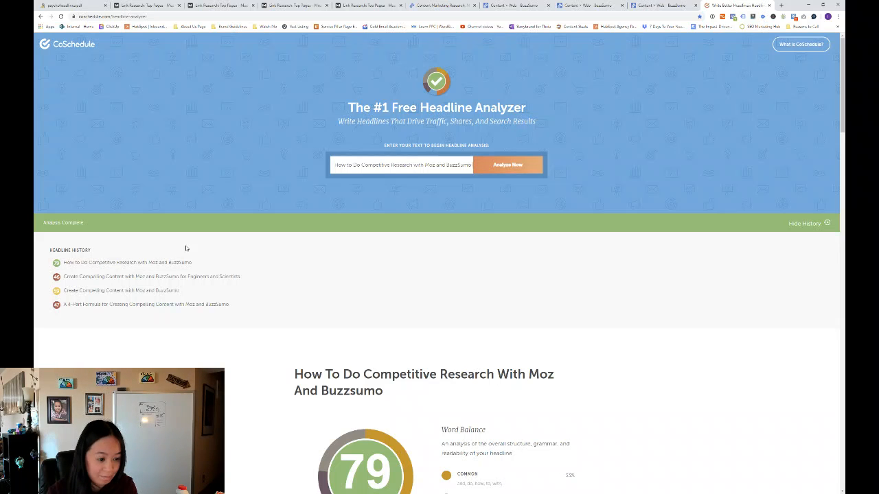
mouse_move(196, 249)
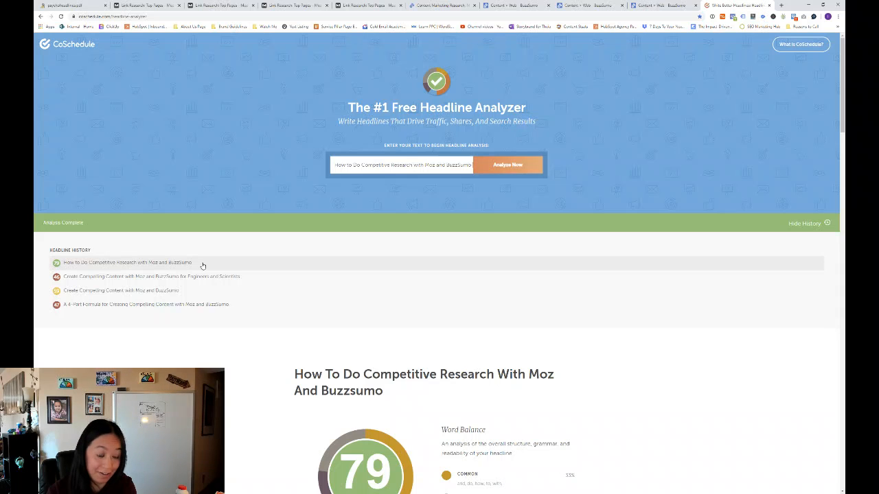
mouse_move(232, 263)
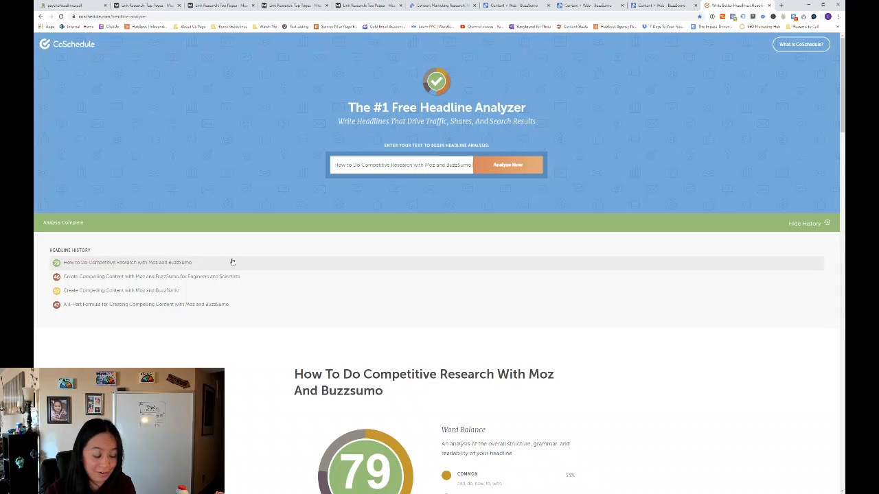